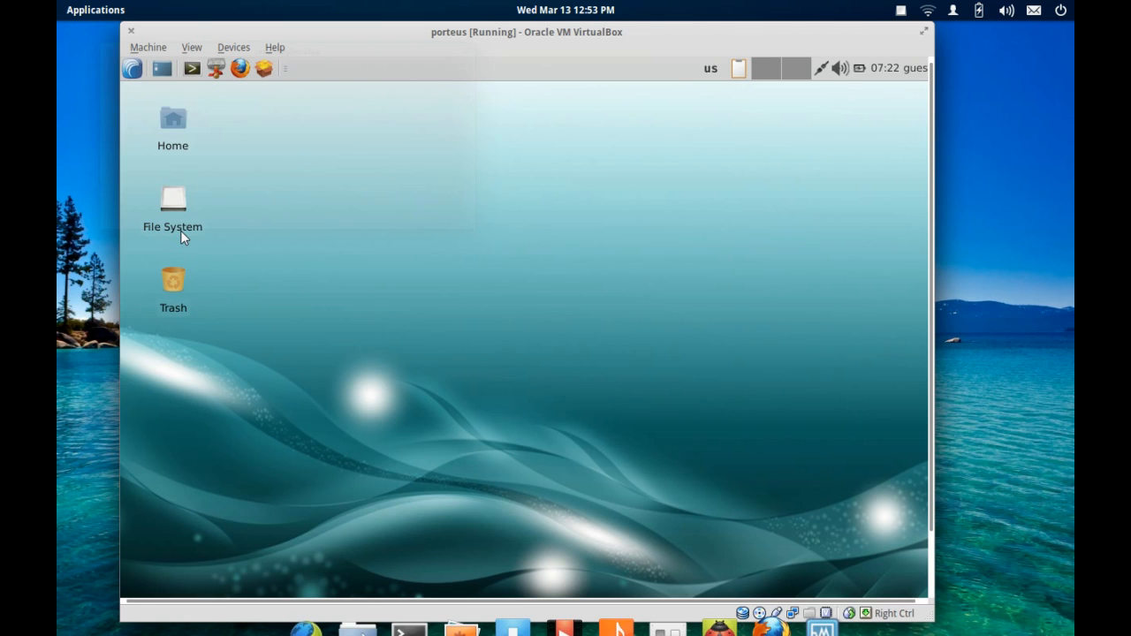
pyautogui.moveTo(403, 251)
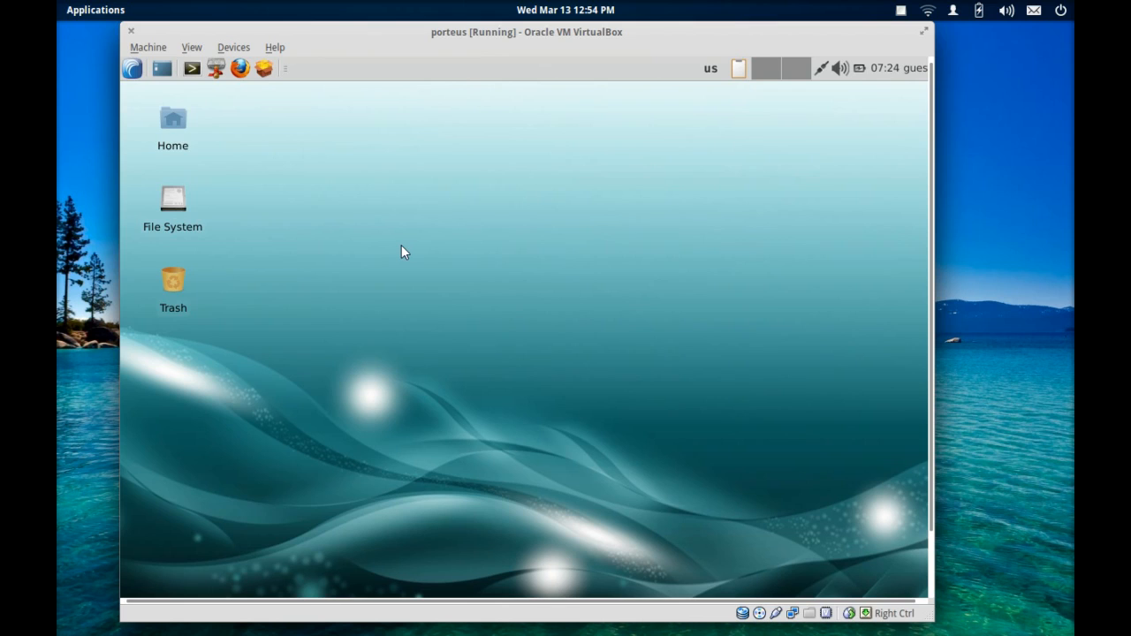
pyautogui.moveTo(202, 142)
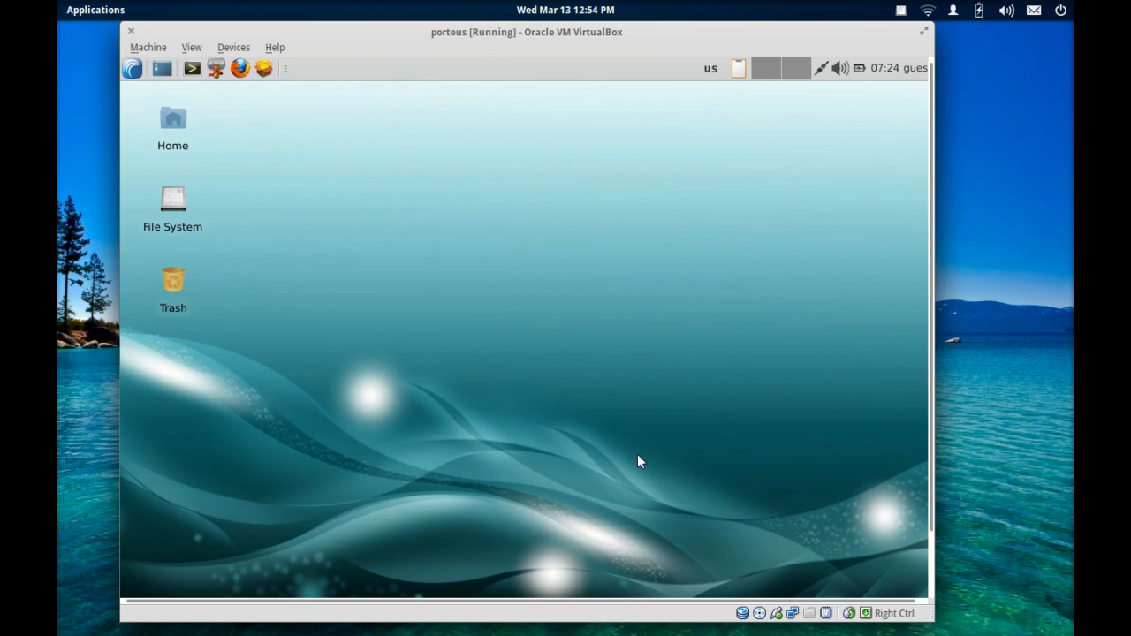
pyautogui.moveTo(410, 274)
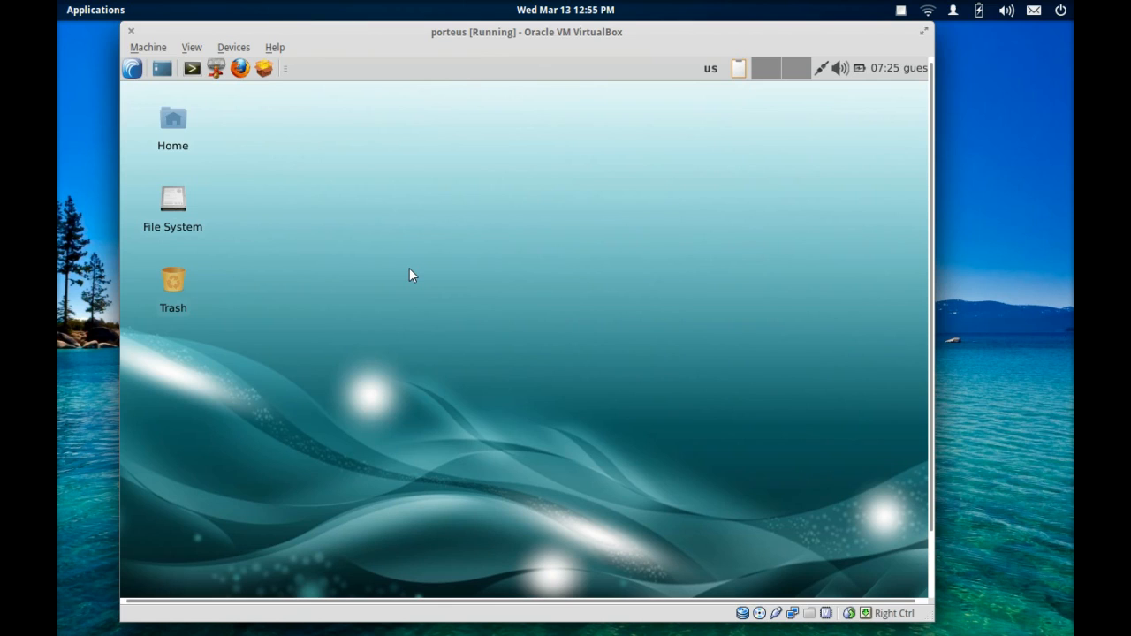
pyautogui.moveTo(133, 69)
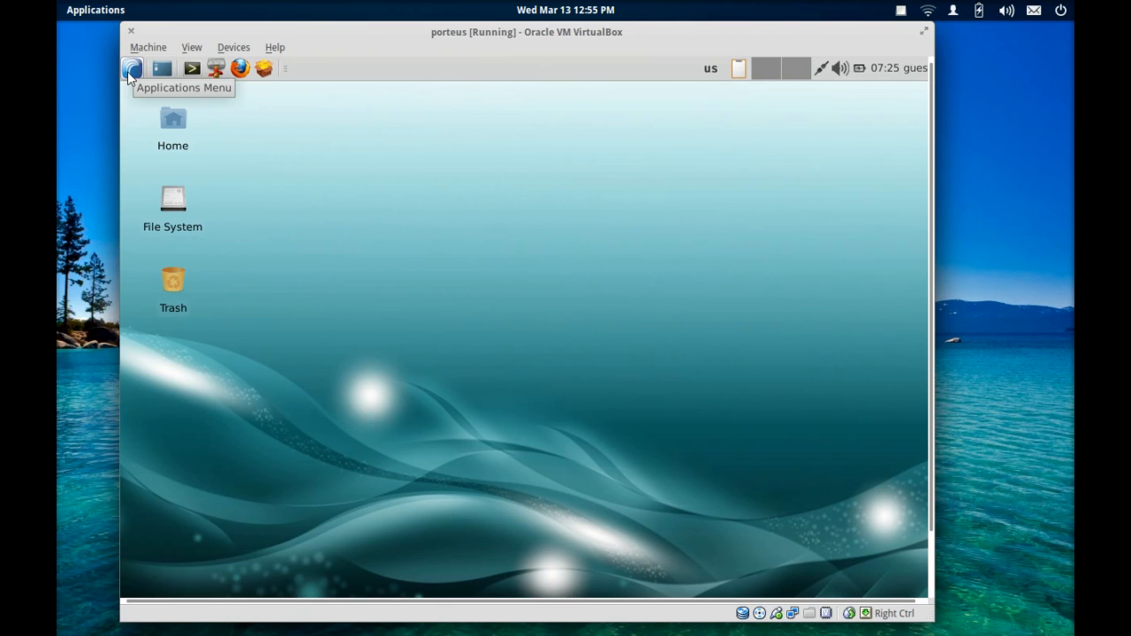
# Bring up the applications menu and dismiss the About Xfce window
pyautogui.click(133, 67)
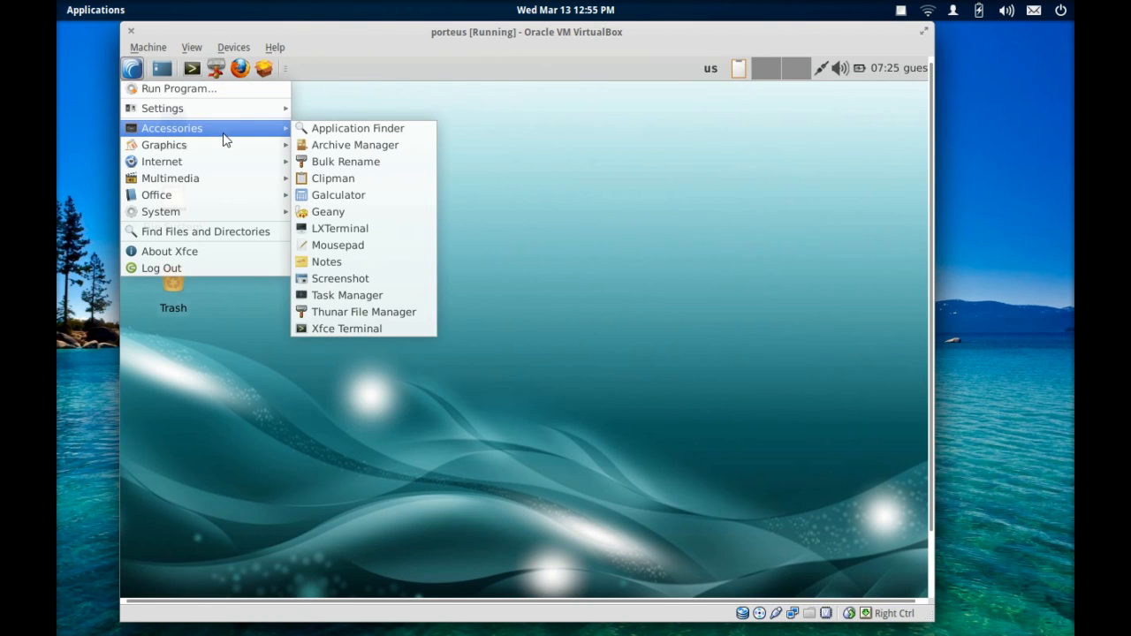
pyautogui.moveTo(163, 145)
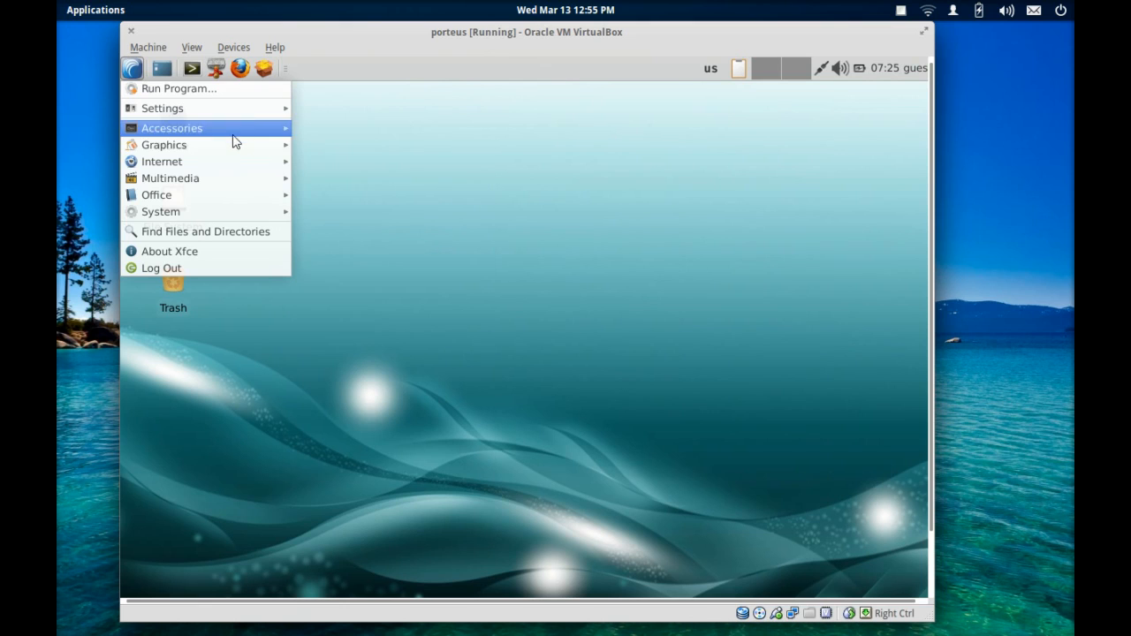
pyautogui.moveTo(233, 195)
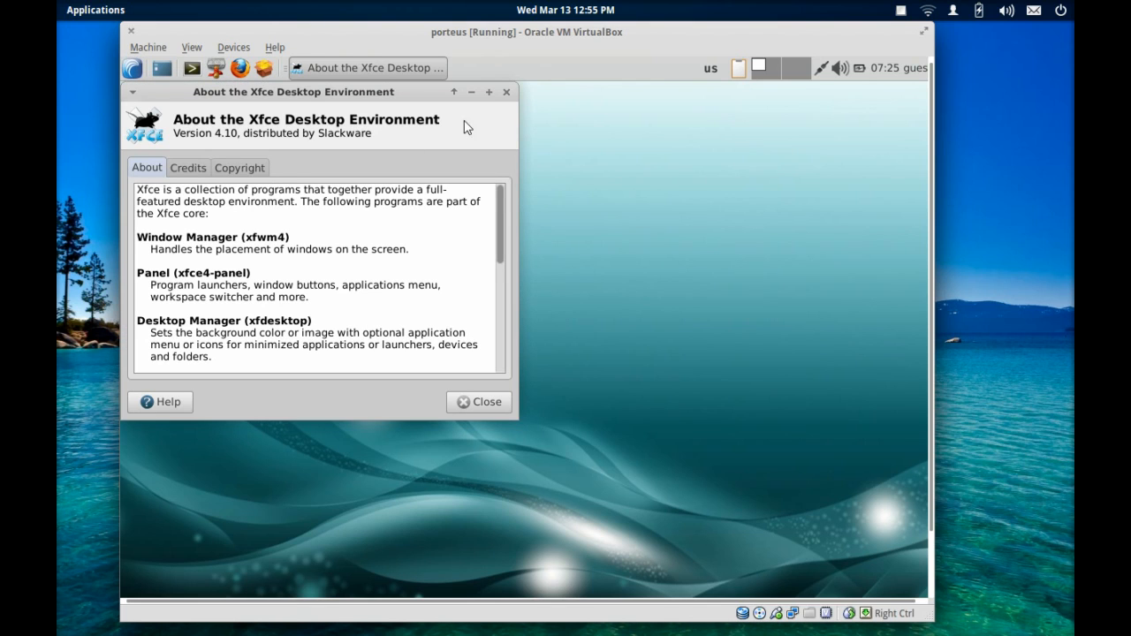
pyautogui.click(479, 403)
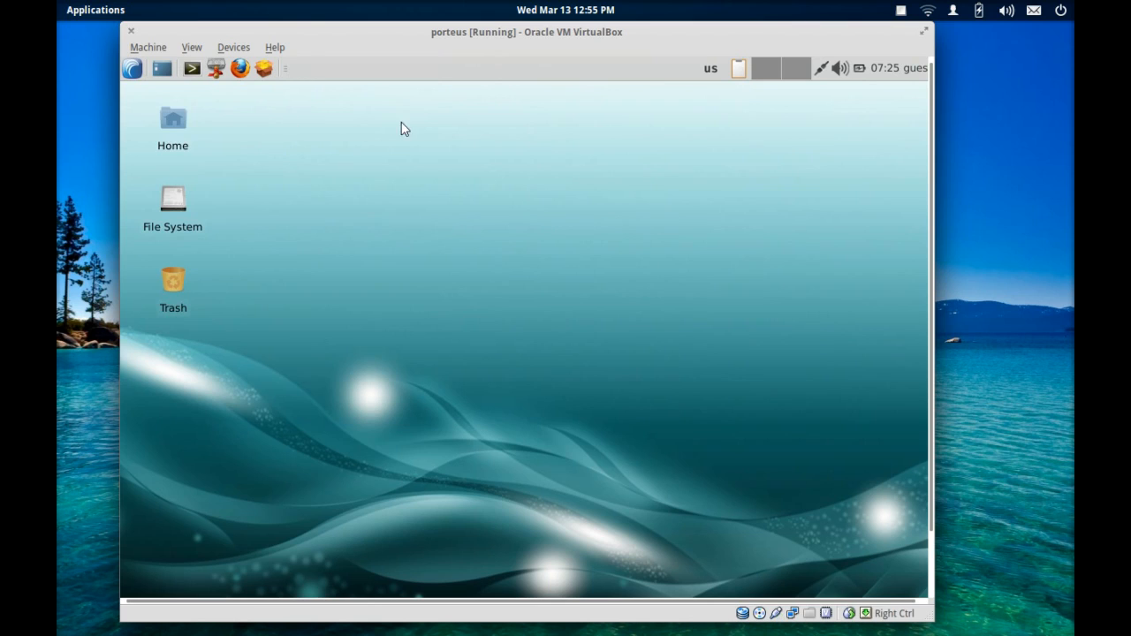
pyautogui.moveTo(645, 159)
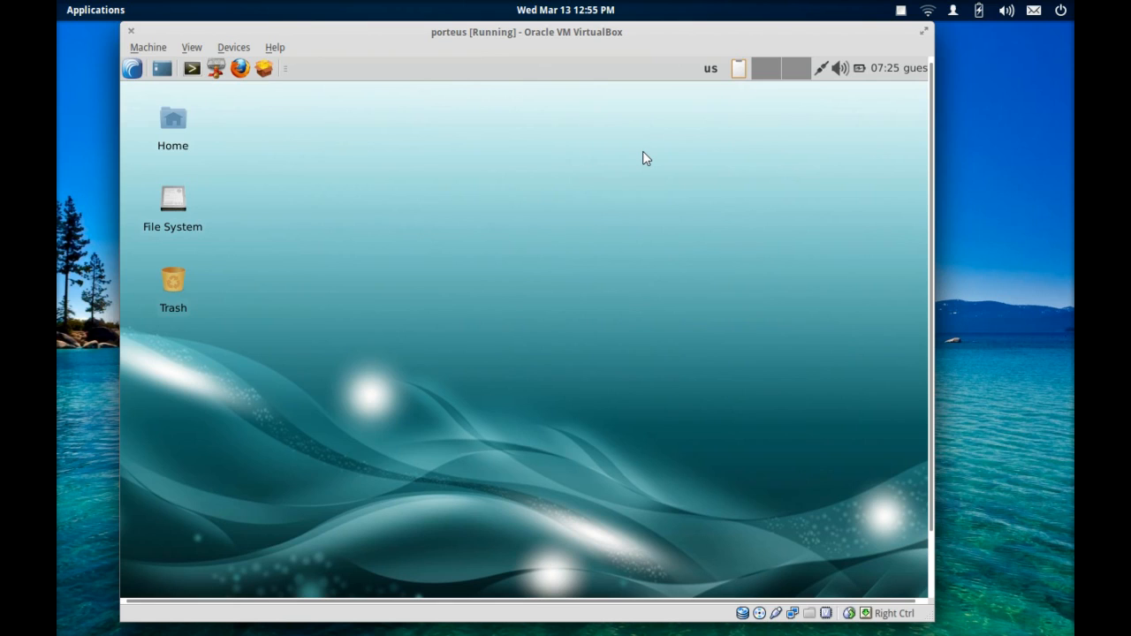
pyautogui.moveTo(613, 163)
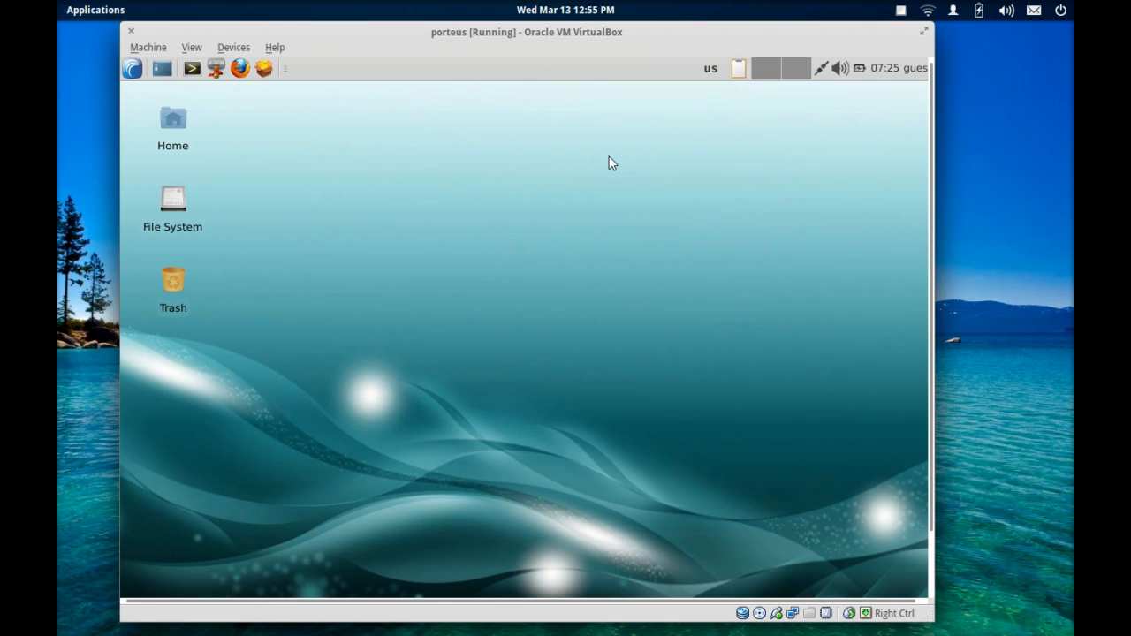
pyautogui.moveTo(601, 162)
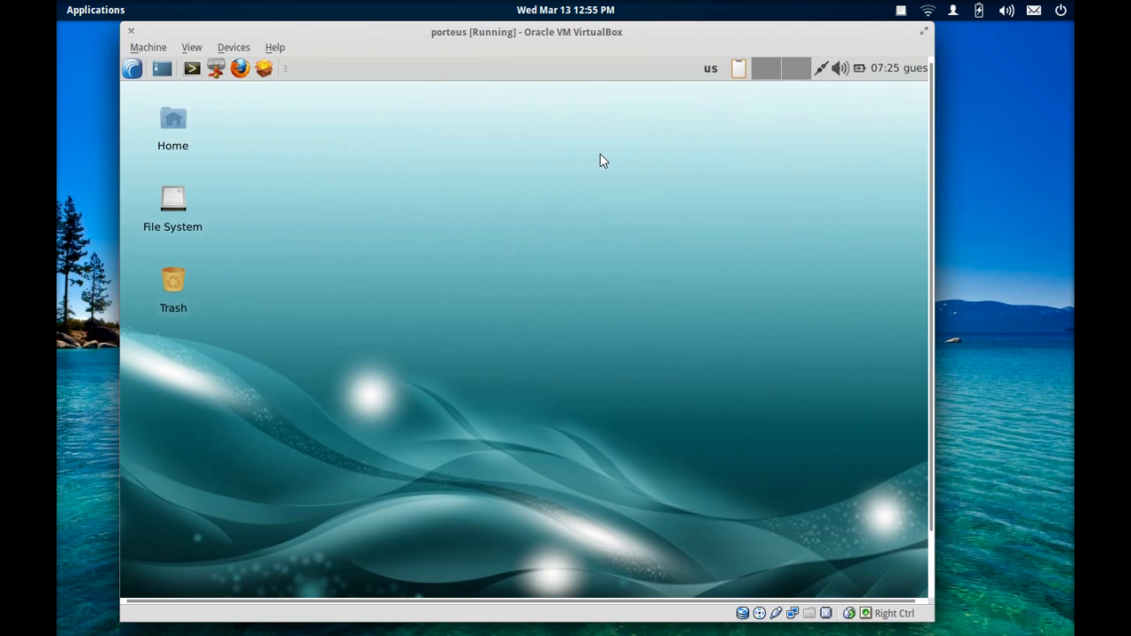
pyautogui.moveTo(601, 138)
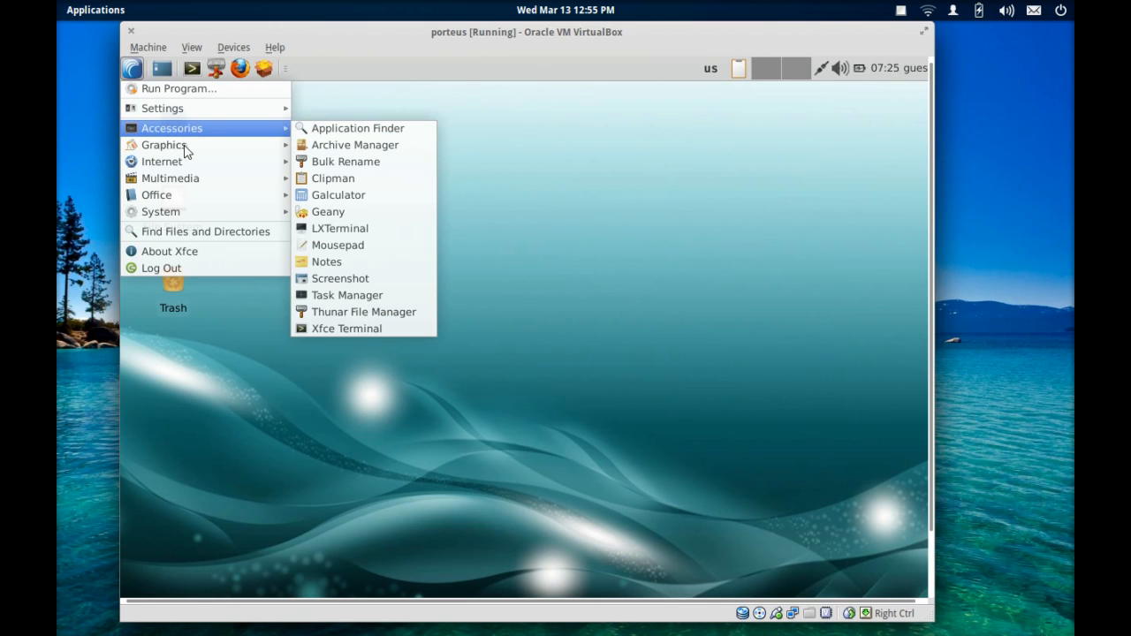
pyautogui.moveTo(346, 102)
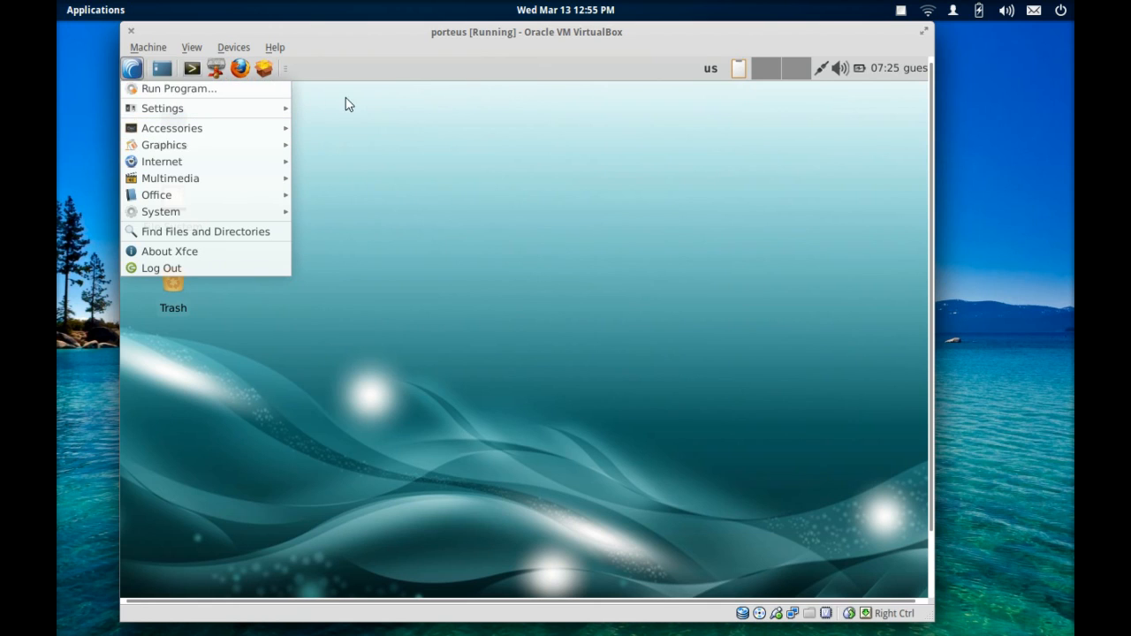
pyautogui.moveTo(163, 108)
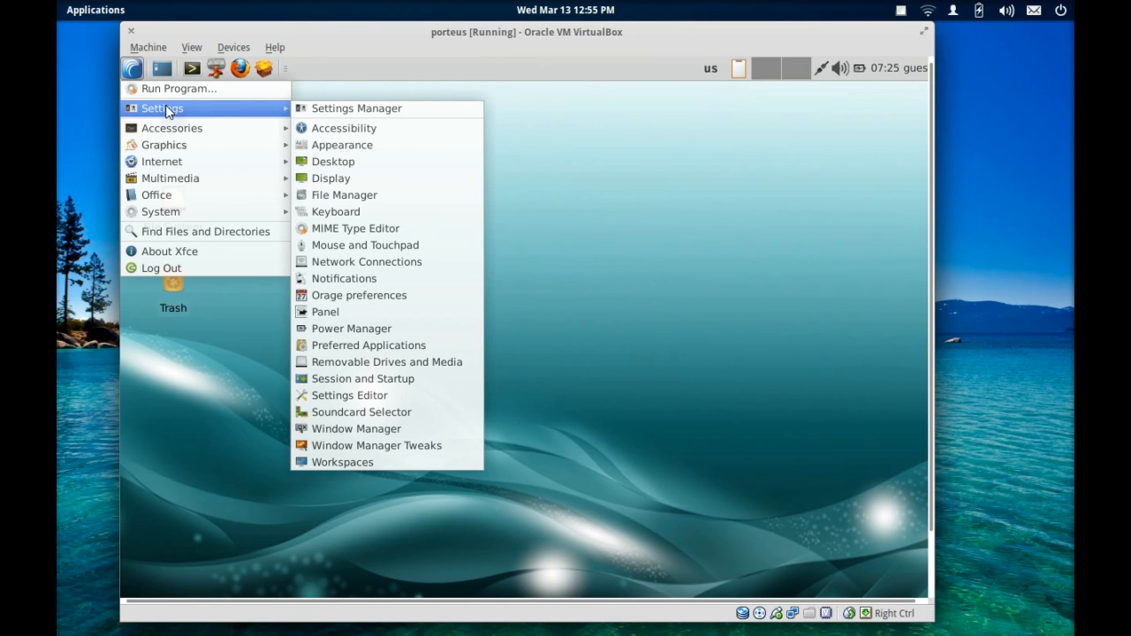
# In Appearance, apply the Nodoka-Aqua style, browse icon themes, and return to All Settings
pyautogui.click(459, 185)
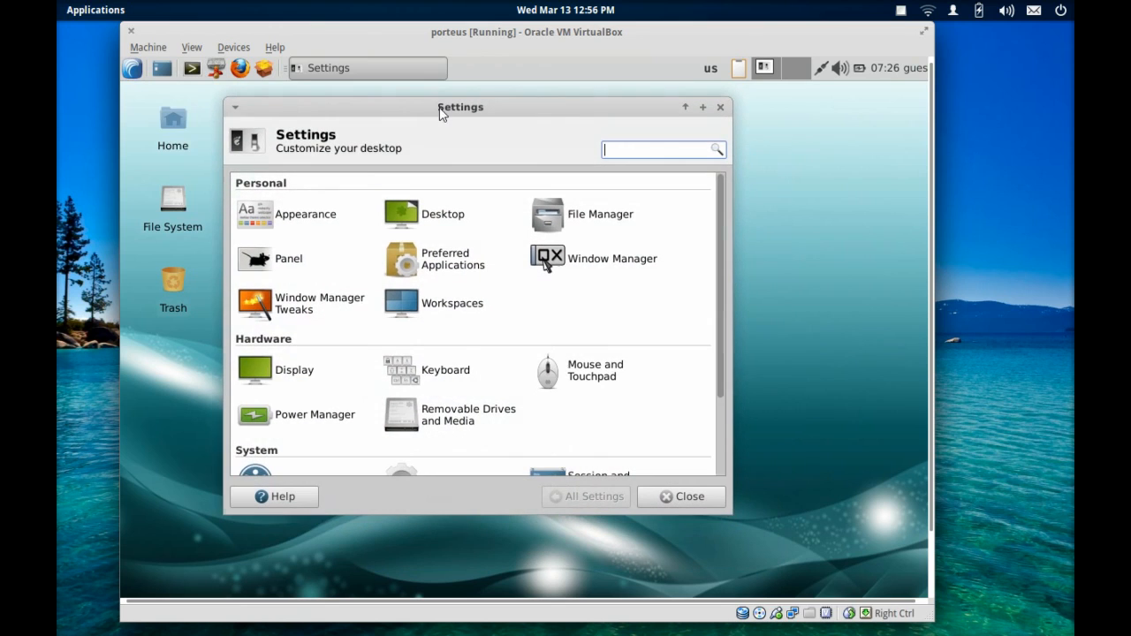
pyautogui.moveTo(308, 226)
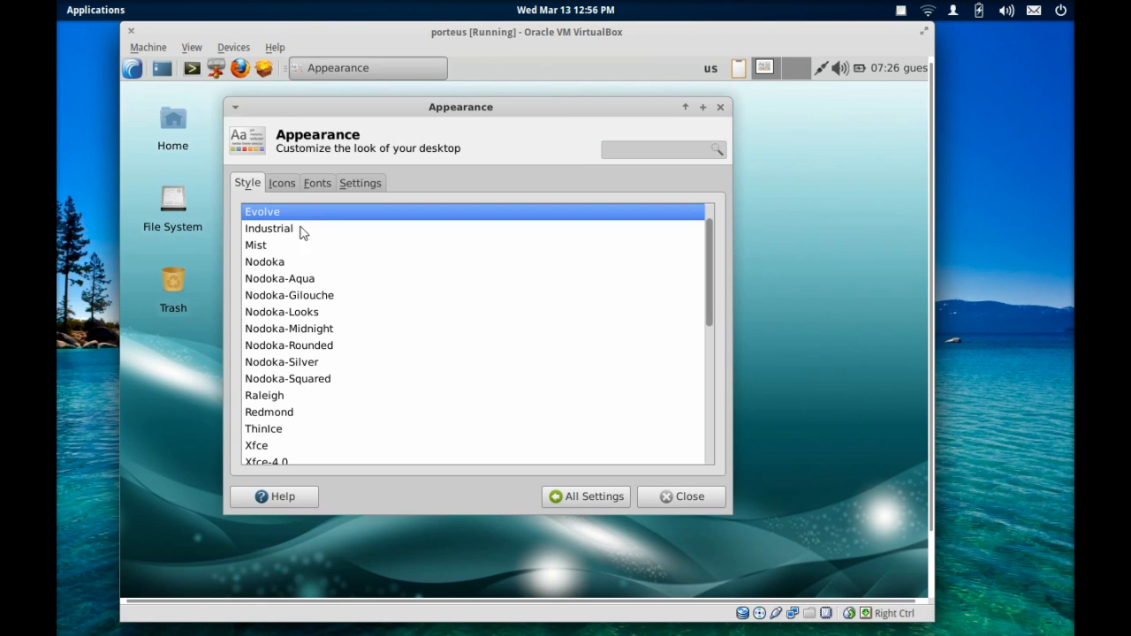
pyautogui.click(279, 287)
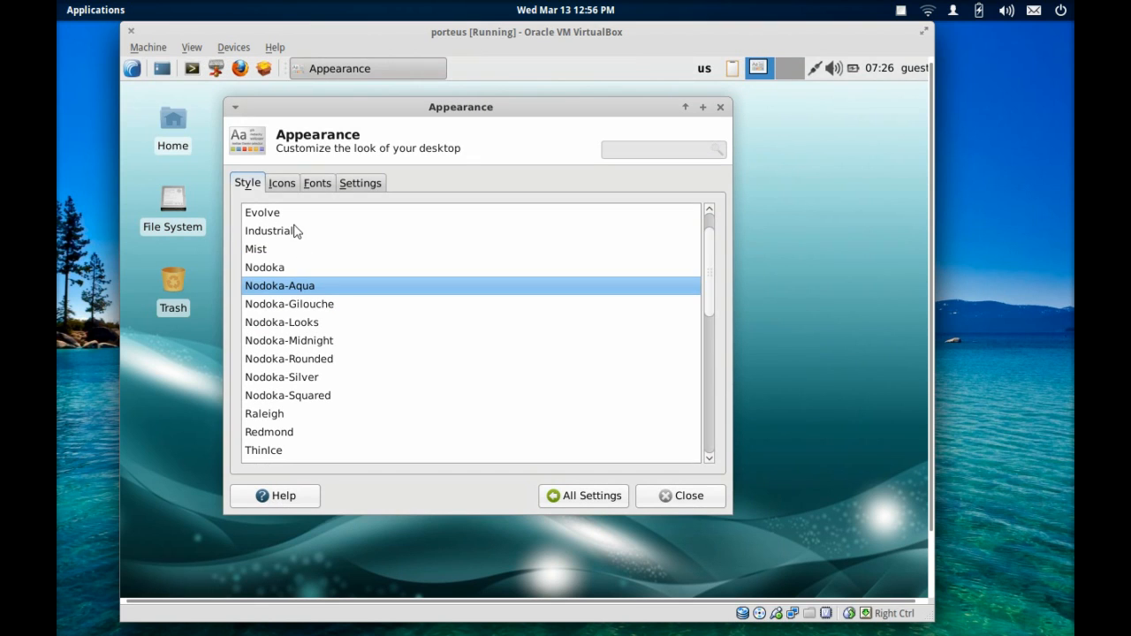
pyautogui.click(281, 182)
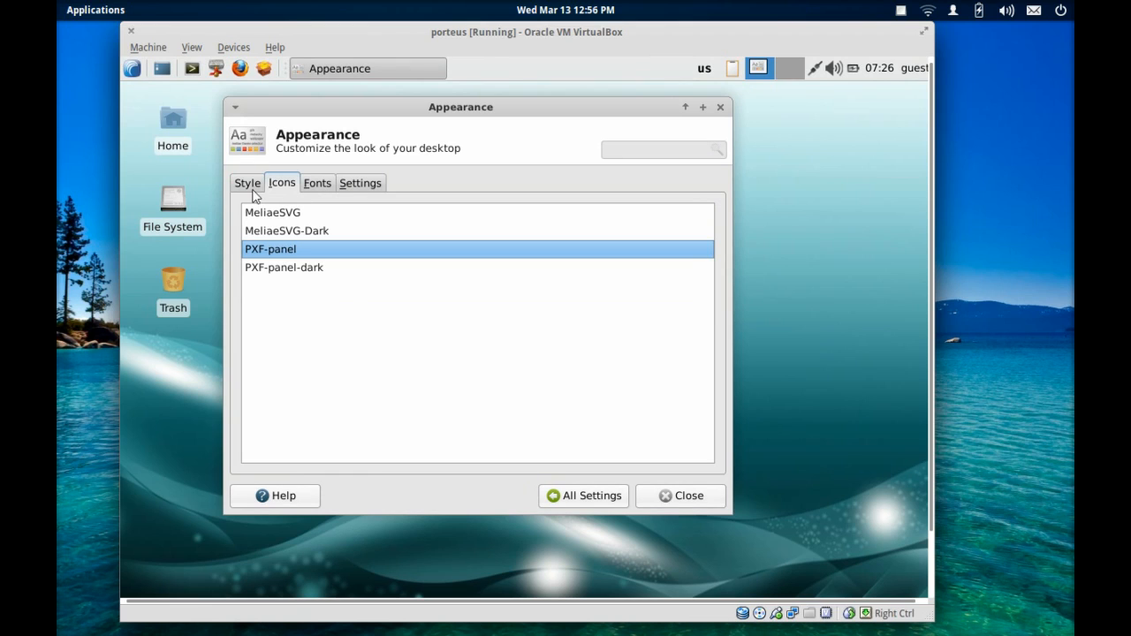
pyautogui.click(583, 495)
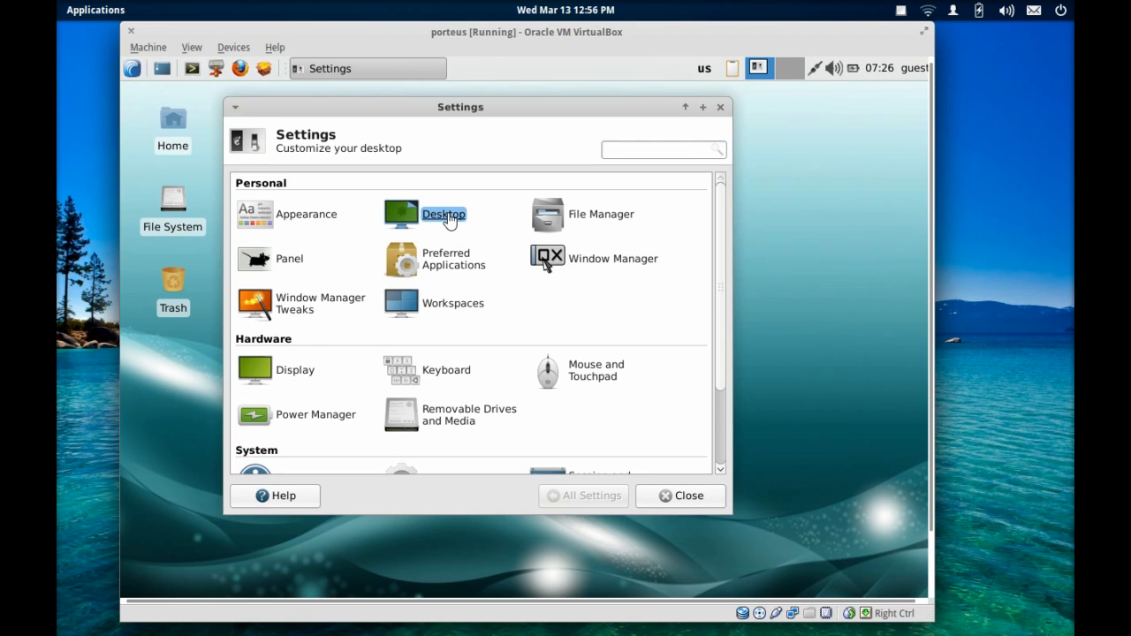
pyautogui.click(444, 214)
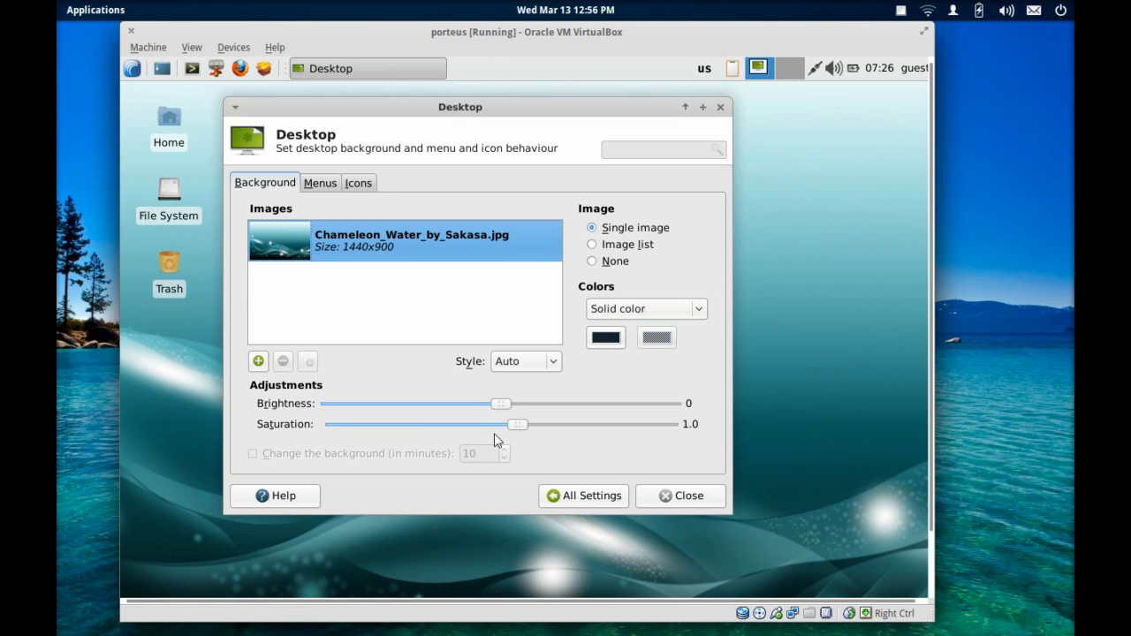
pyautogui.moveTo(480, 428)
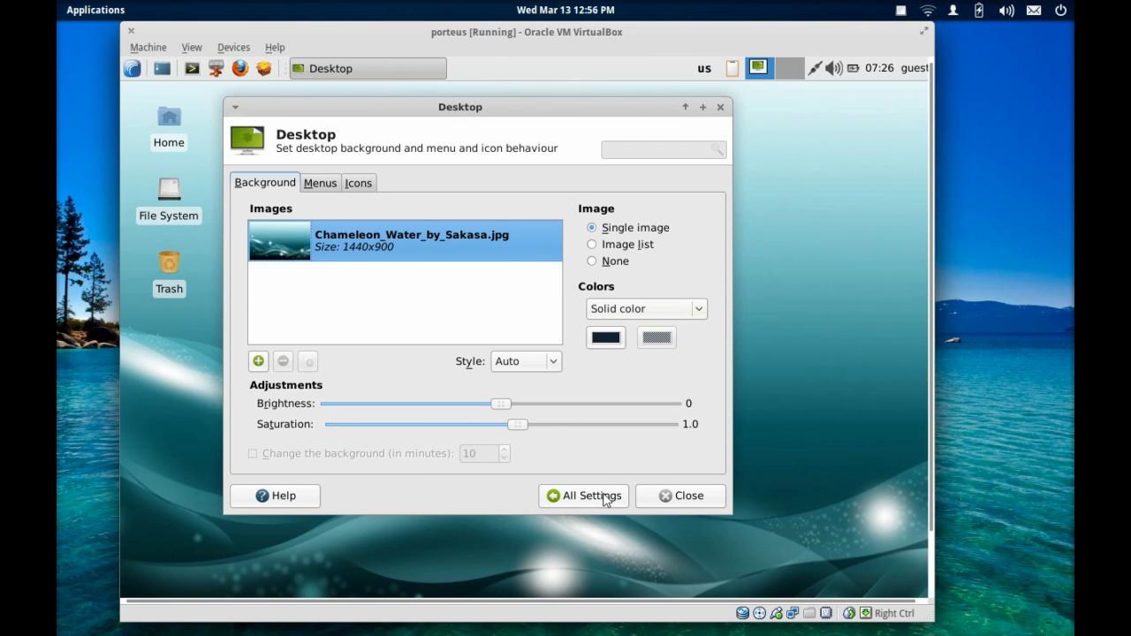
pyautogui.click(590, 495)
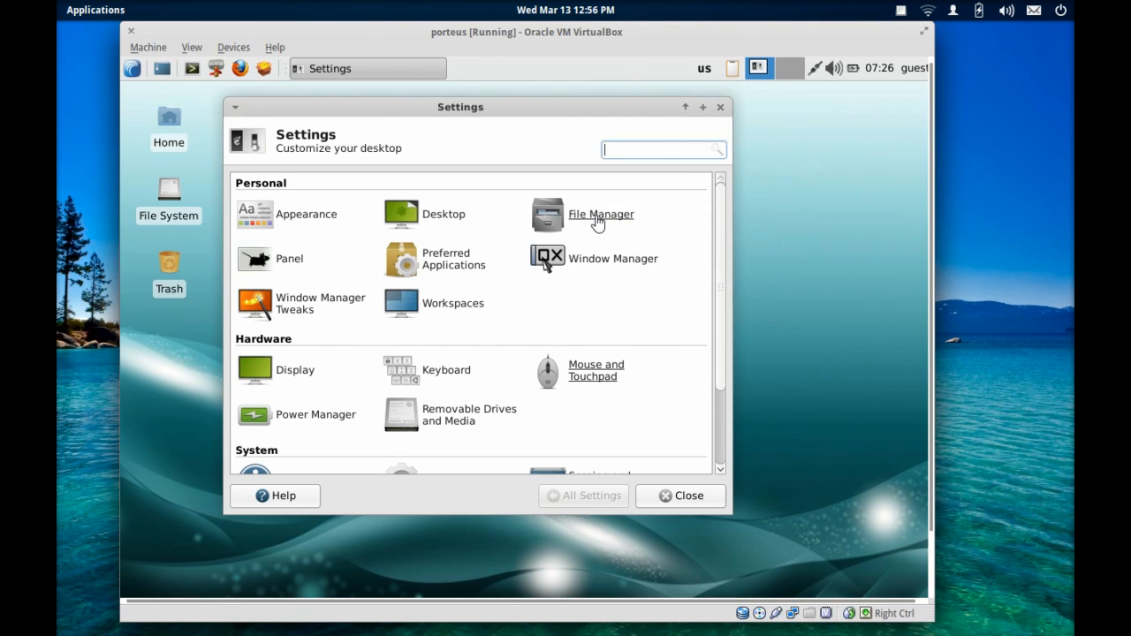
pyautogui.click(601, 214)
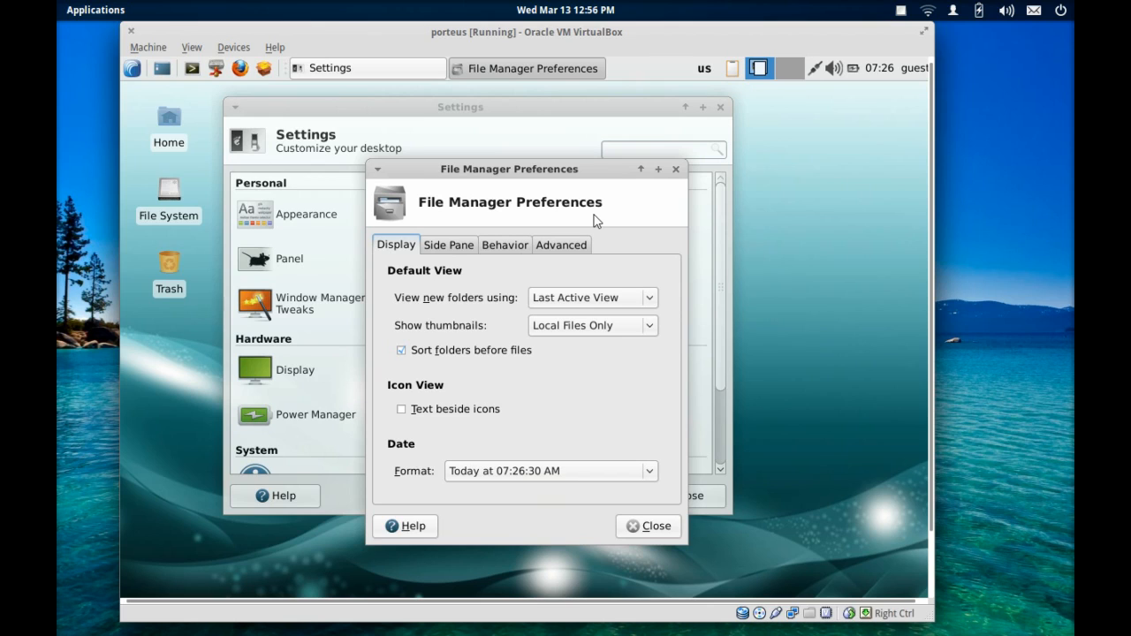
pyautogui.moveTo(531, 169)
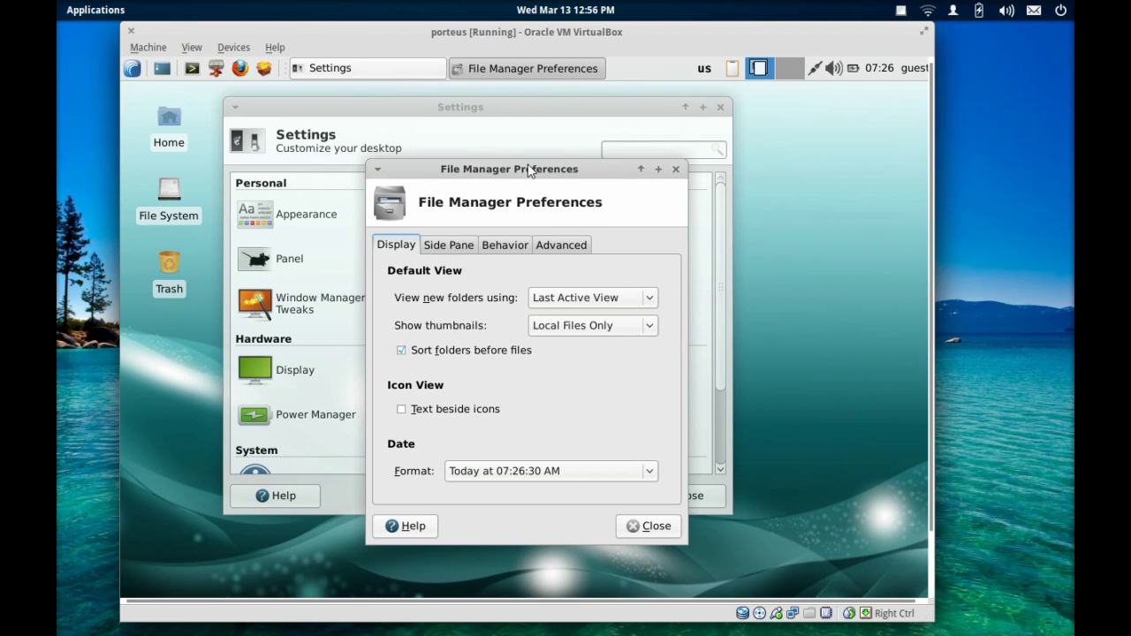
pyautogui.moveTo(509, 168); pyautogui.dragTo(491, 106)
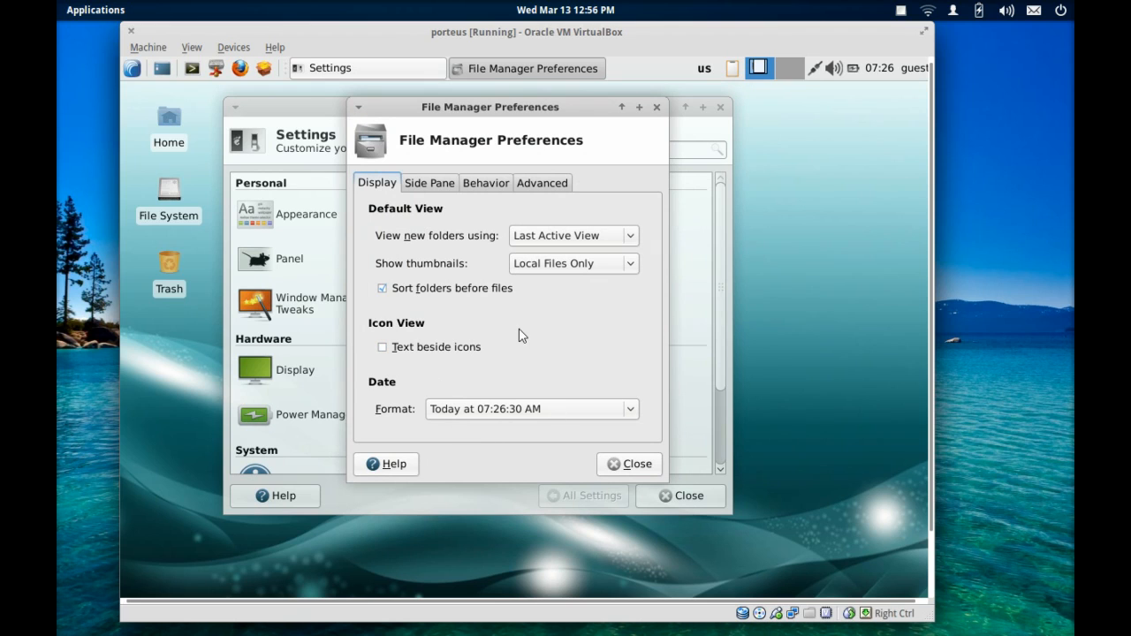
pyautogui.click(629, 463)
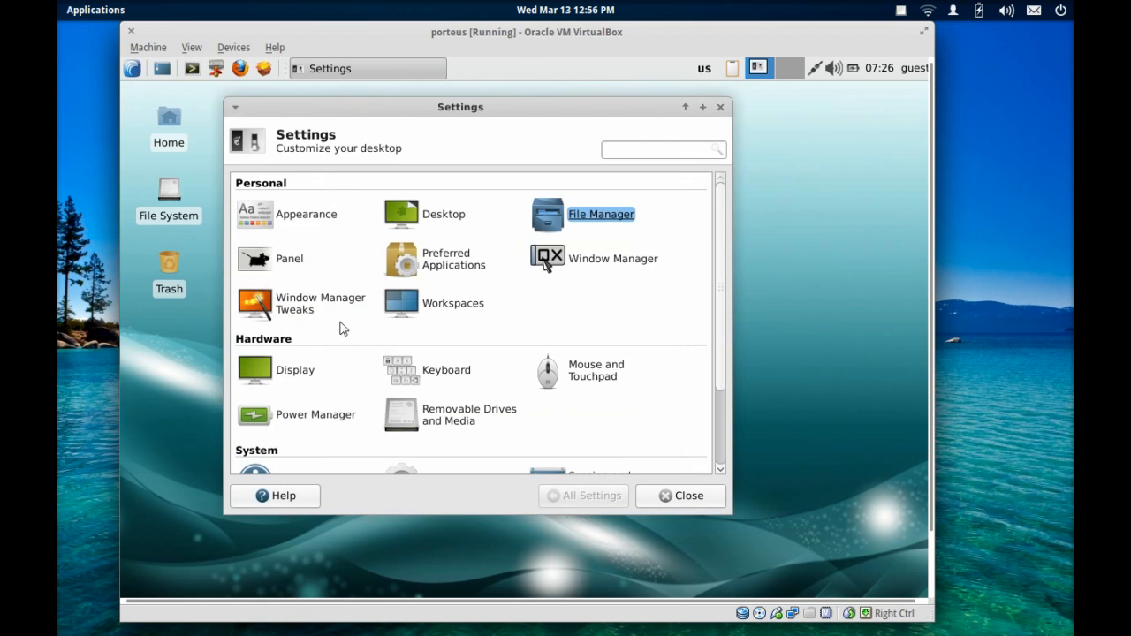
# View the Panel settings, then show Preferred Applications with Firefox as web browser
pyautogui.click(254, 258)
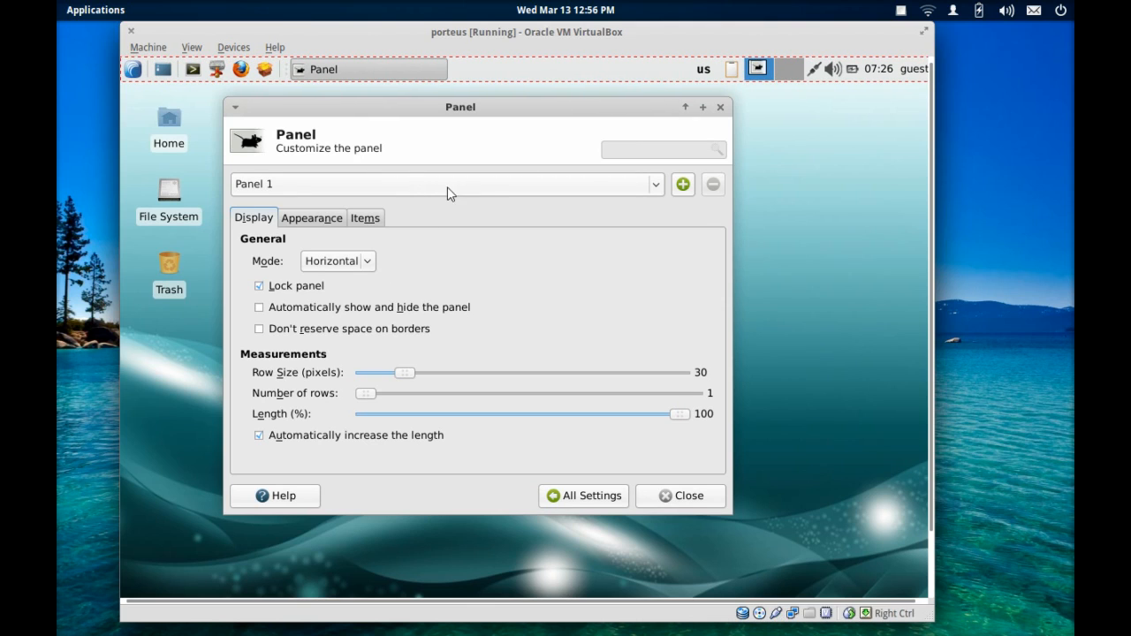
pyautogui.moveTo(491, 191)
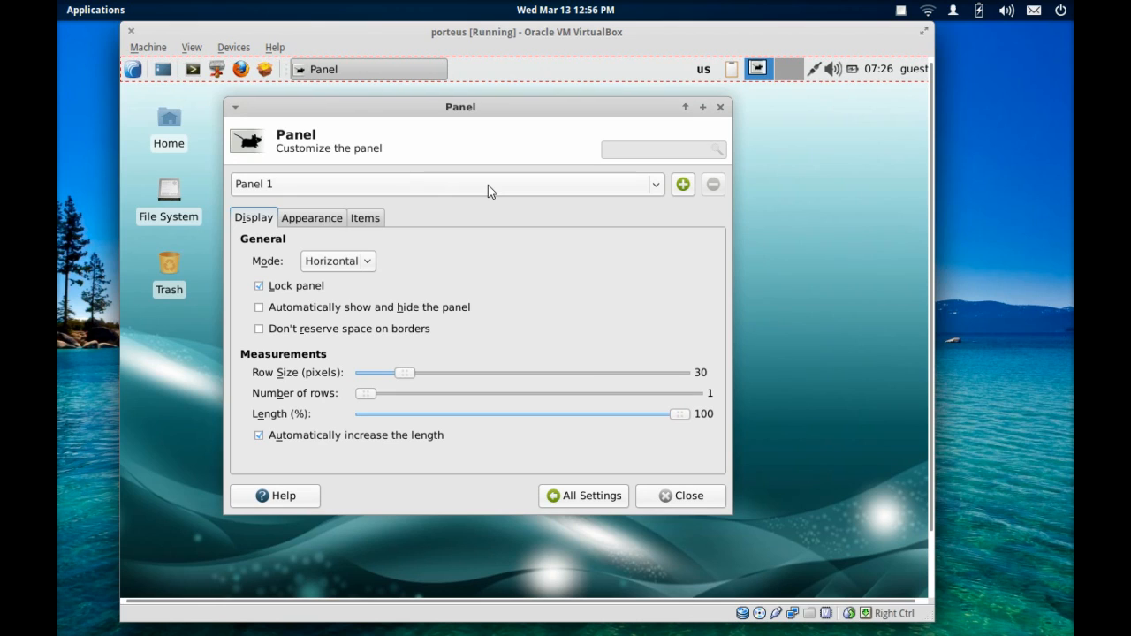
pyautogui.moveTo(413, 205)
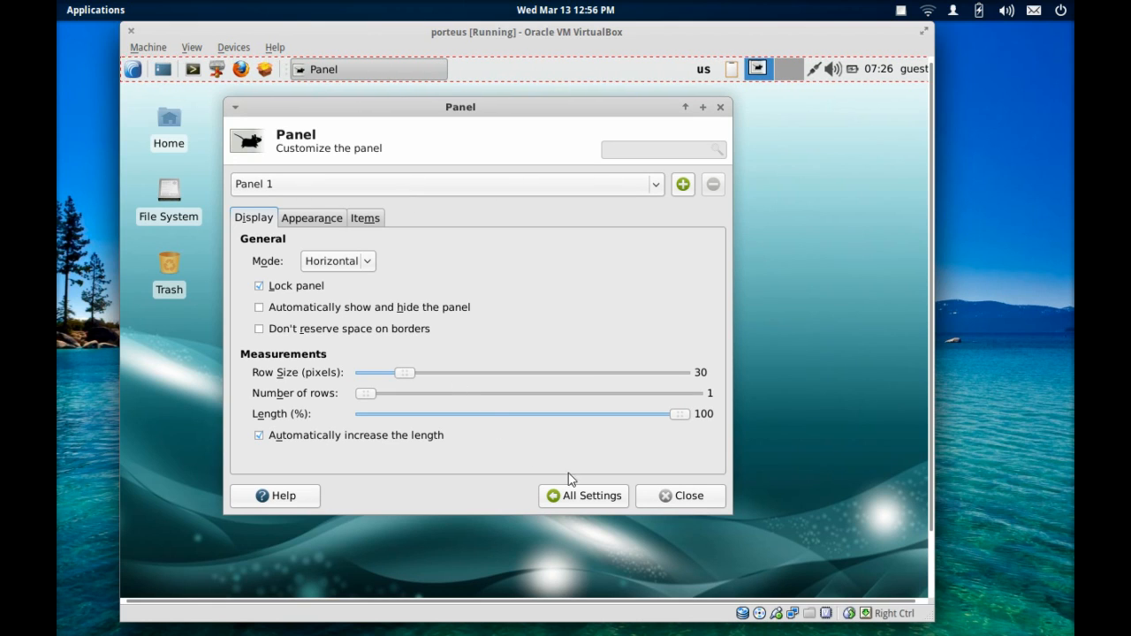
pyautogui.click(583, 495)
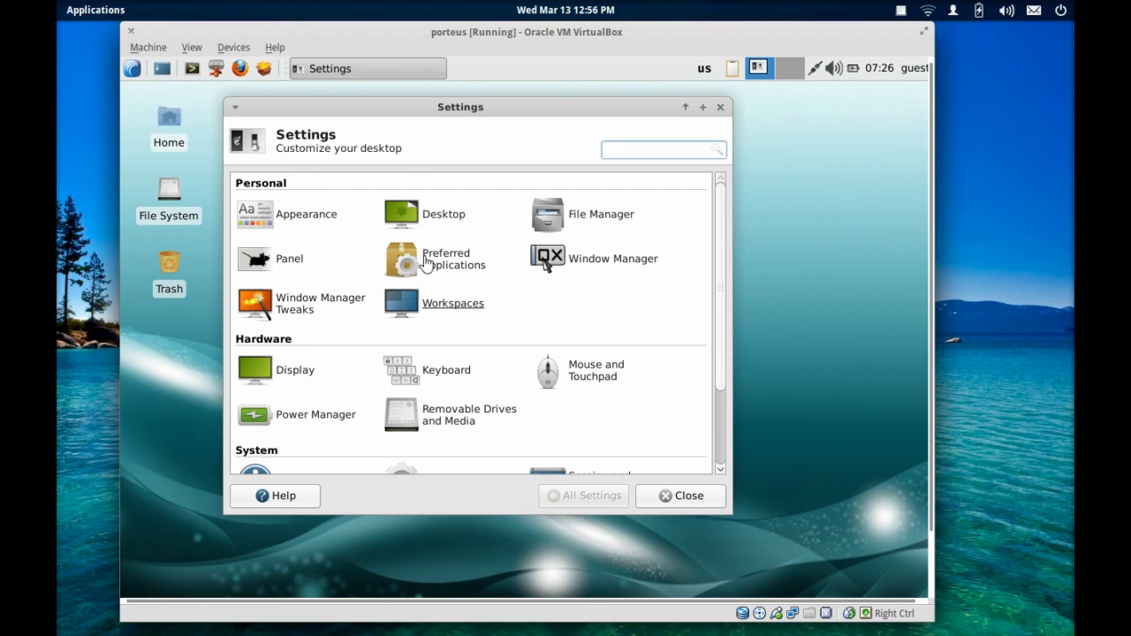
pyautogui.click(400, 258)
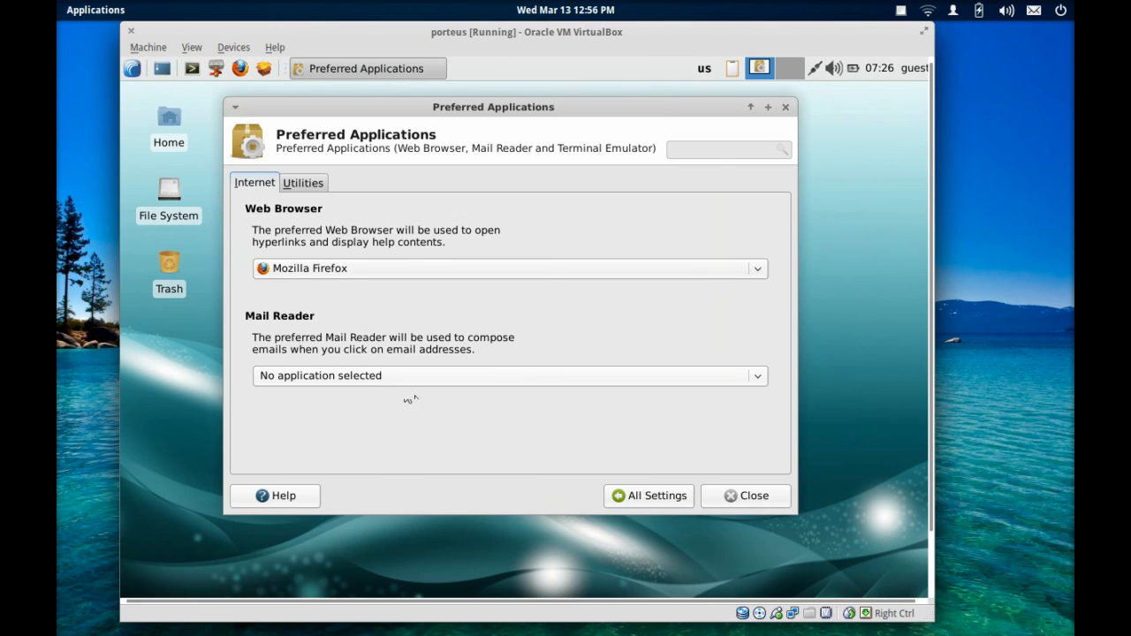
pyautogui.moveTo(583, 369)
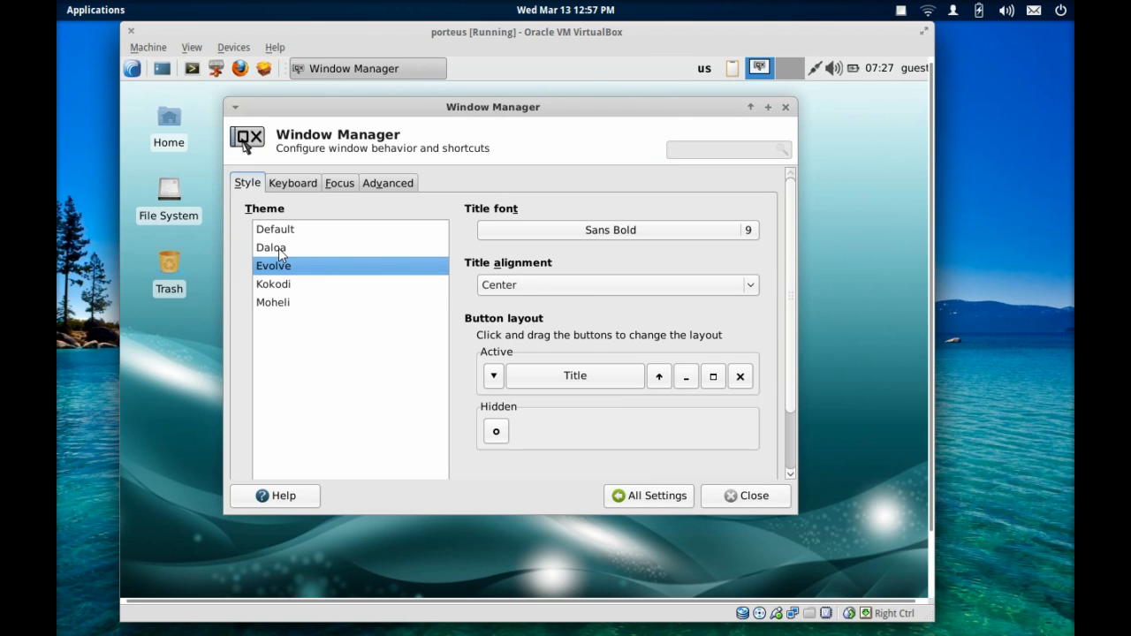
pyautogui.moveTo(397, 124)
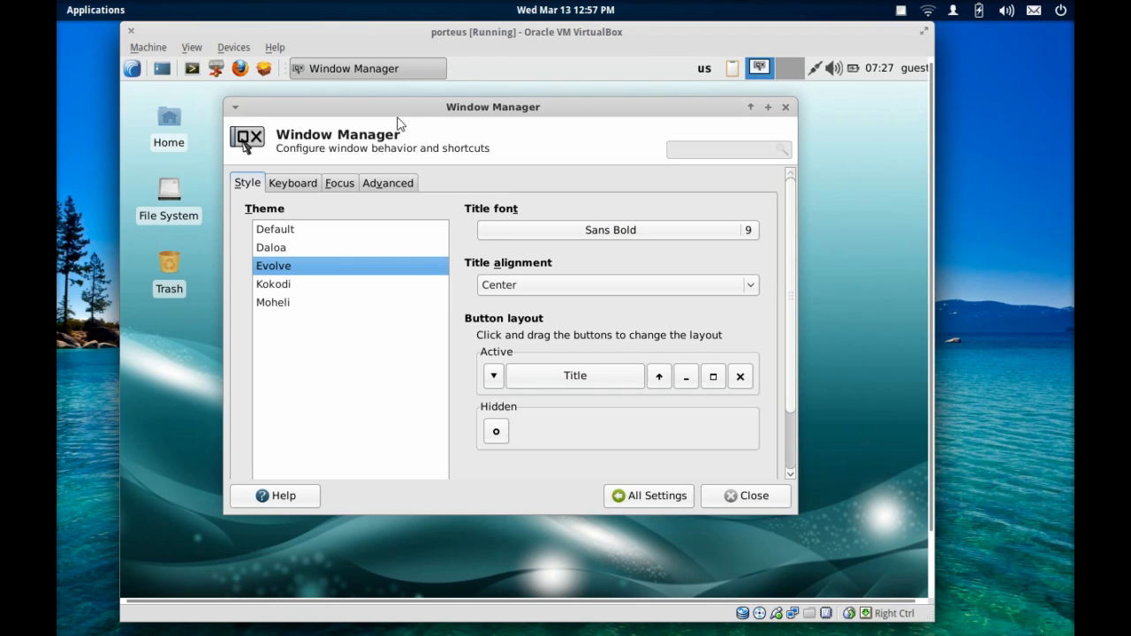
# Try the Kokodi, Moheli, Evolve and Daloa window themes, settling on Moheli
pyautogui.click(272, 283)
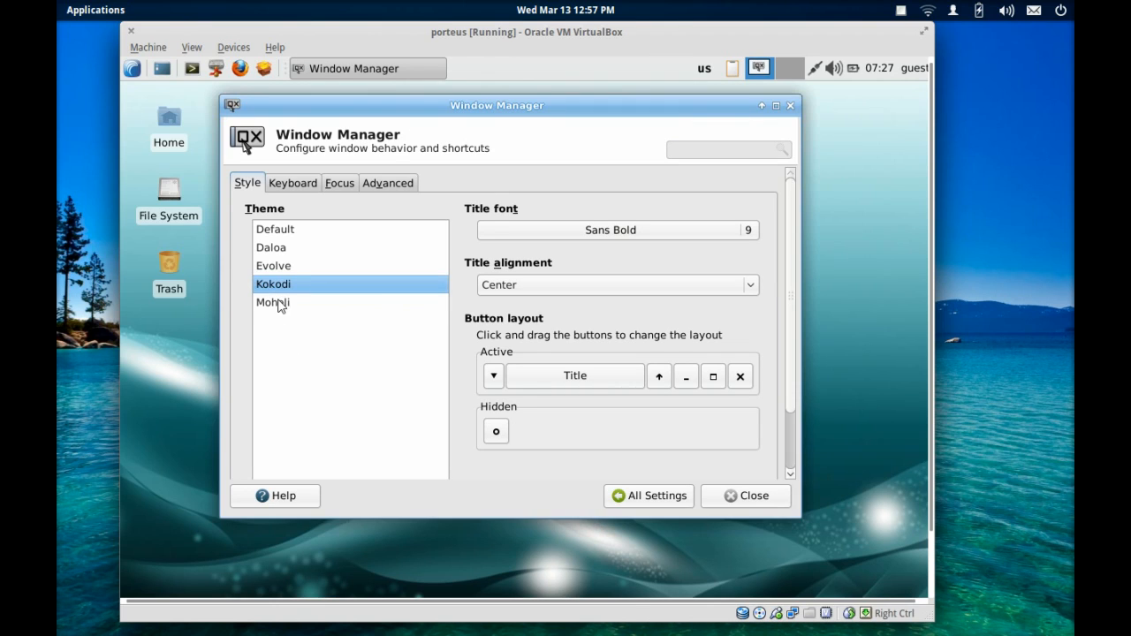
pyautogui.click(272, 302)
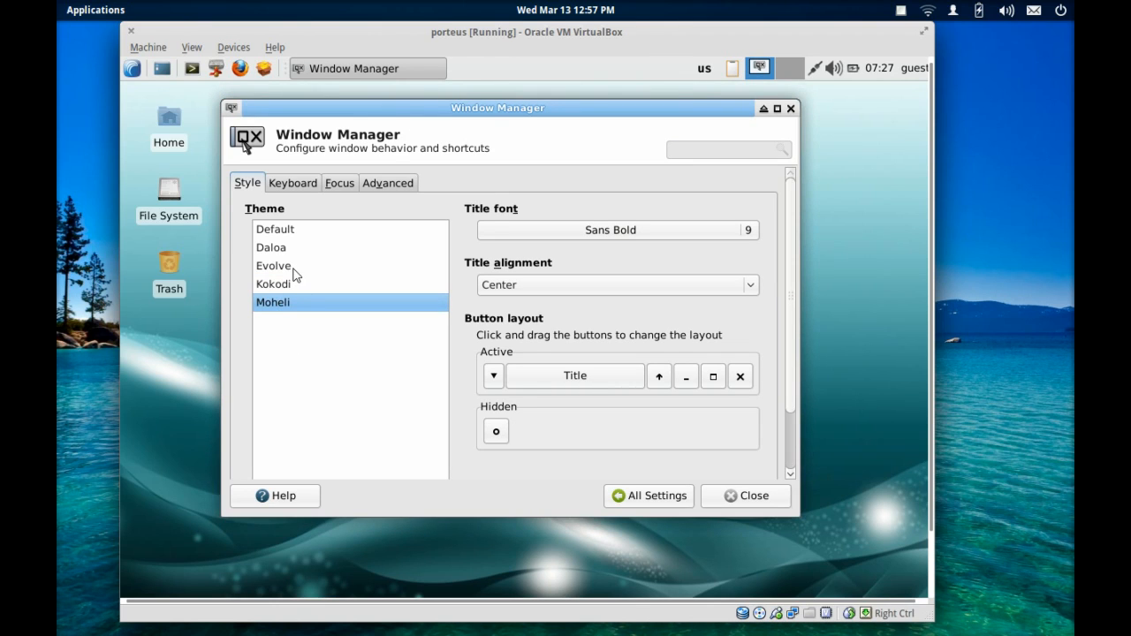
pyautogui.click(274, 265)
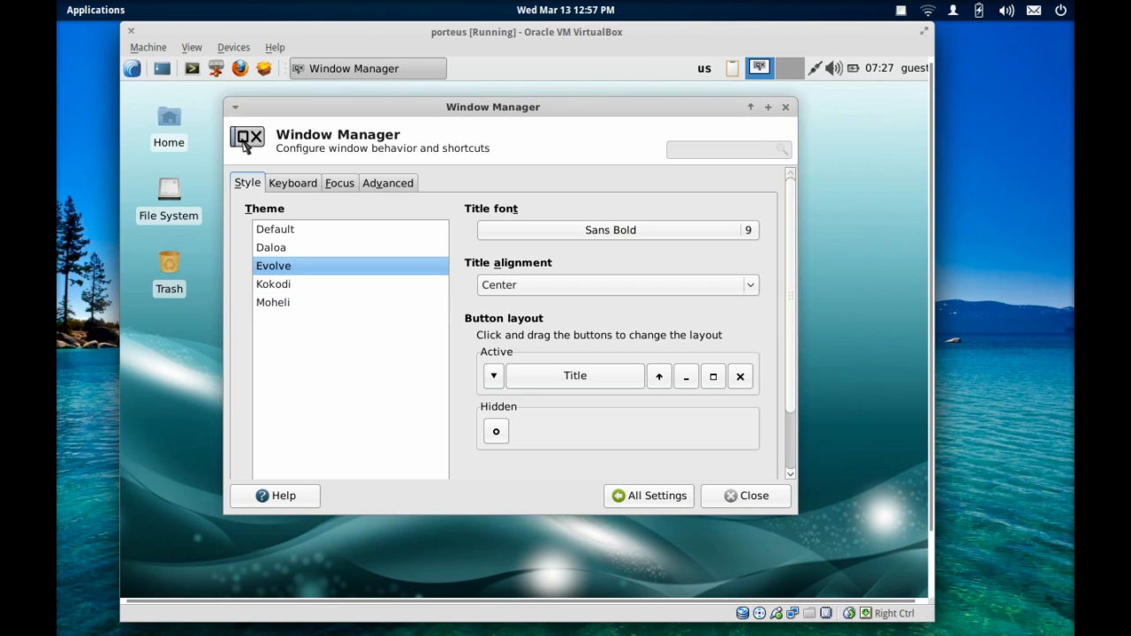
pyautogui.click(271, 247)
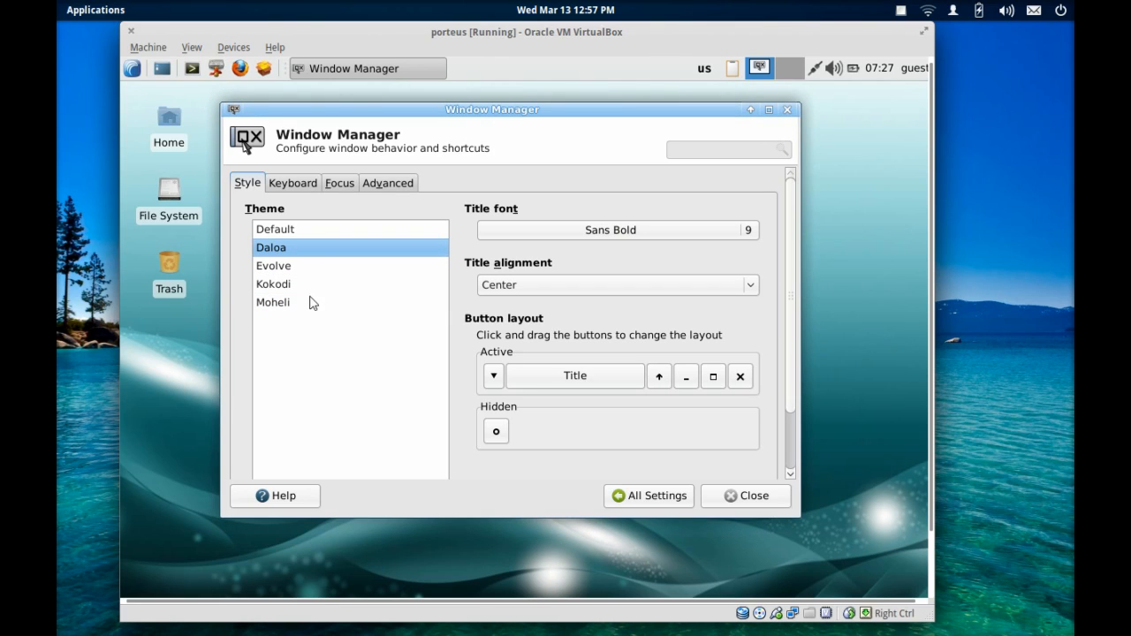
pyautogui.click(272, 302)
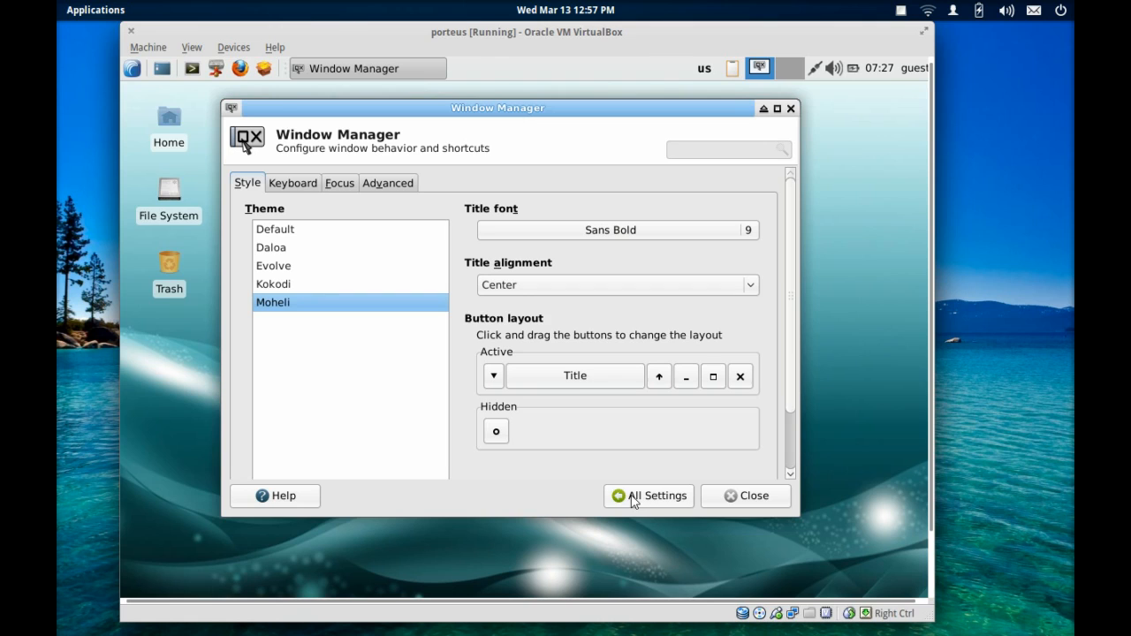
# View Window Manager Tweaks and return to the settings overview
pyautogui.click(656, 495)
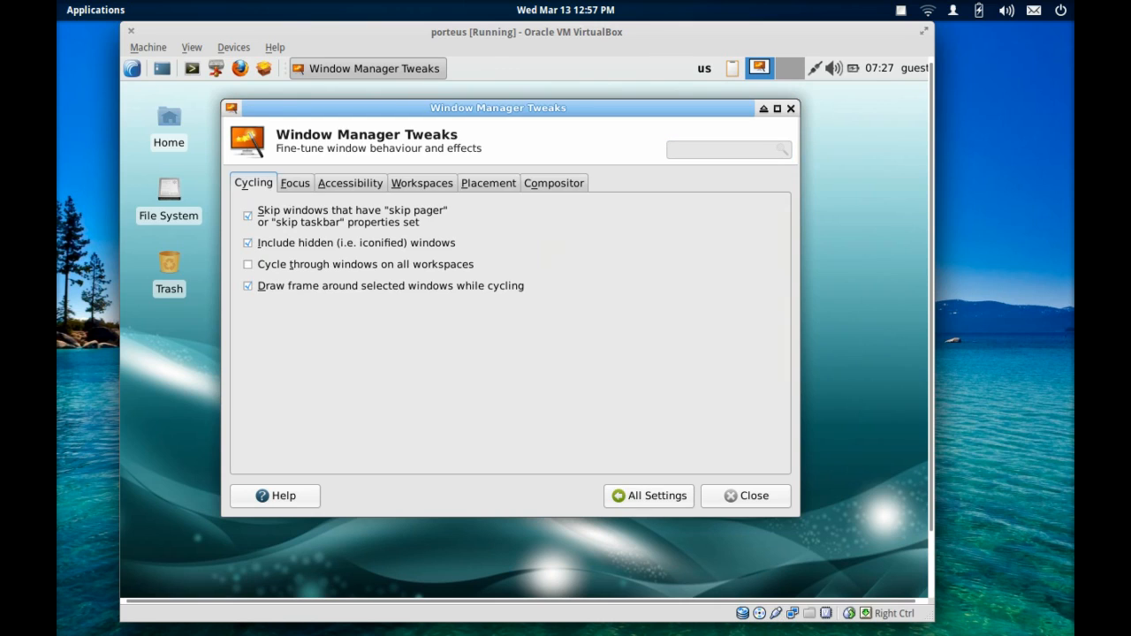
pyautogui.moveTo(348, 185)
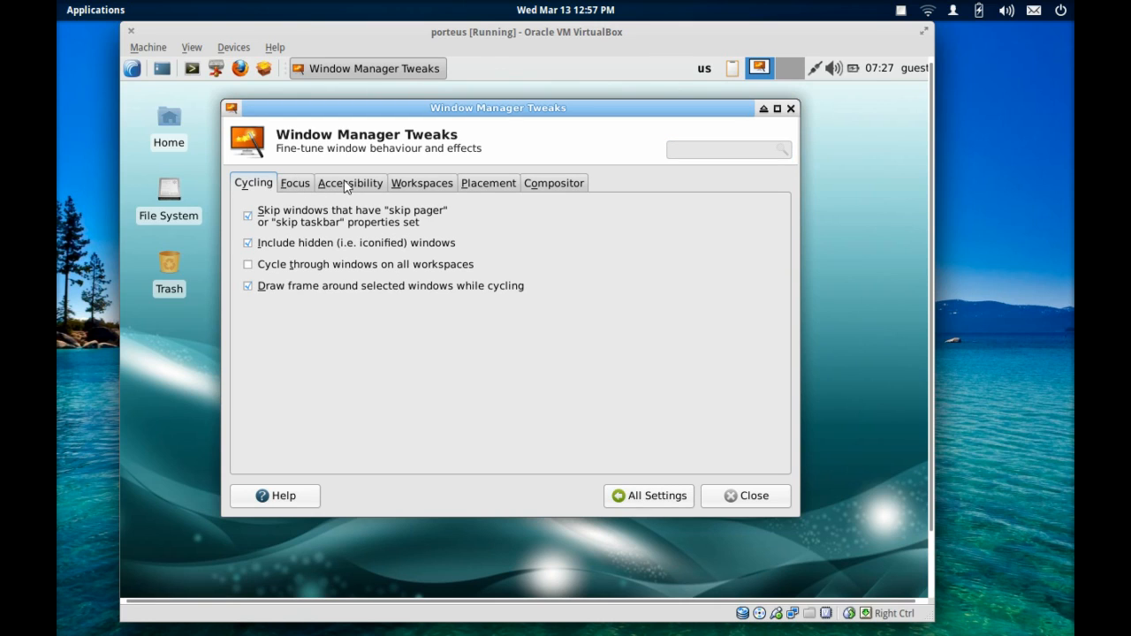
pyautogui.moveTo(552, 338)
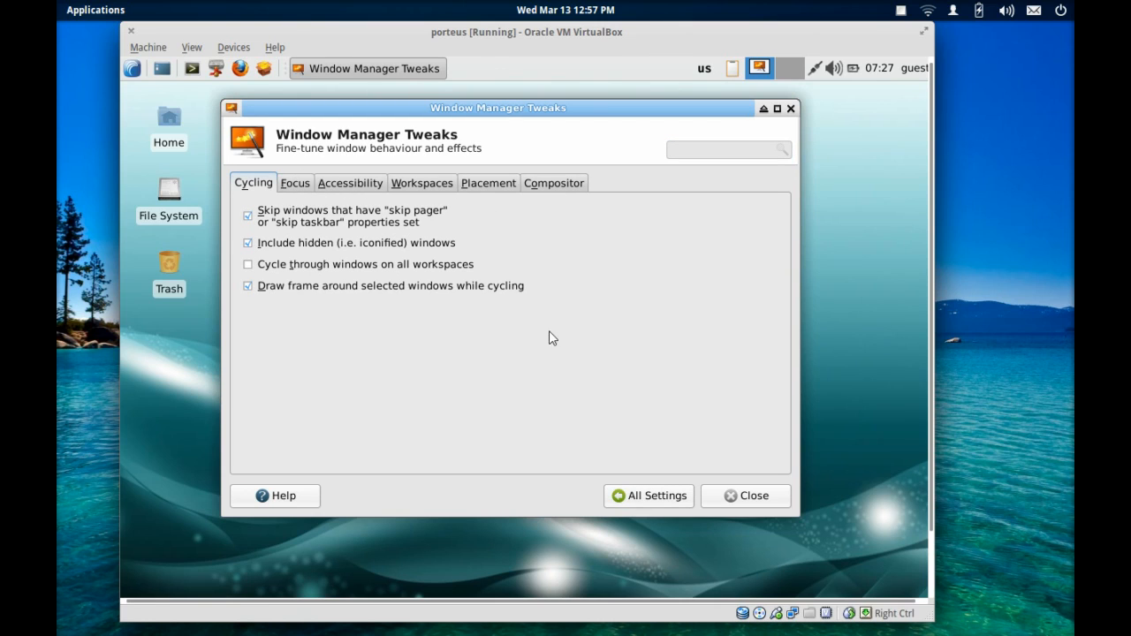
pyautogui.click(649, 494)
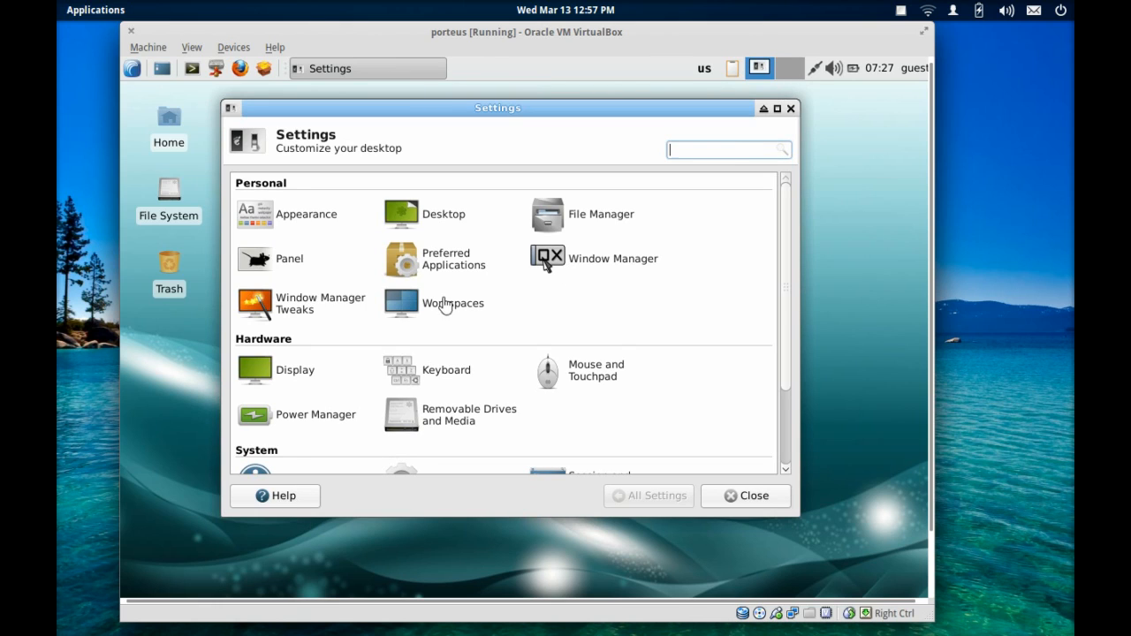
pyautogui.moveTo(442, 311)
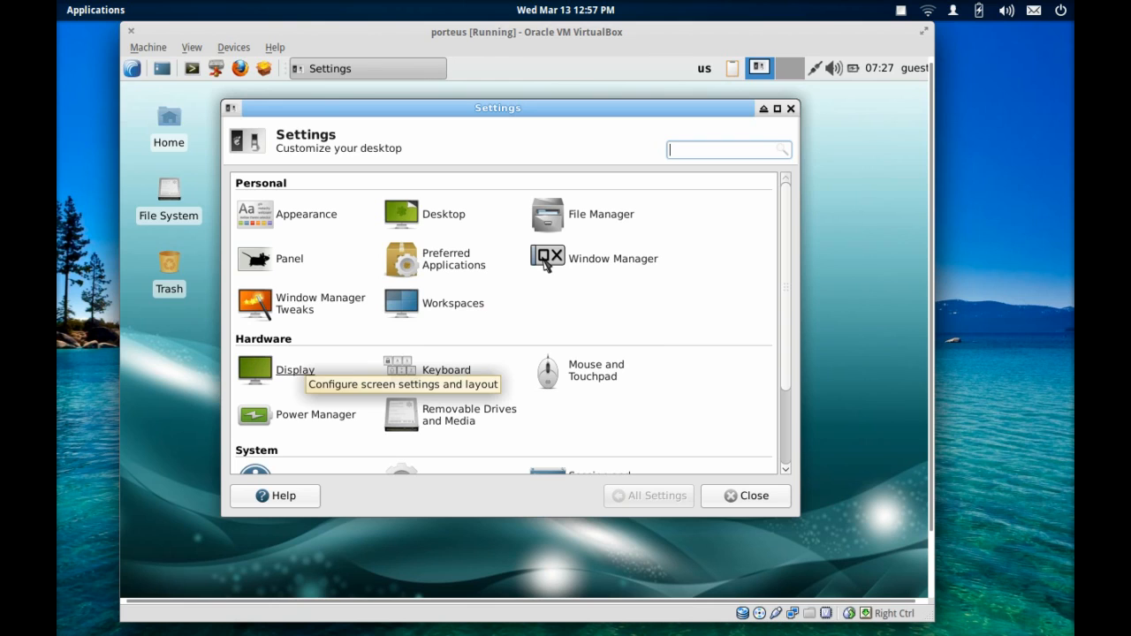
pyautogui.moveTo(310, 375)
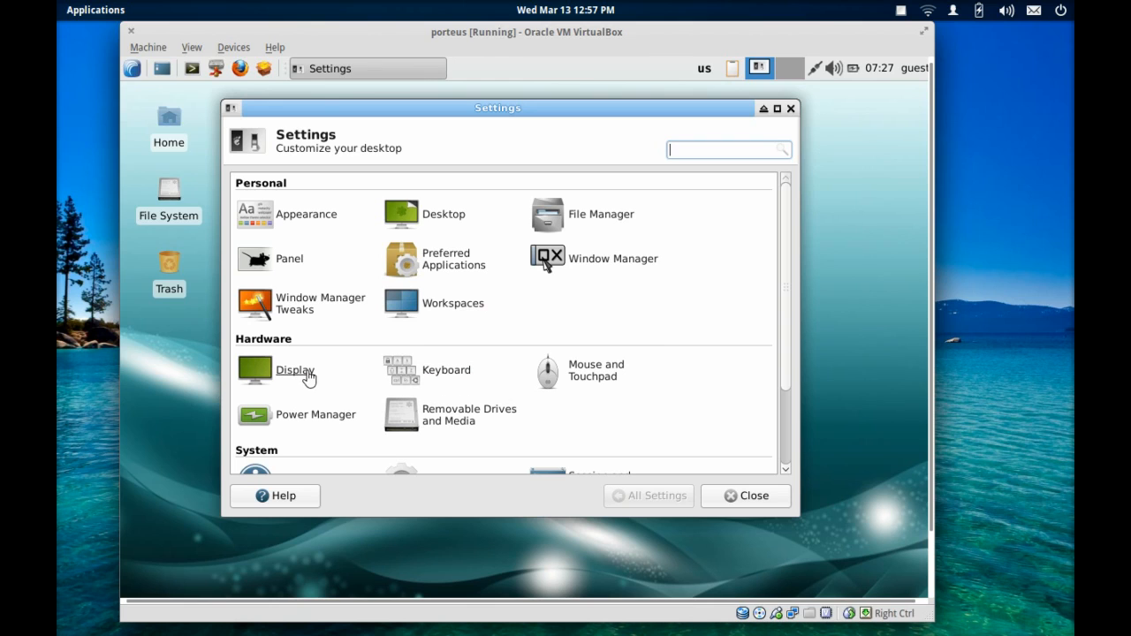
pyautogui.moveTo(523, 378)
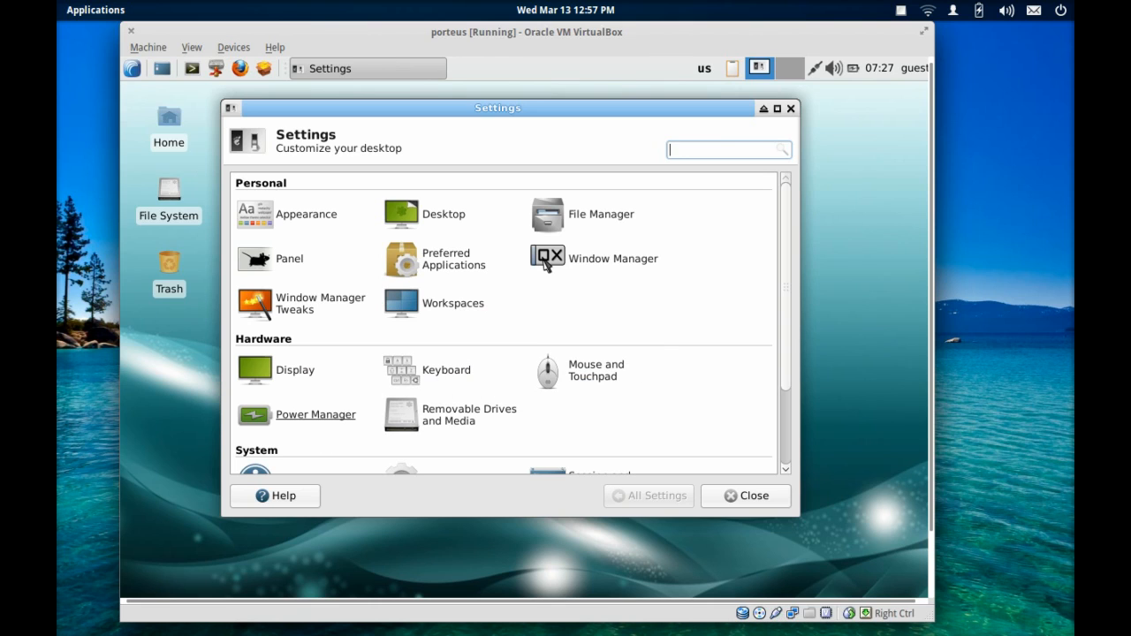
# Scroll through the remaining settings sections and close the Settings Manager
pyautogui.scroll(-3)
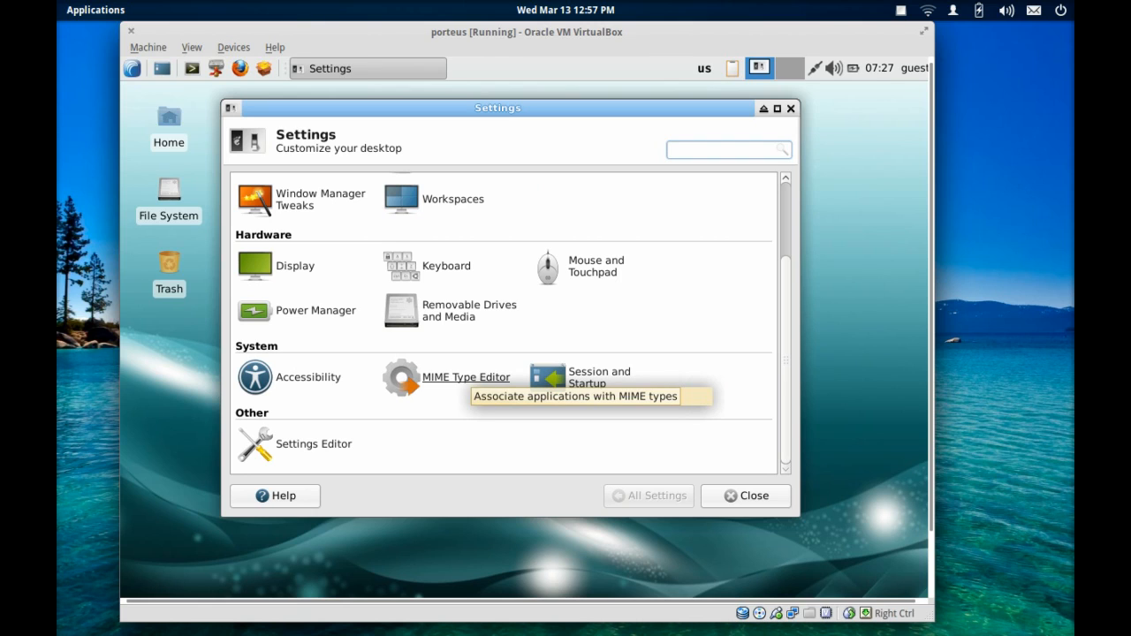
pyautogui.moveTo(403, 454)
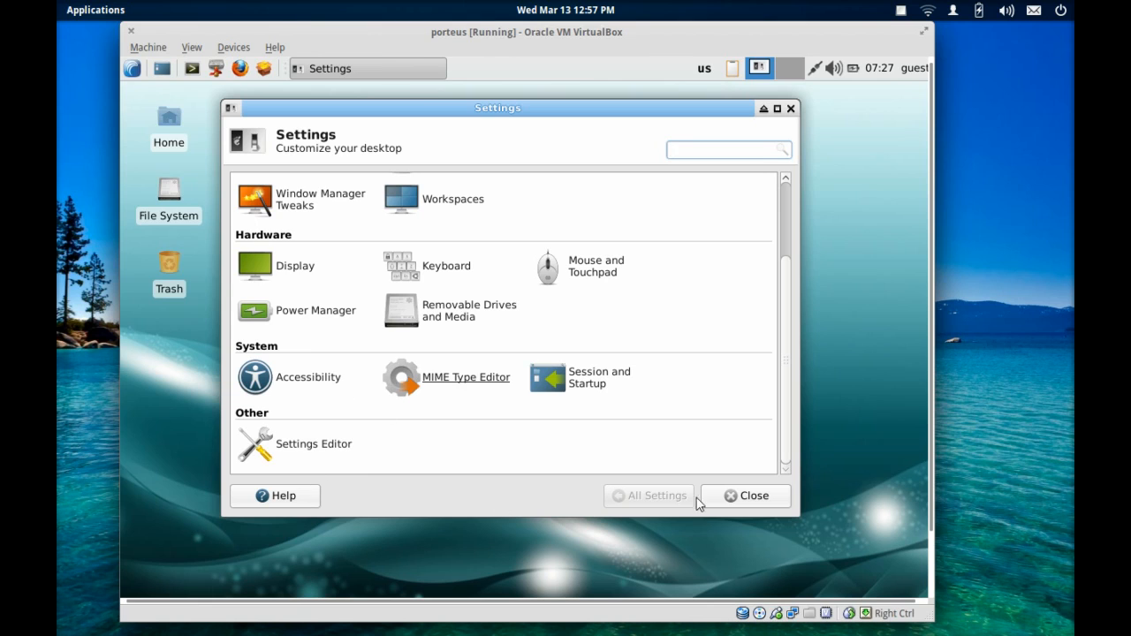
pyautogui.click(751, 494)
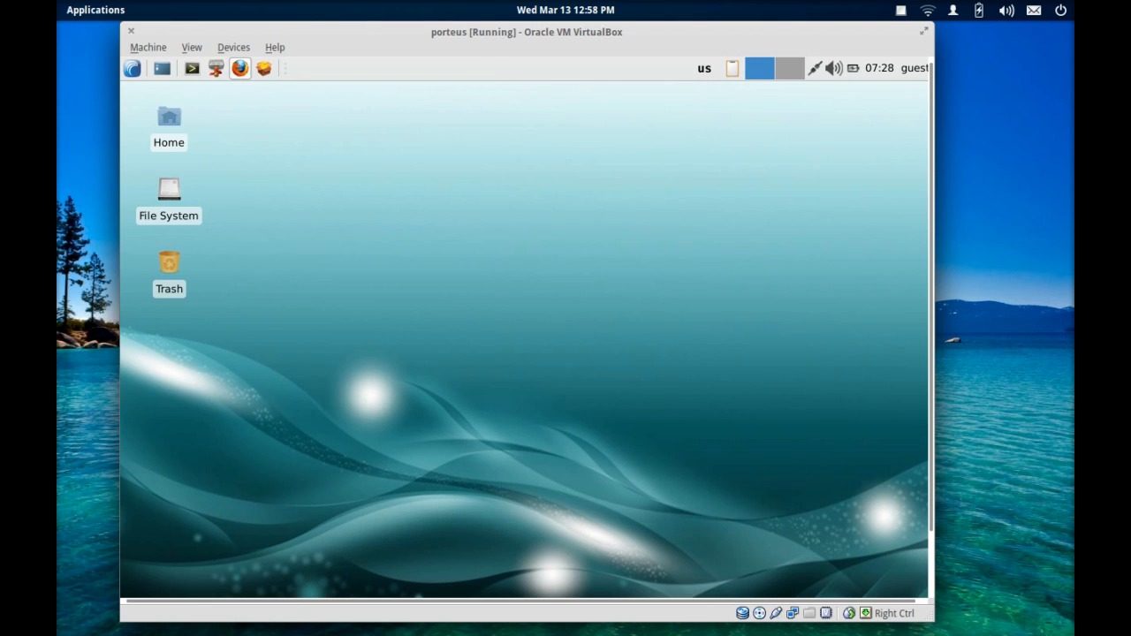
pyautogui.moveTo(240, 68)
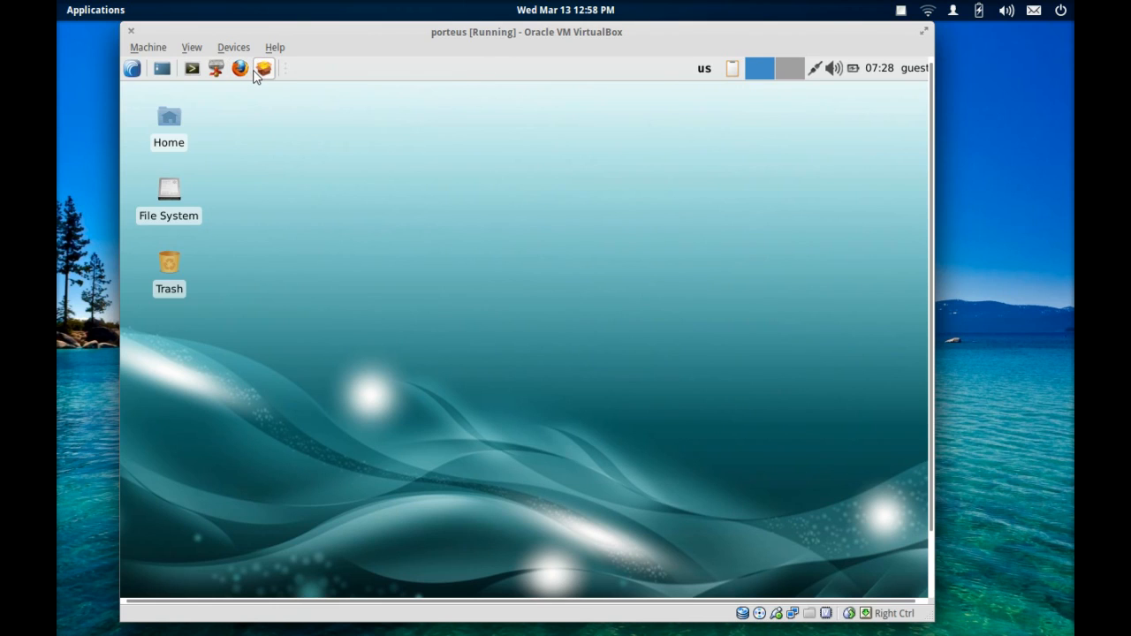
pyautogui.moveTo(240, 68)
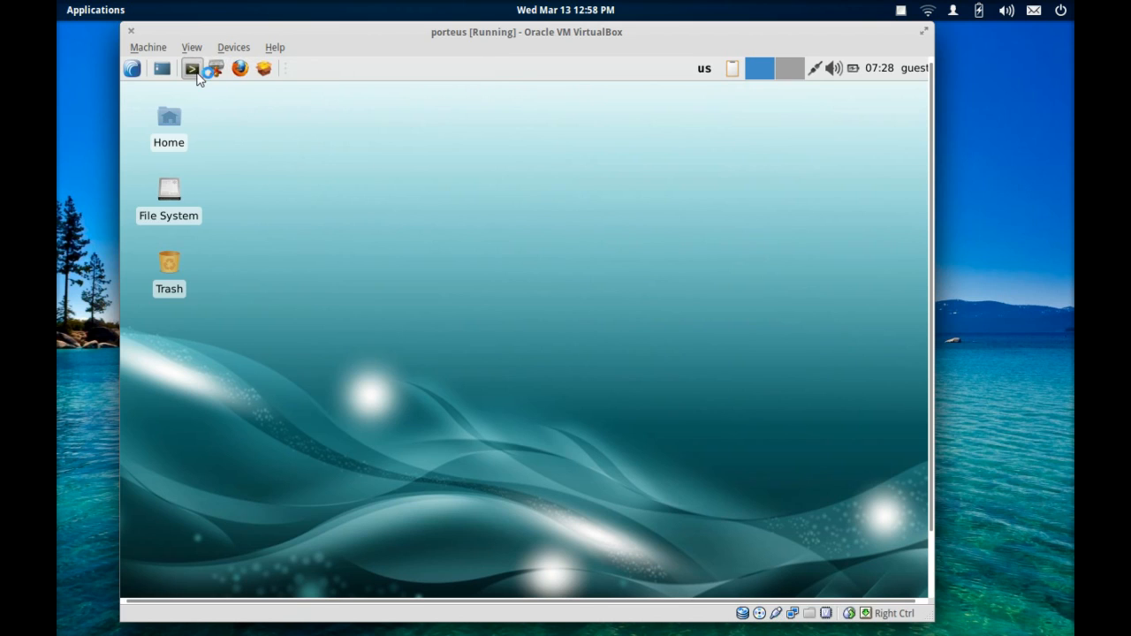
pyautogui.click(191, 69)
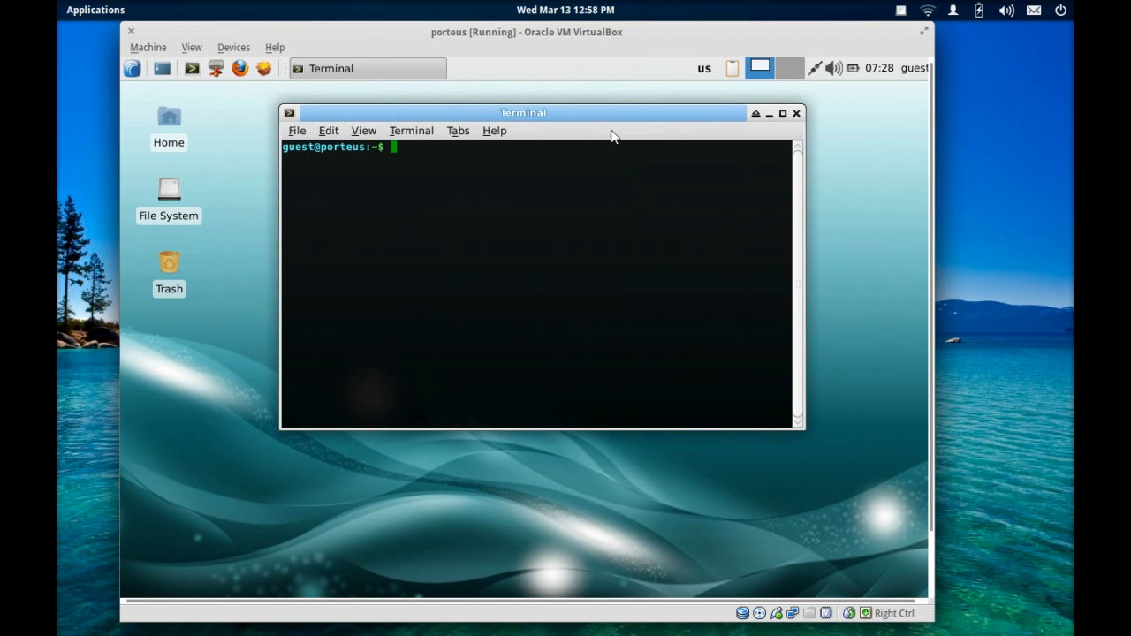
pyautogui.moveTo(804, 131)
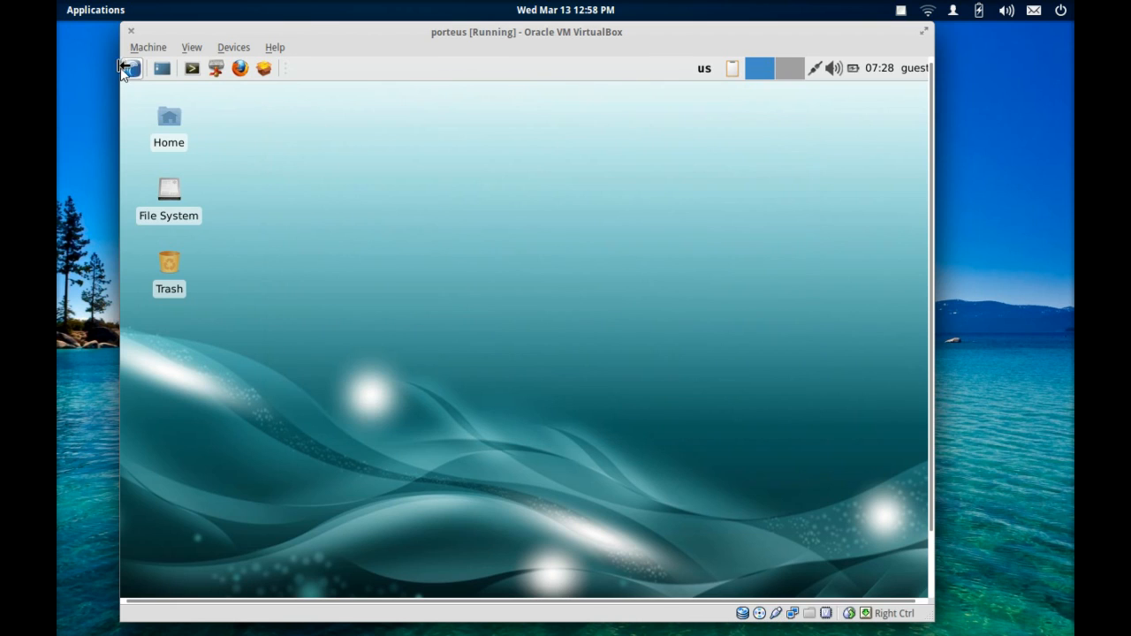
# Browse the applications menu to the Graphics submenu listing Ristretto and mtPaint
pyautogui.click(131, 67)
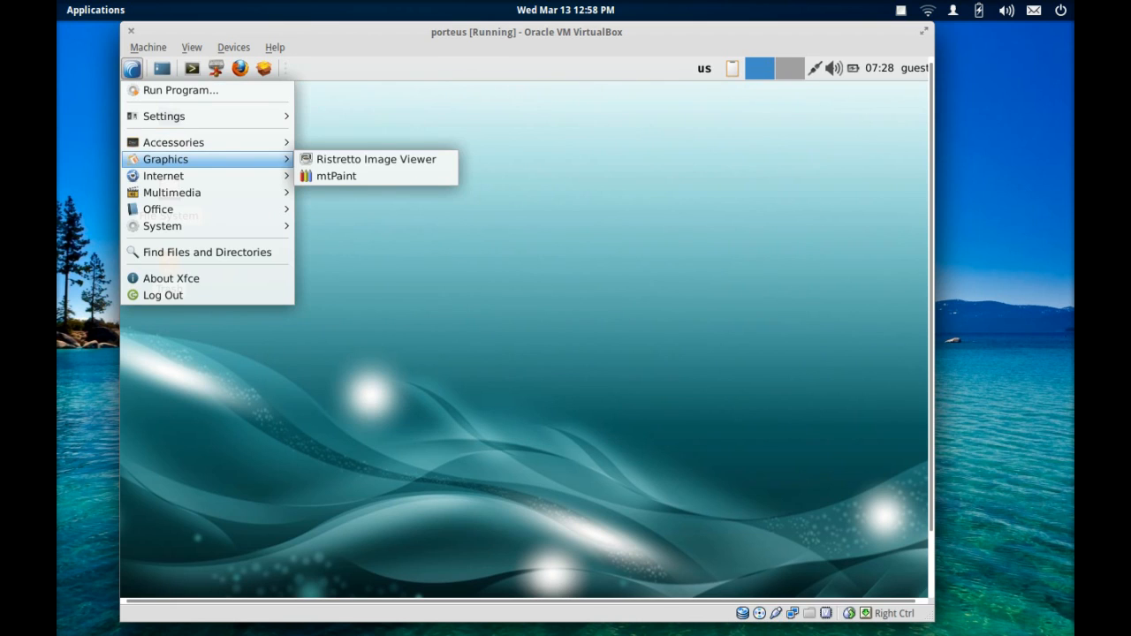
pyautogui.moveTo(219, 159)
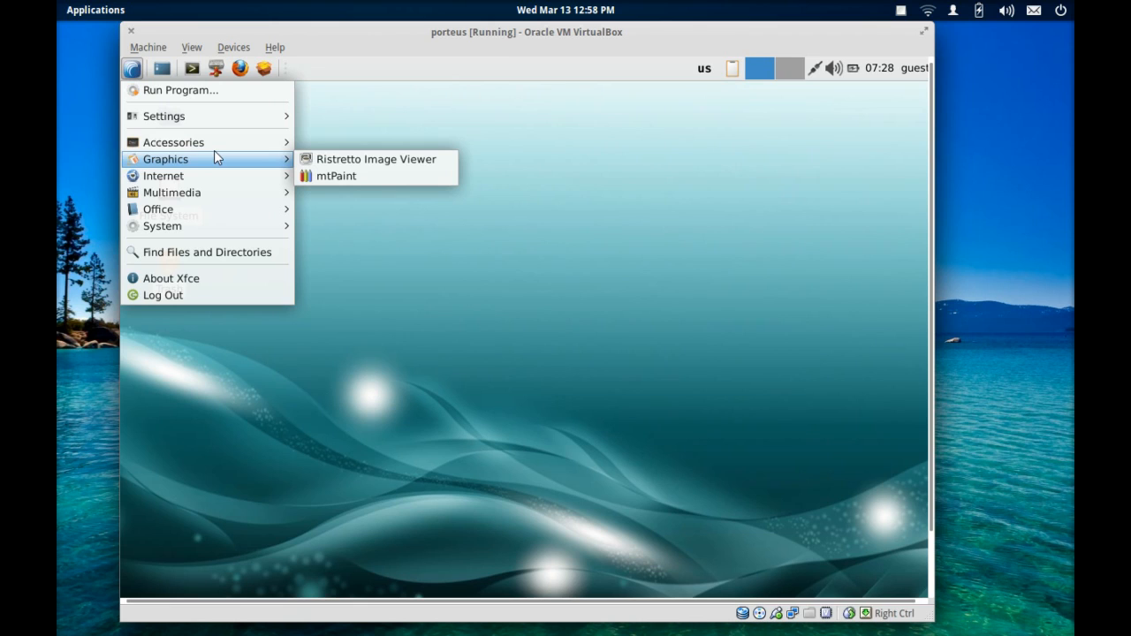
pyautogui.moveTo(173, 142)
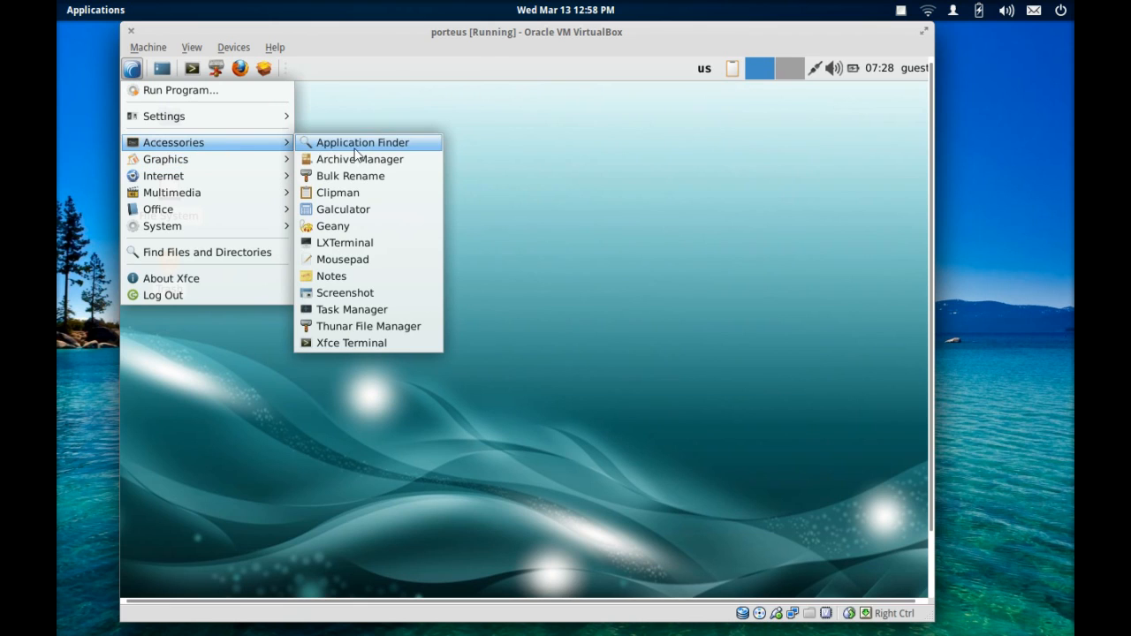
pyautogui.moveTo(407, 163)
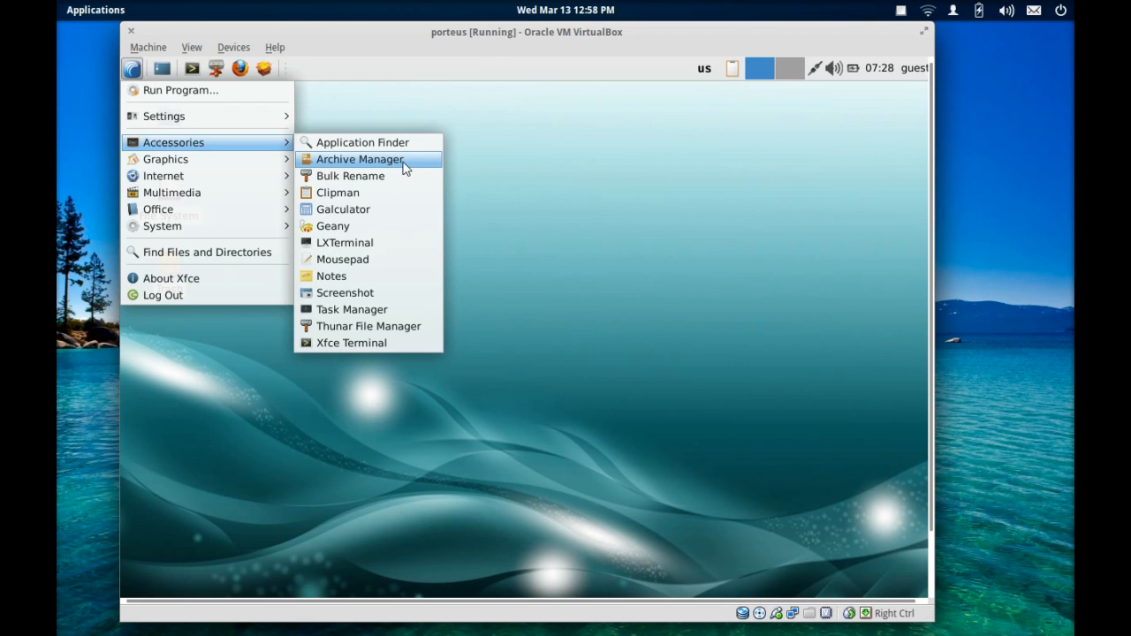
pyautogui.moveTo(385, 175)
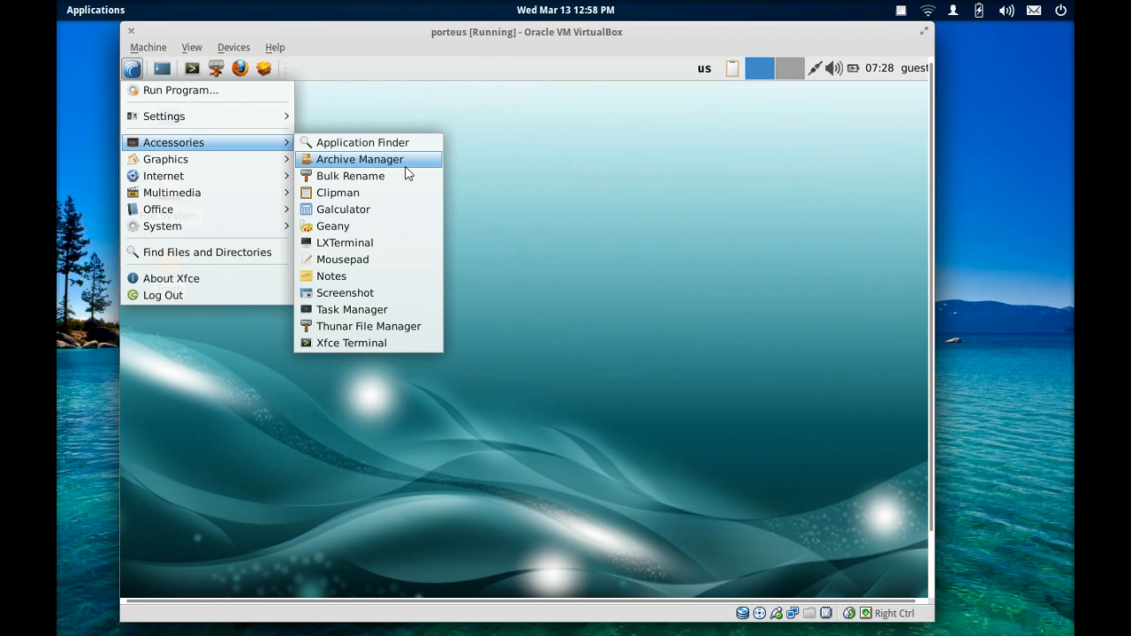
pyautogui.moveTo(405, 187)
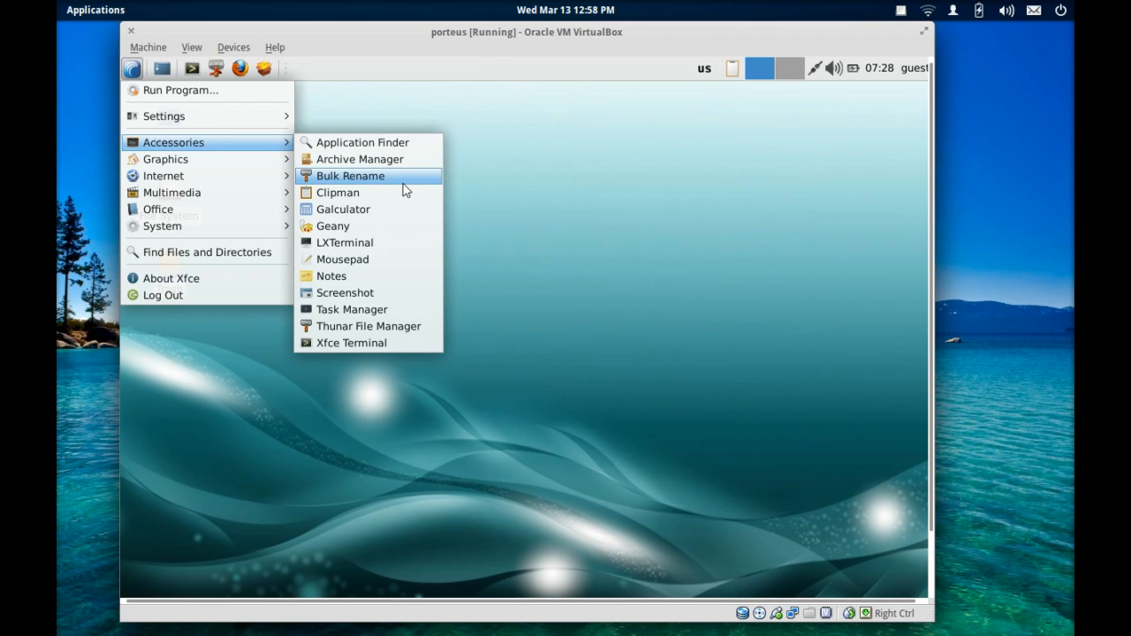
pyautogui.moveTo(400, 205)
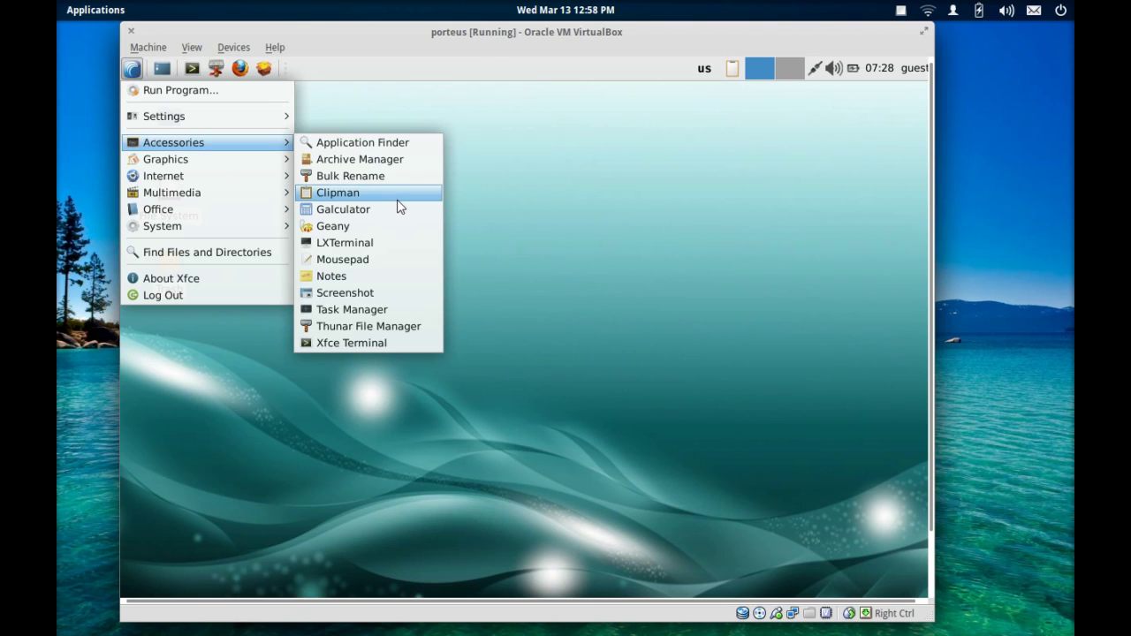
pyautogui.moveTo(397, 228)
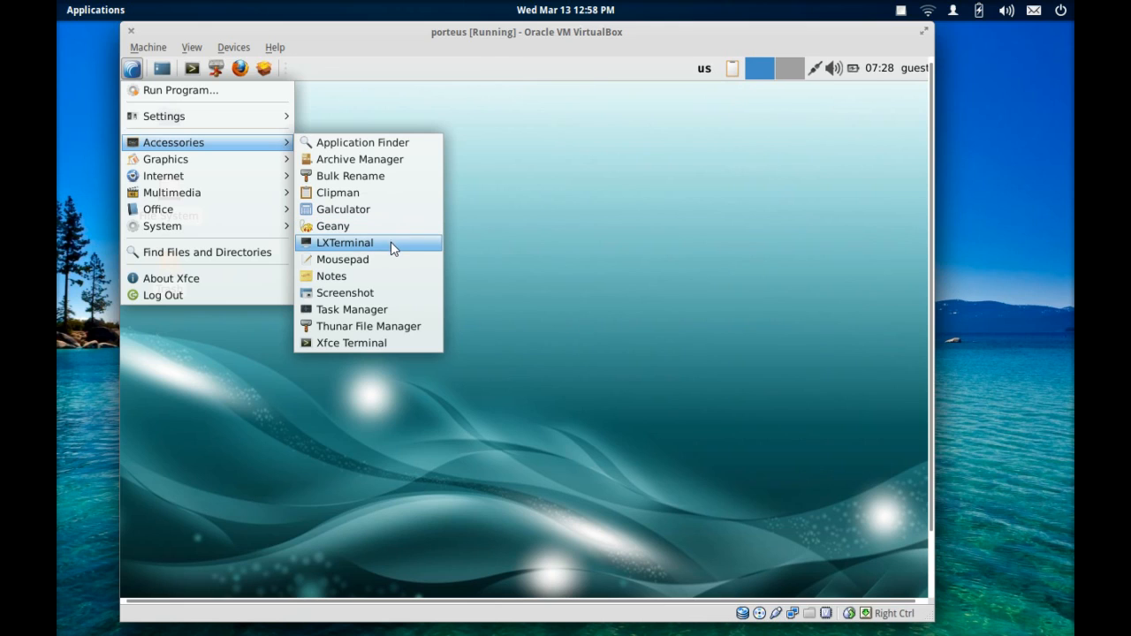
pyautogui.moveTo(397, 283)
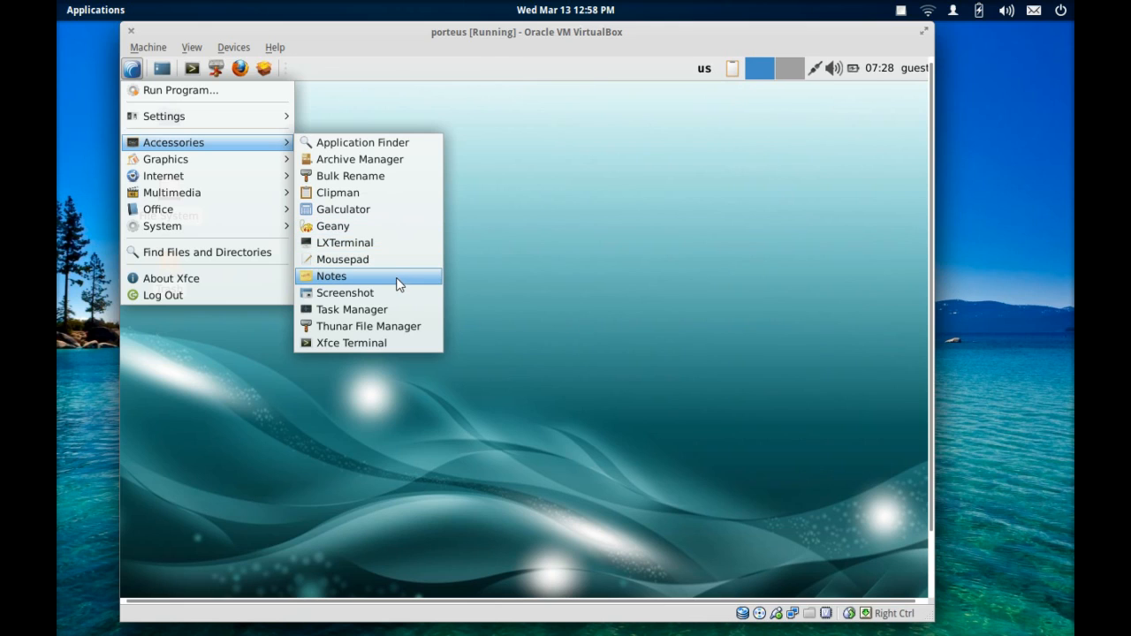
pyautogui.moveTo(401, 292)
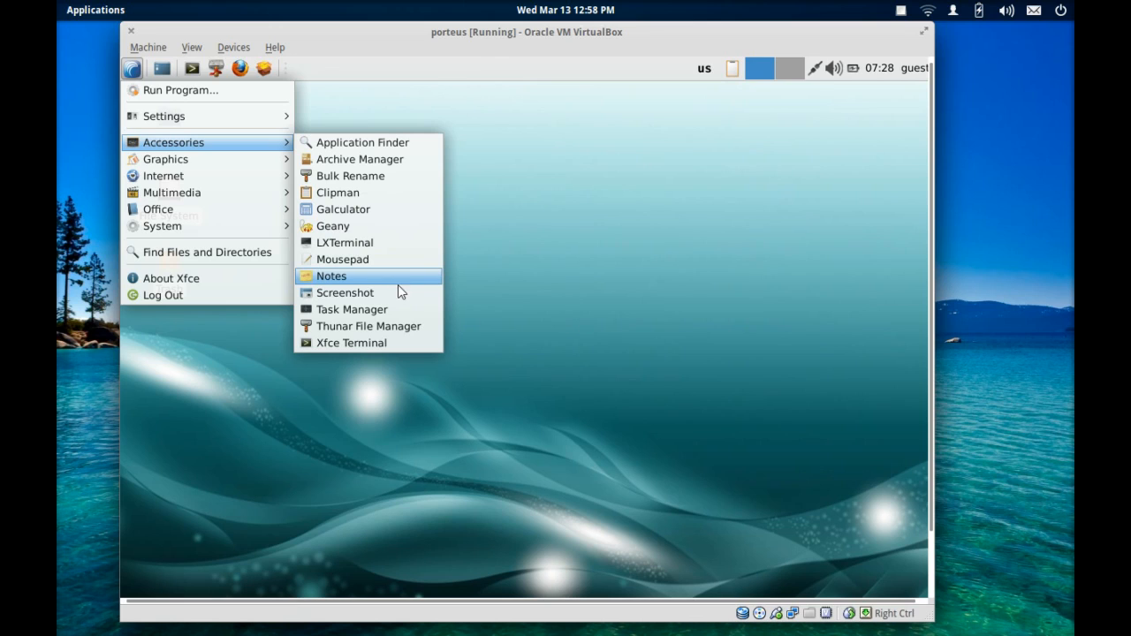
pyautogui.moveTo(378, 304)
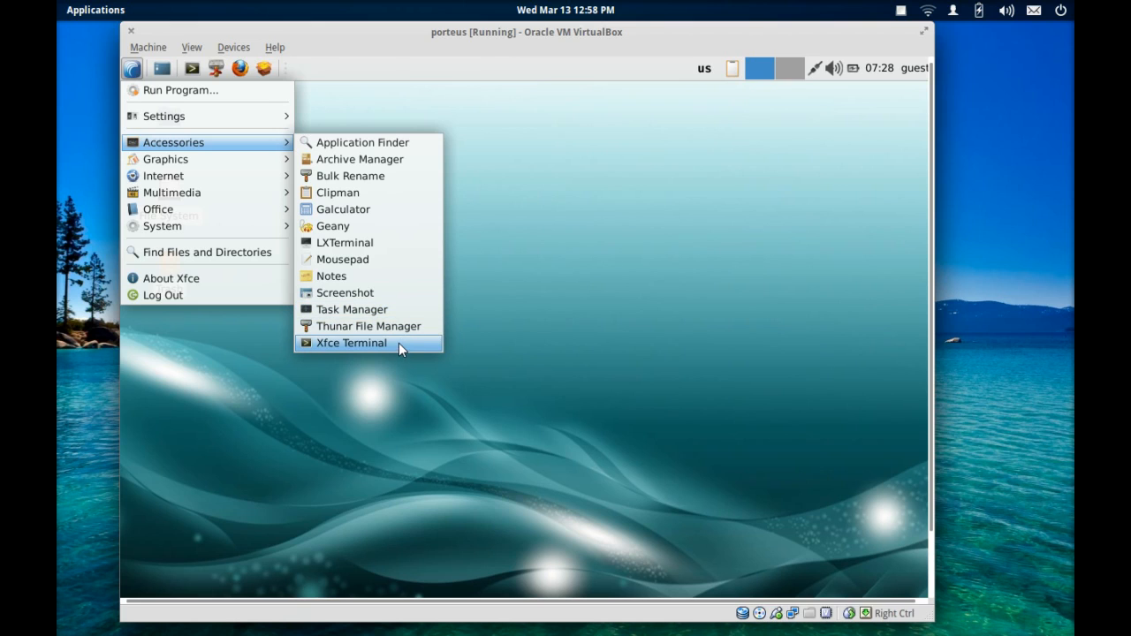
pyautogui.moveTo(166, 159)
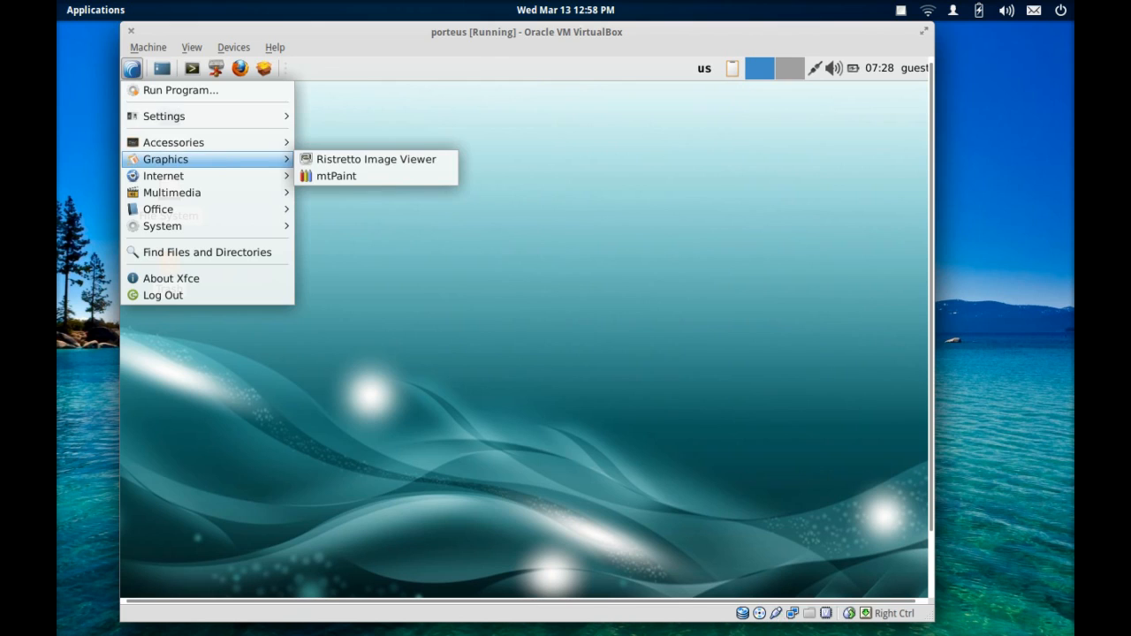
pyautogui.moveTo(334, 162)
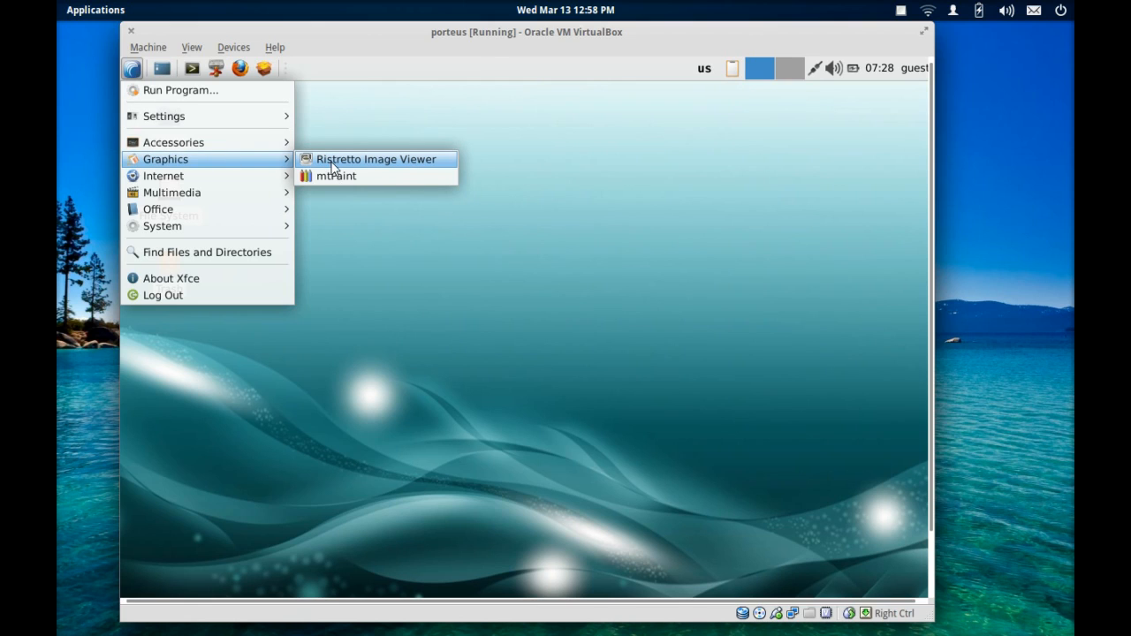
pyautogui.moveTo(410, 166)
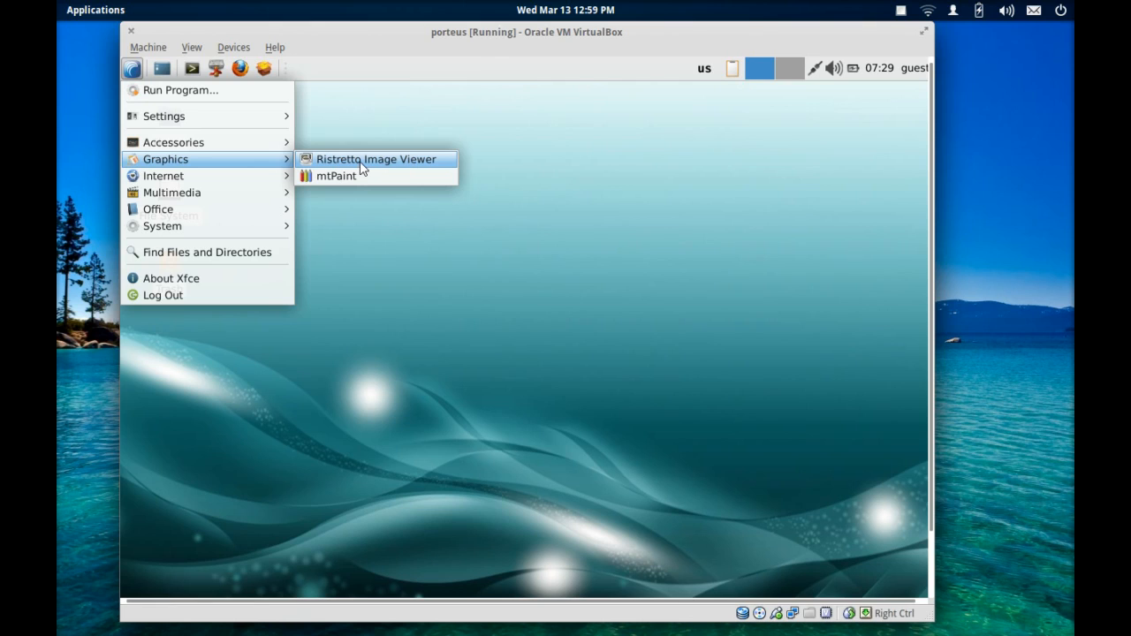
pyautogui.moveTo(352, 180)
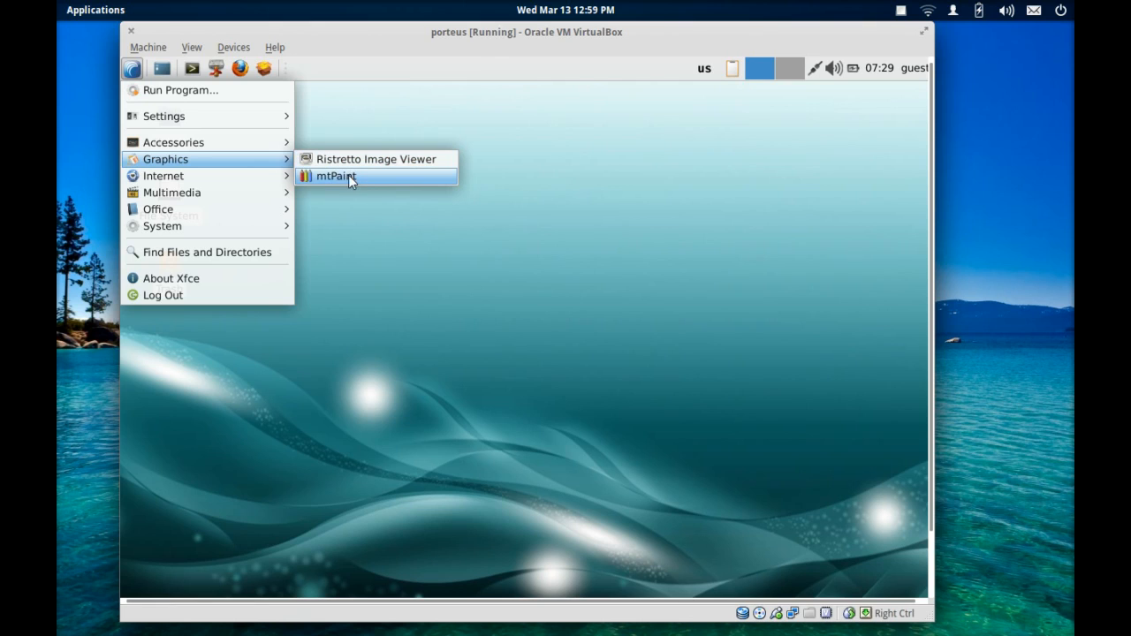
pyautogui.moveTo(343, 180)
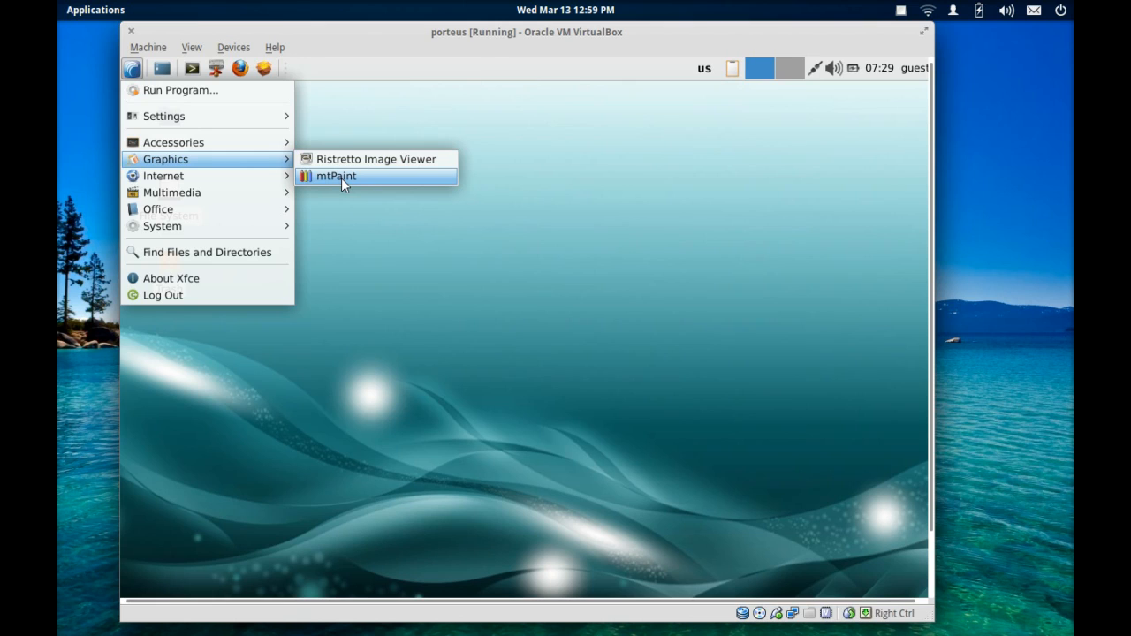
pyautogui.moveTo(162, 177)
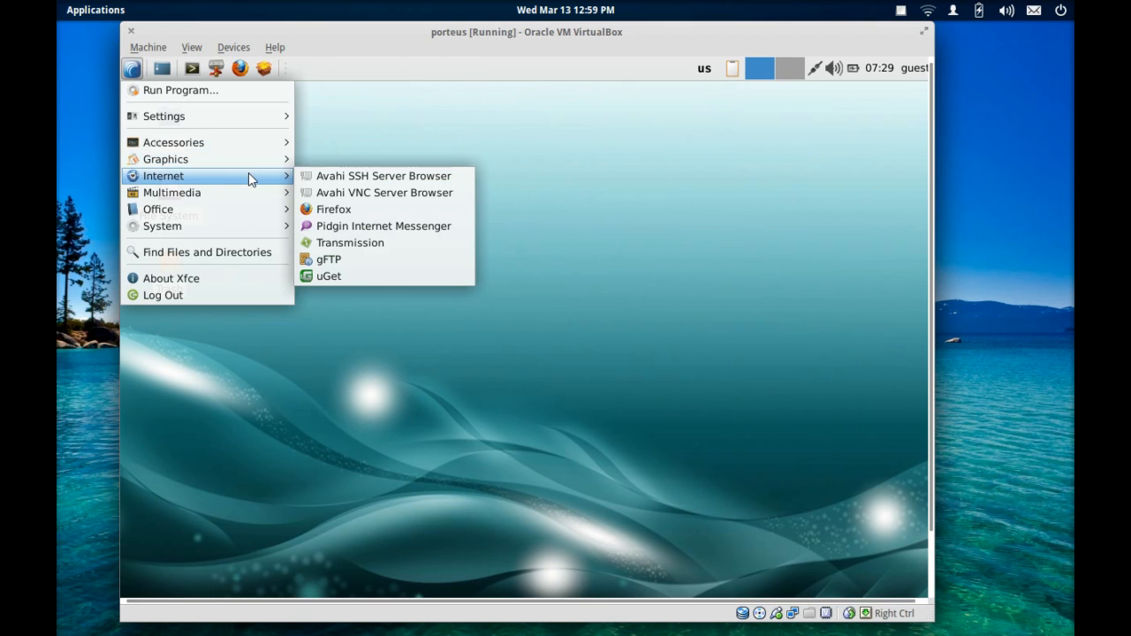
pyautogui.moveTo(343, 180)
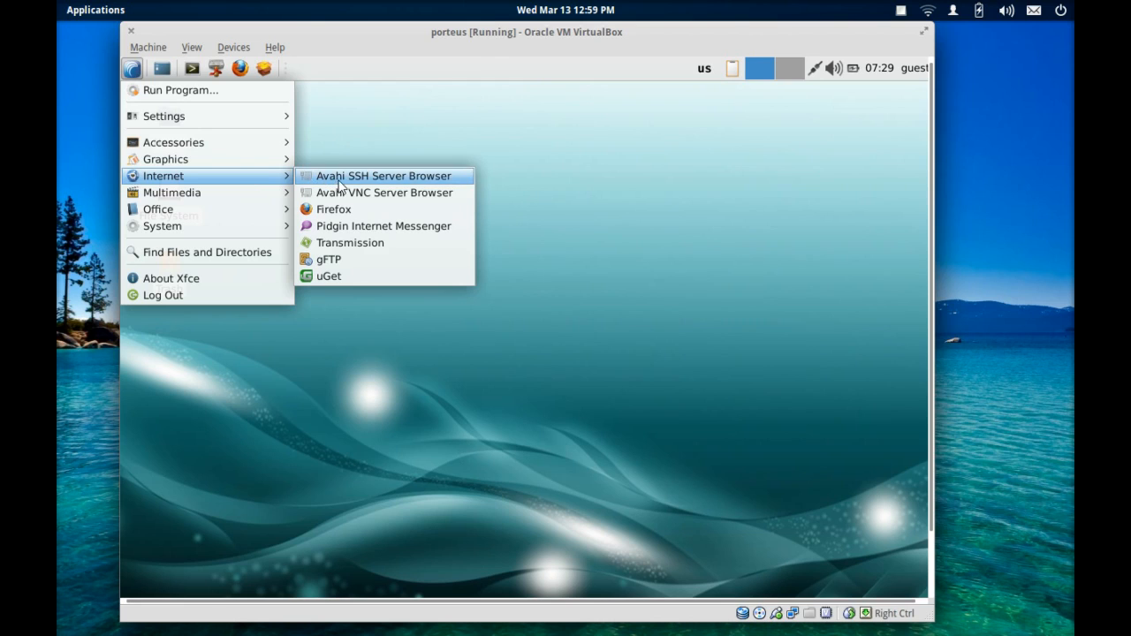
pyautogui.moveTo(353, 208)
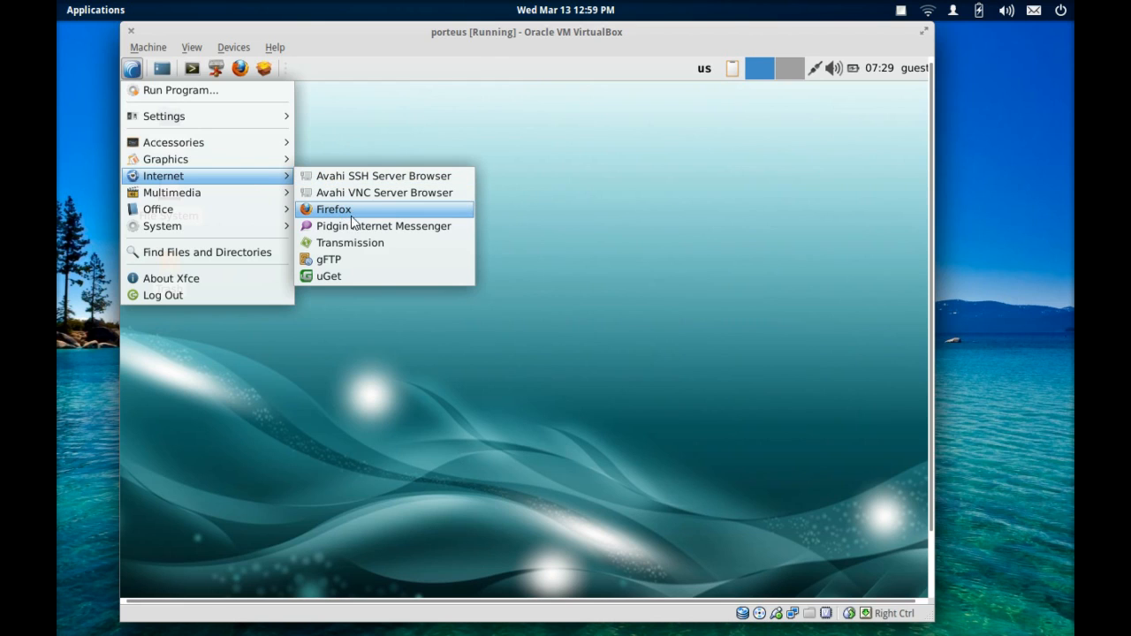
pyautogui.moveTo(406, 236)
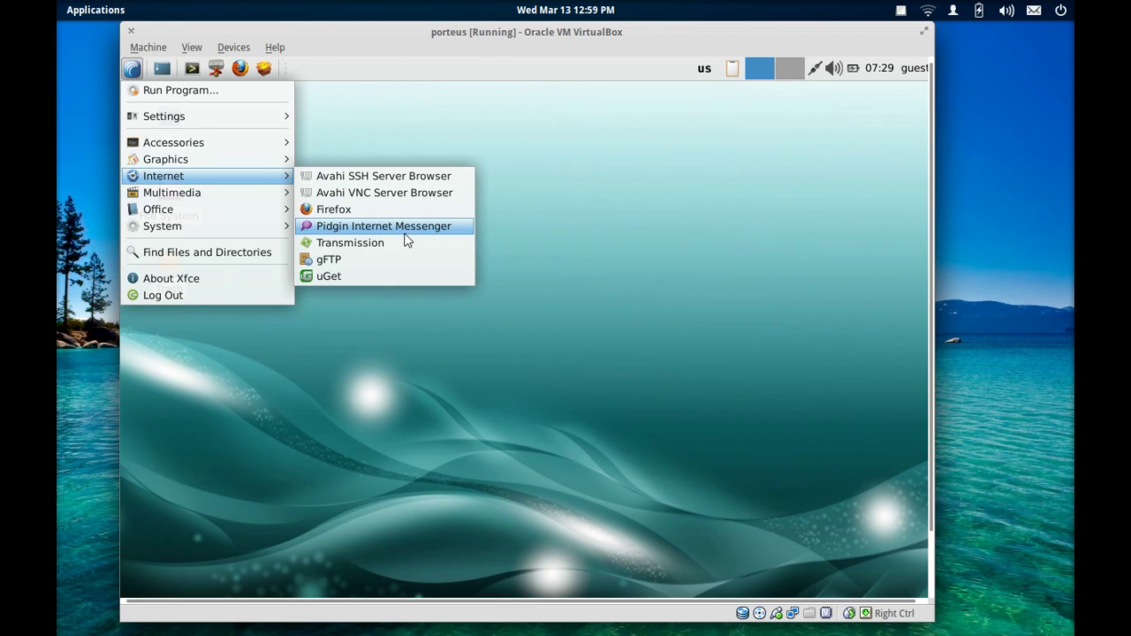
pyautogui.moveTo(396, 251)
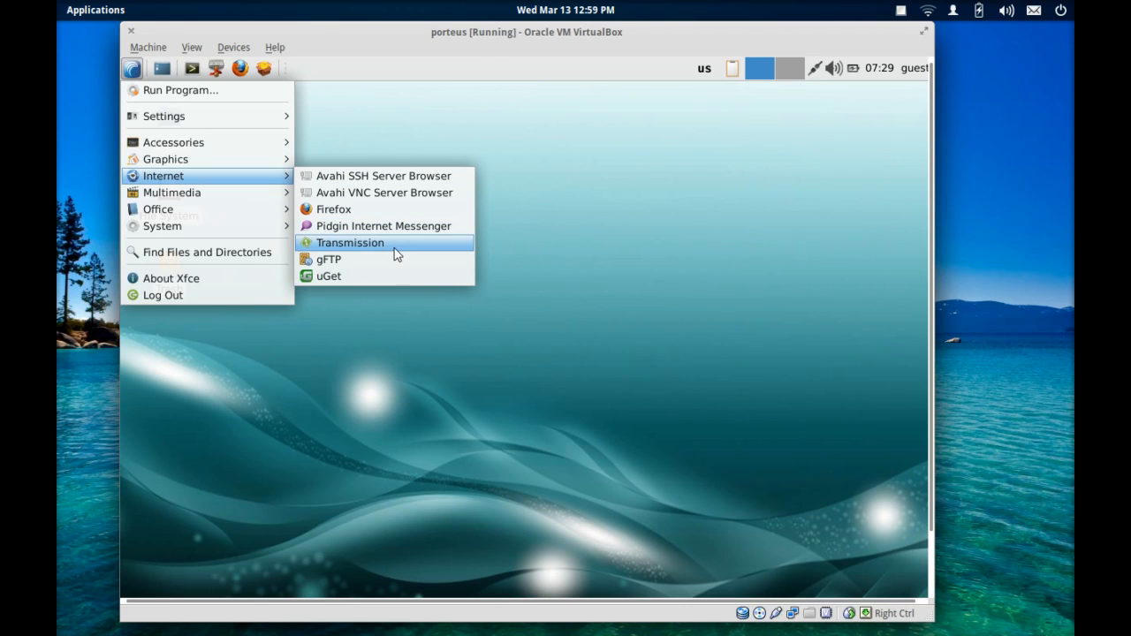
pyautogui.moveTo(396, 258)
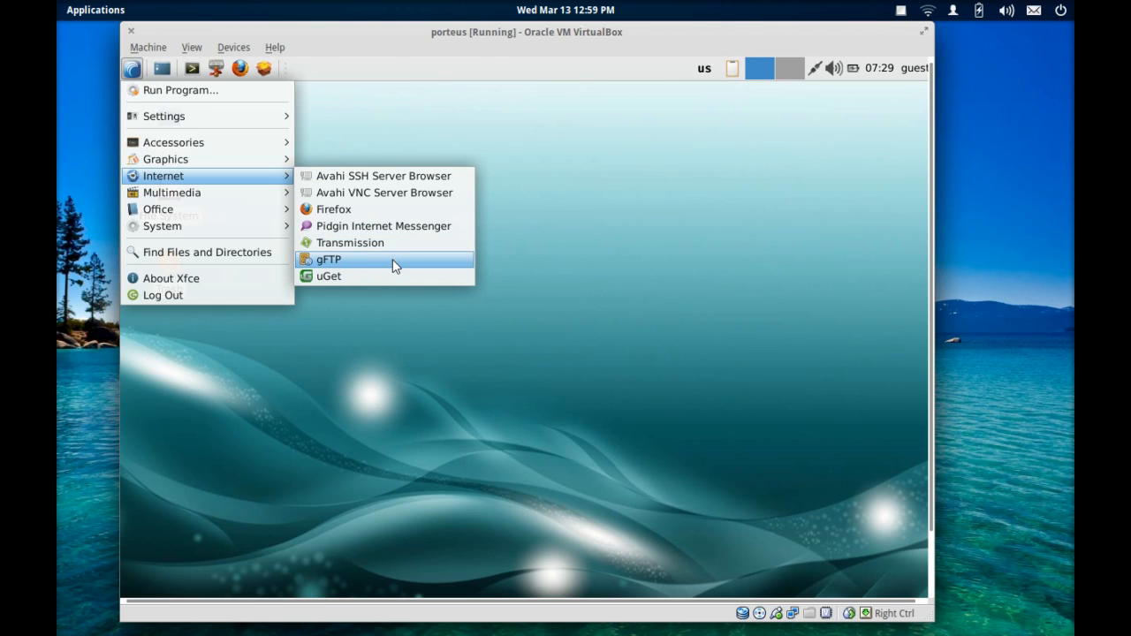
pyautogui.moveTo(340, 262)
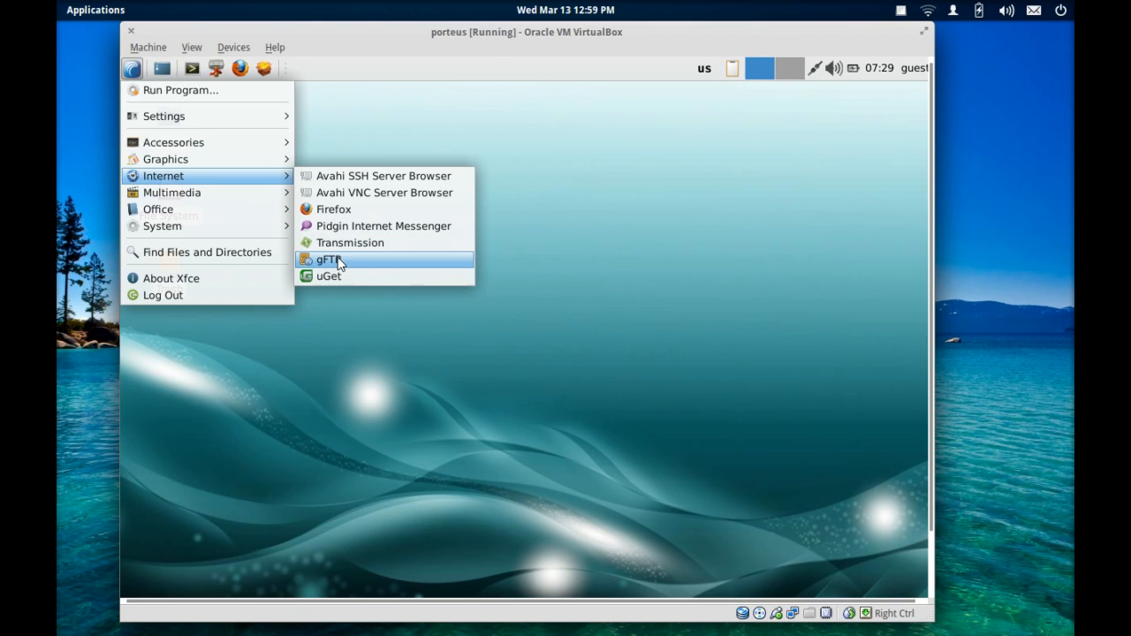
pyautogui.moveTo(358, 274)
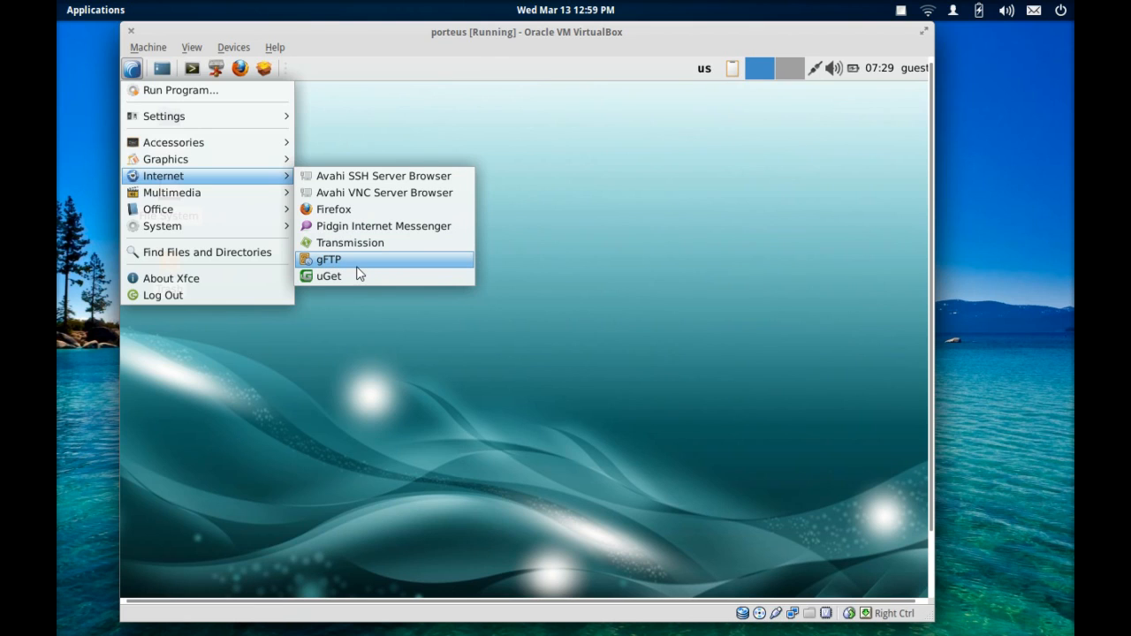
pyautogui.moveTo(347, 289)
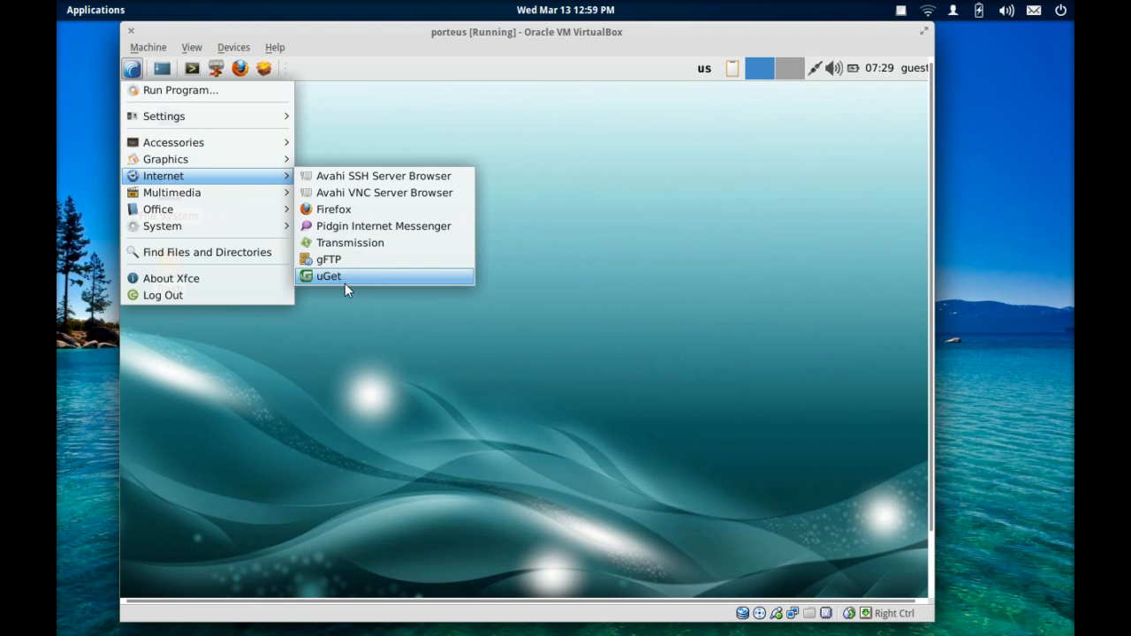
pyautogui.moveTo(357, 286)
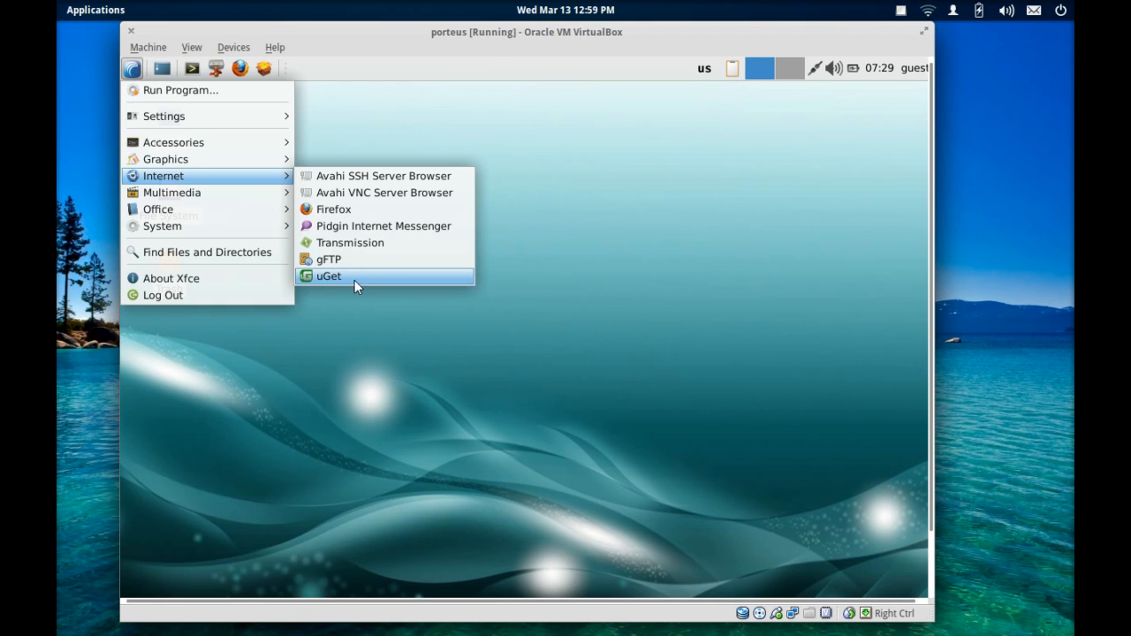
pyautogui.moveTo(171, 191)
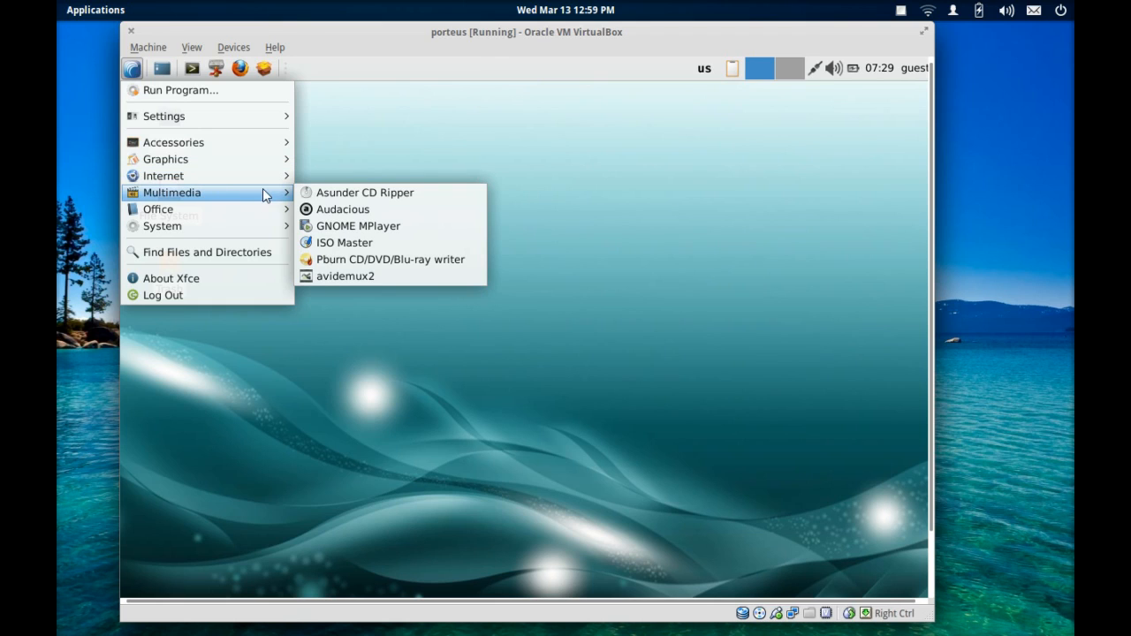
pyautogui.moveTo(407, 198)
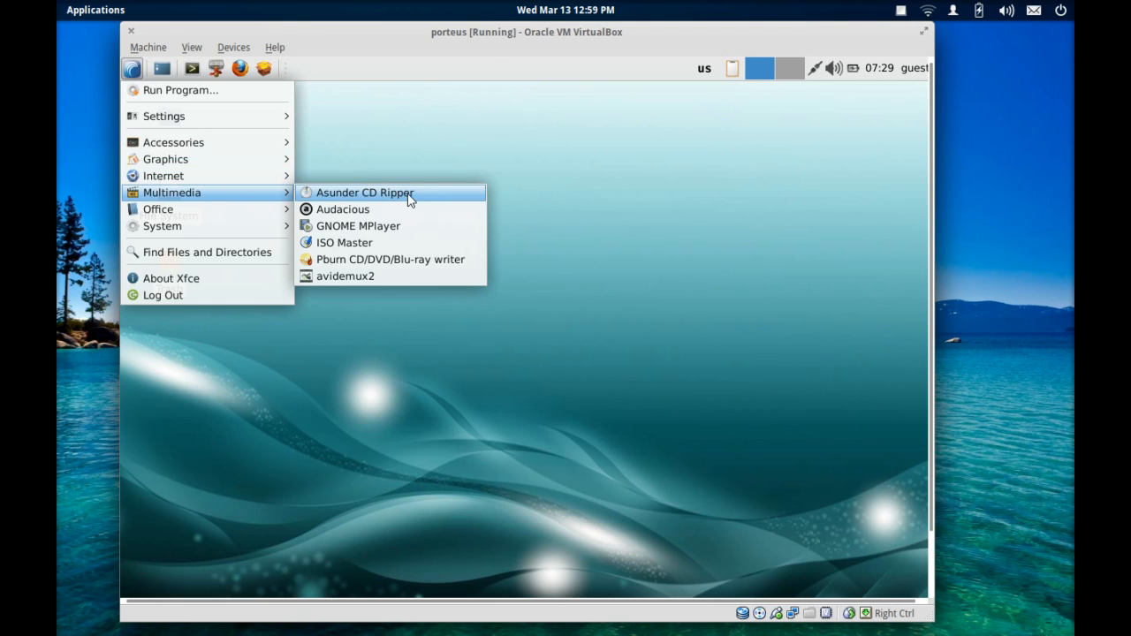
pyautogui.moveTo(400, 208)
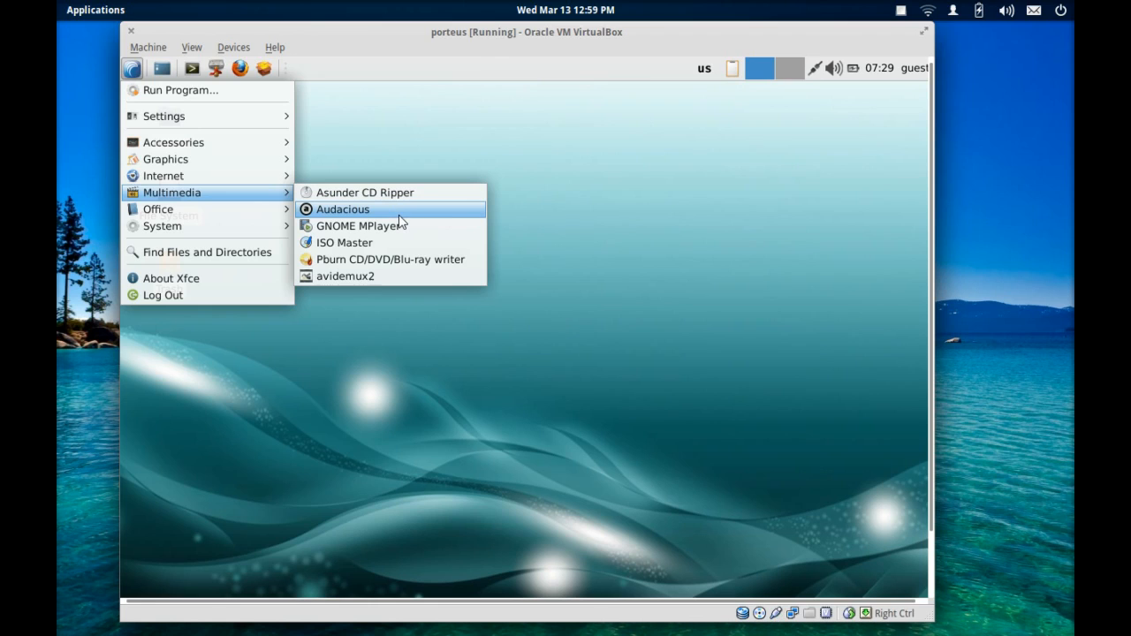
pyautogui.moveTo(399, 230)
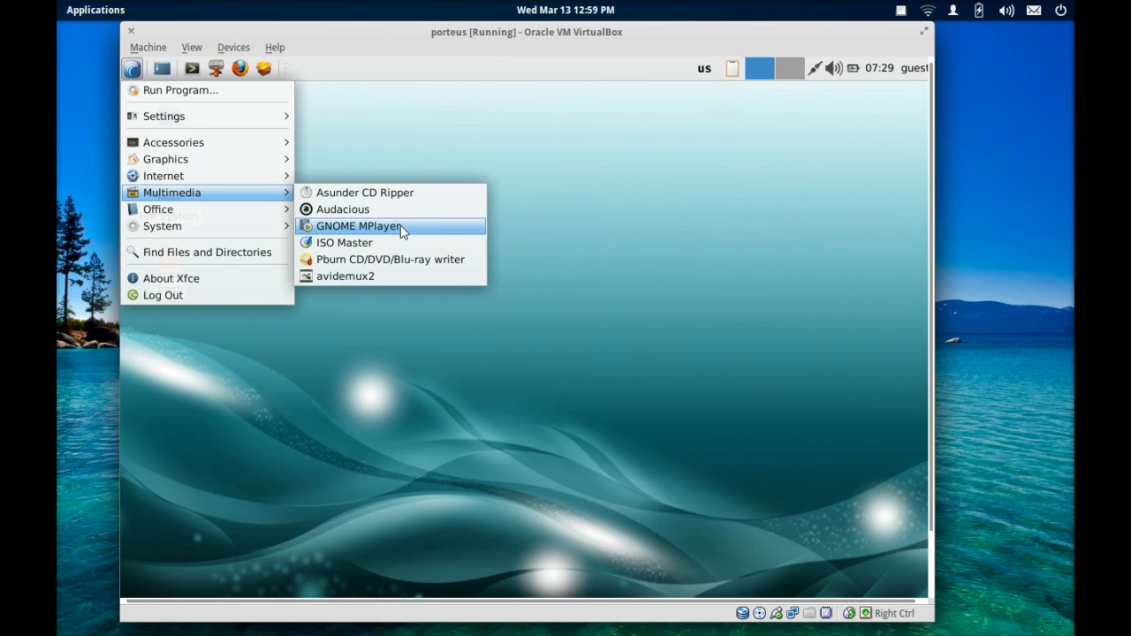
pyautogui.moveTo(389, 244)
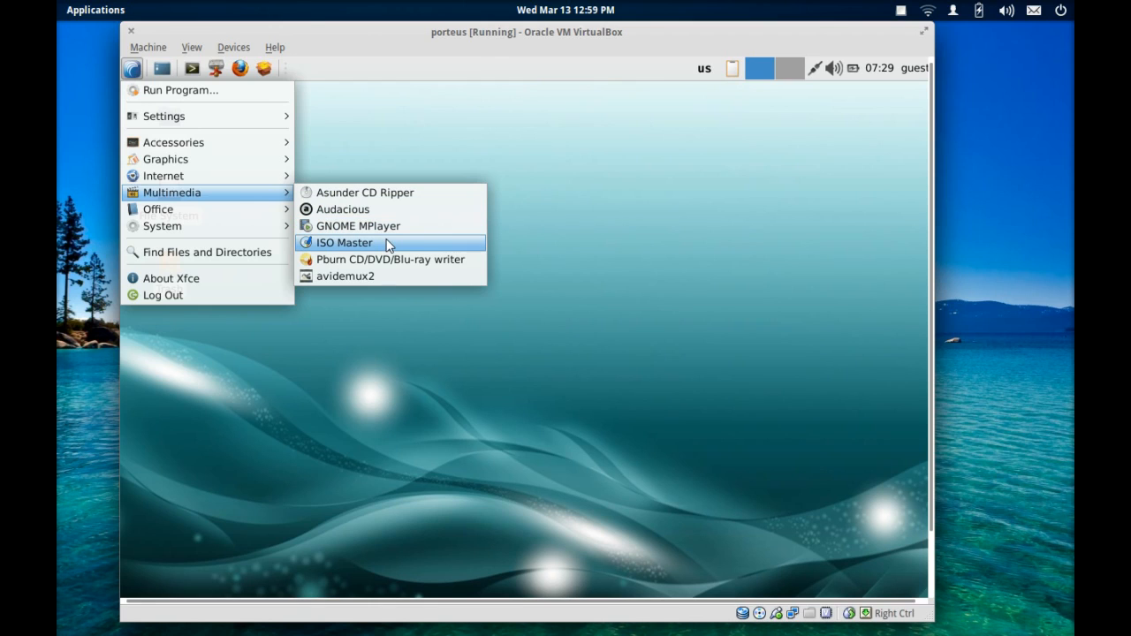
pyautogui.moveTo(374, 251)
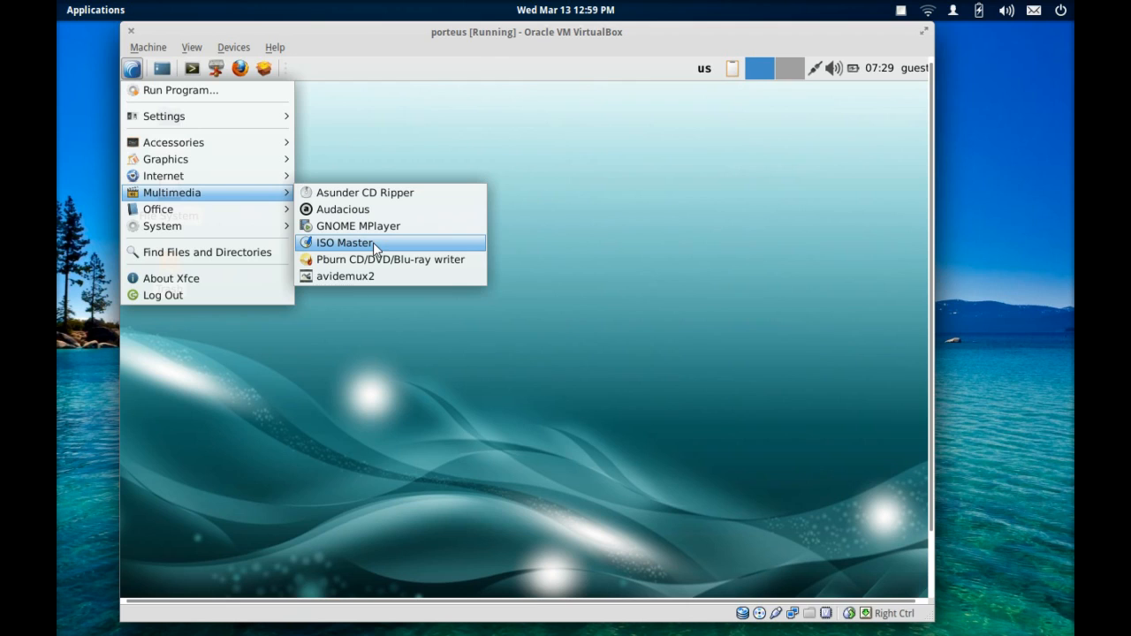
pyautogui.moveTo(377, 258)
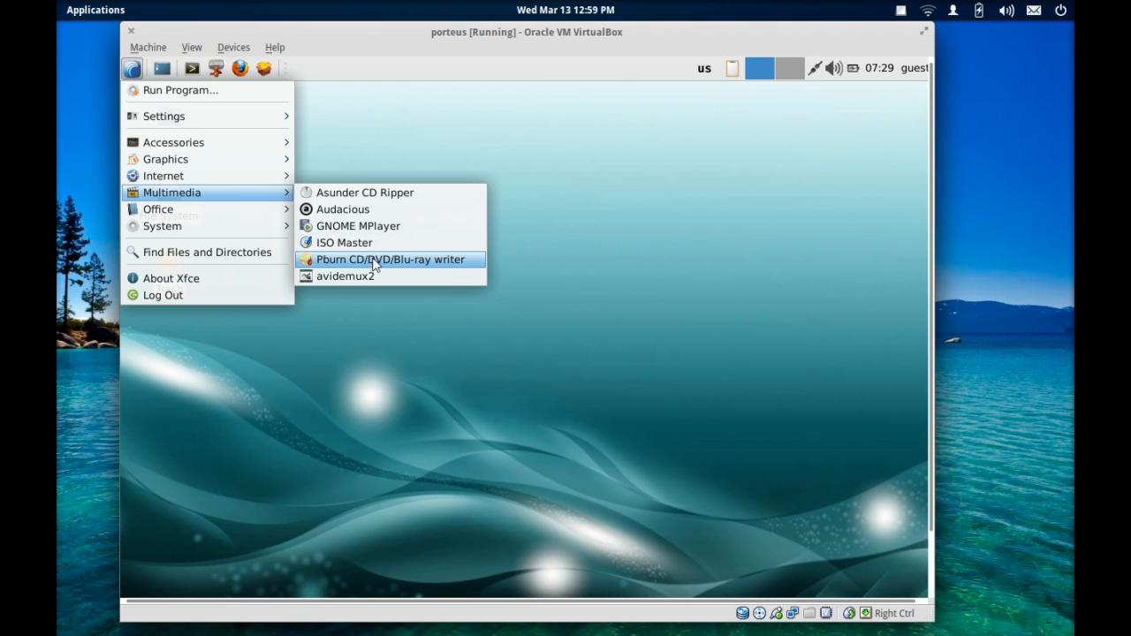
pyautogui.moveTo(335, 275)
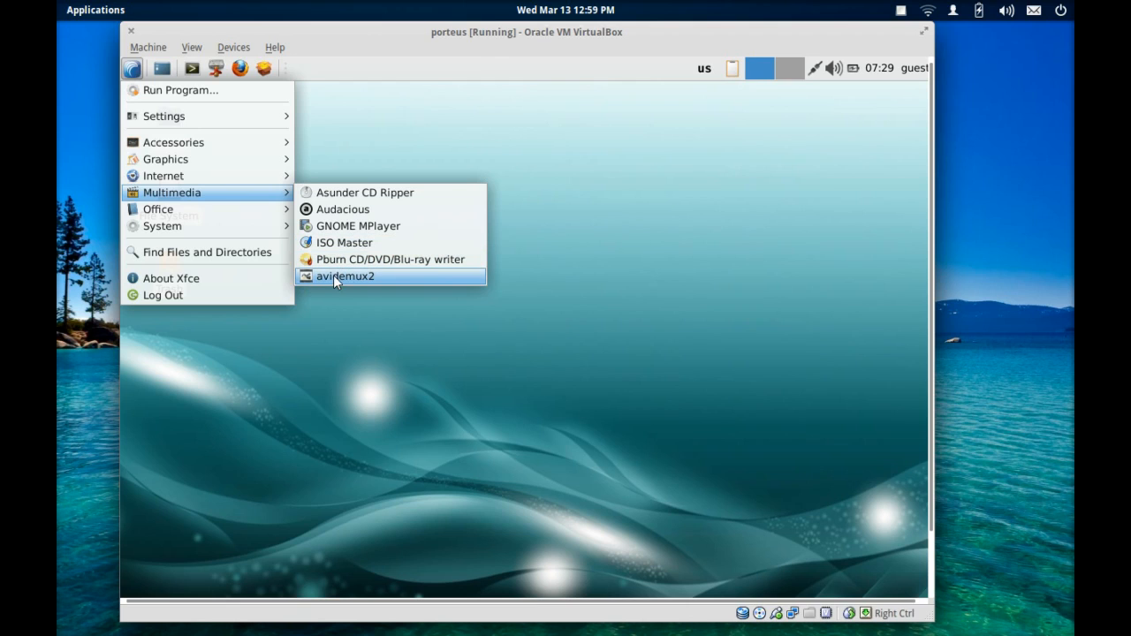
pyautogui.moveTo(385, 289)
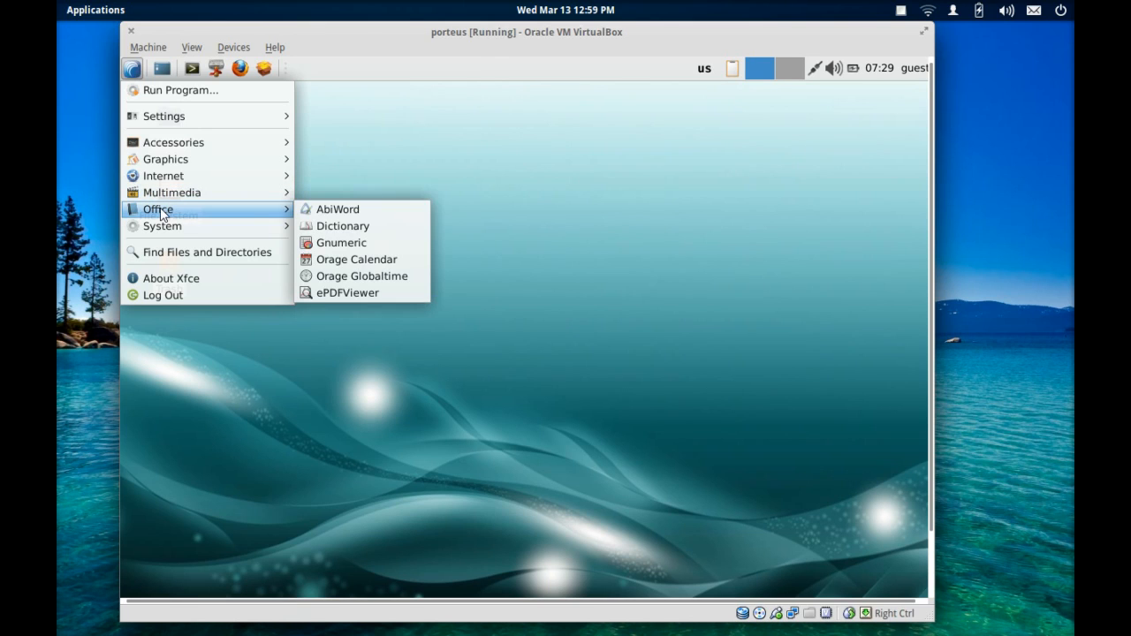
pyautogui.moveTo(337, 219)
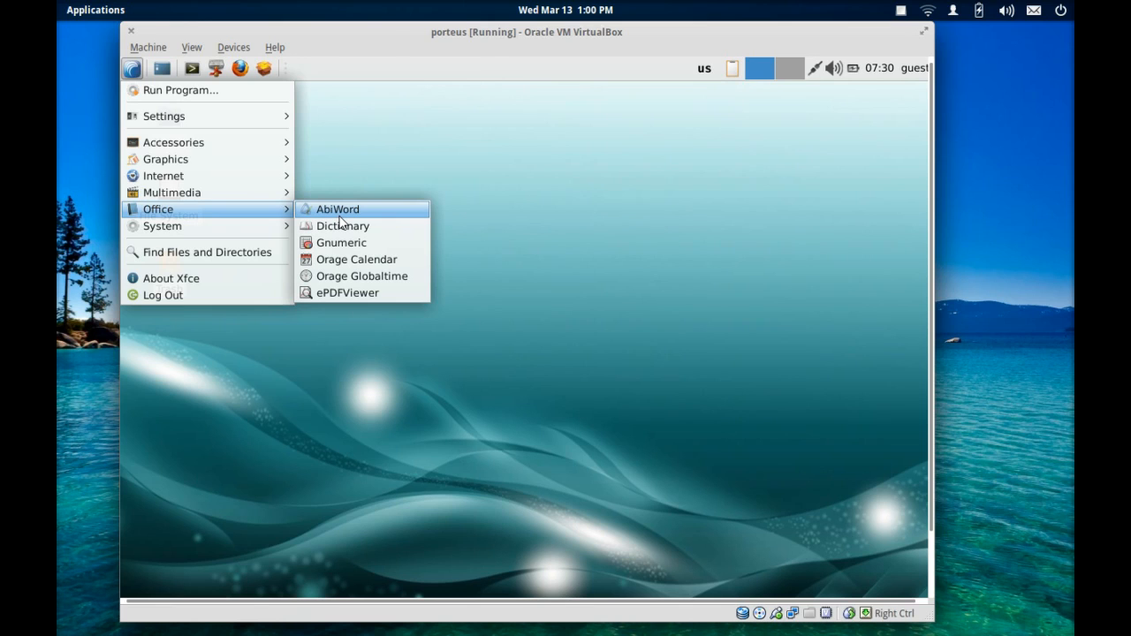
pyautogui.moveTo(346, 228)
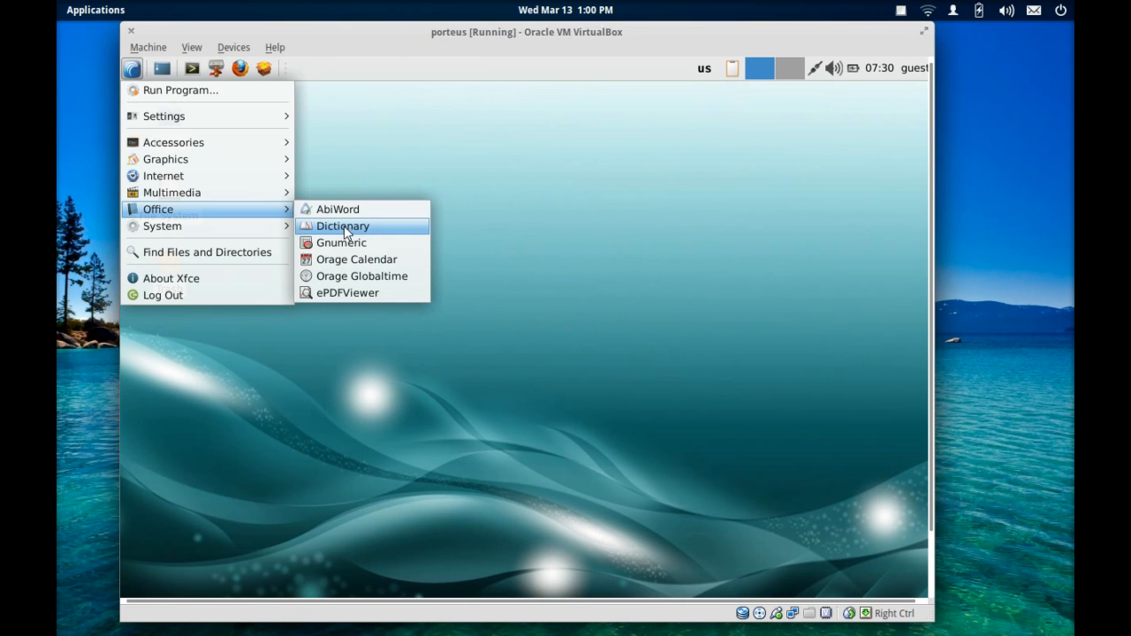
pyautogui.moveTo(410, 258)
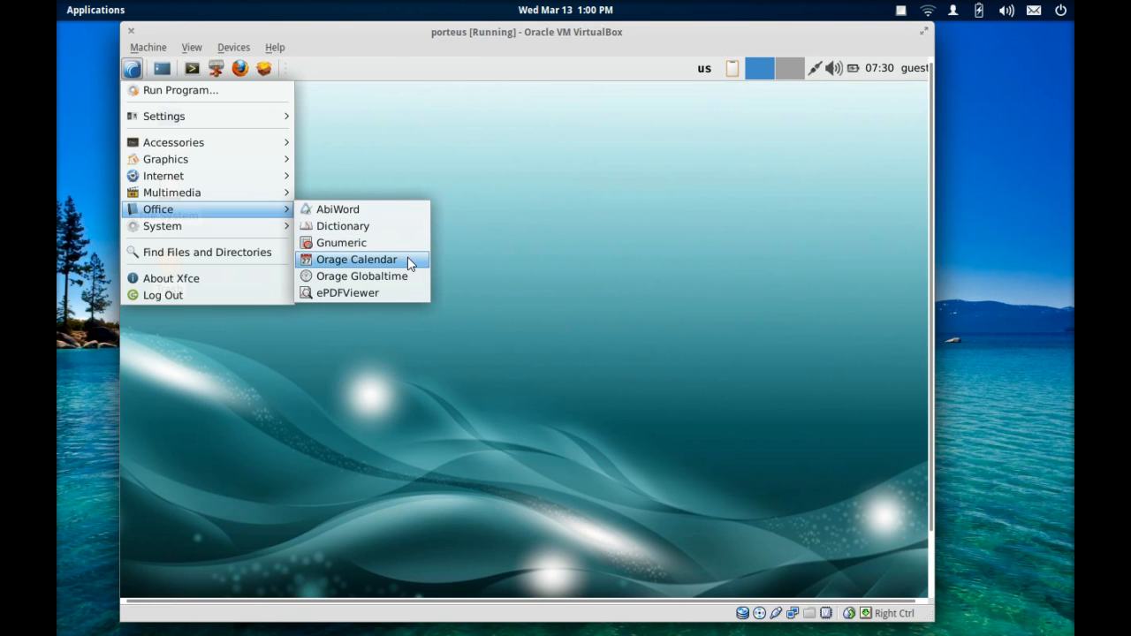
pyautogui.moveTo(341, 242)
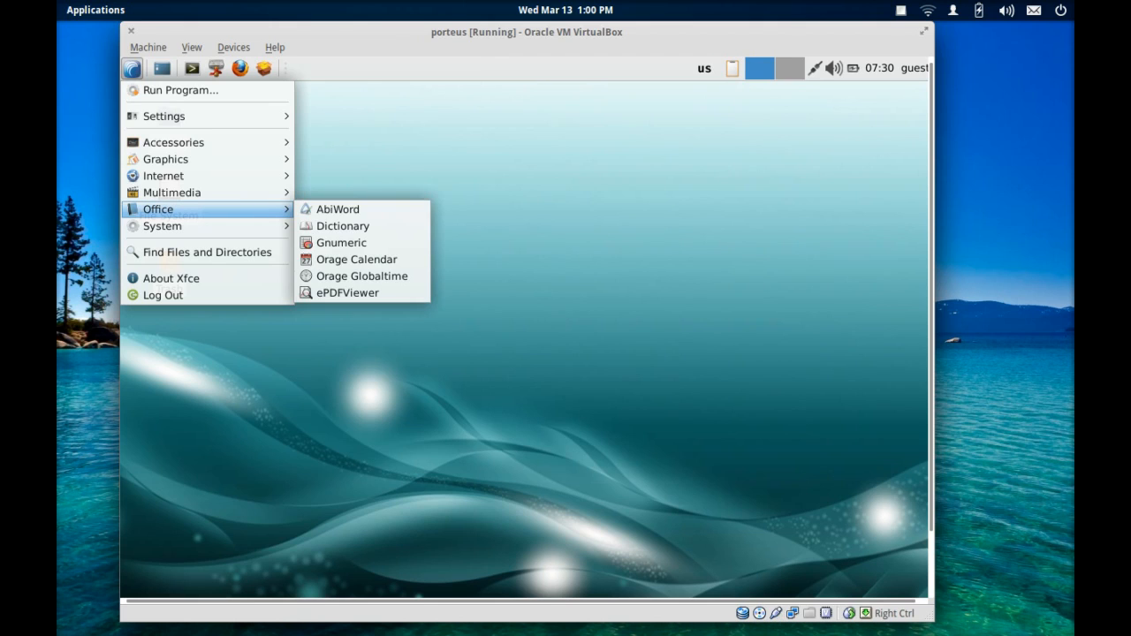
pyautogui.moveTo(162, 226)
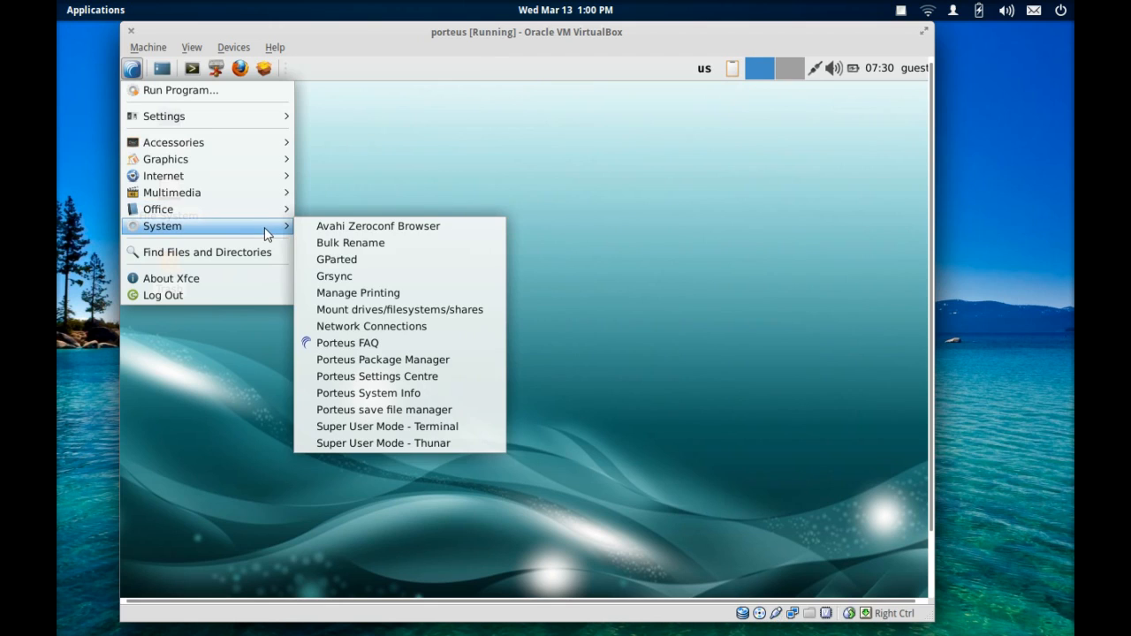
pyautogui.moveTo(410, 261)
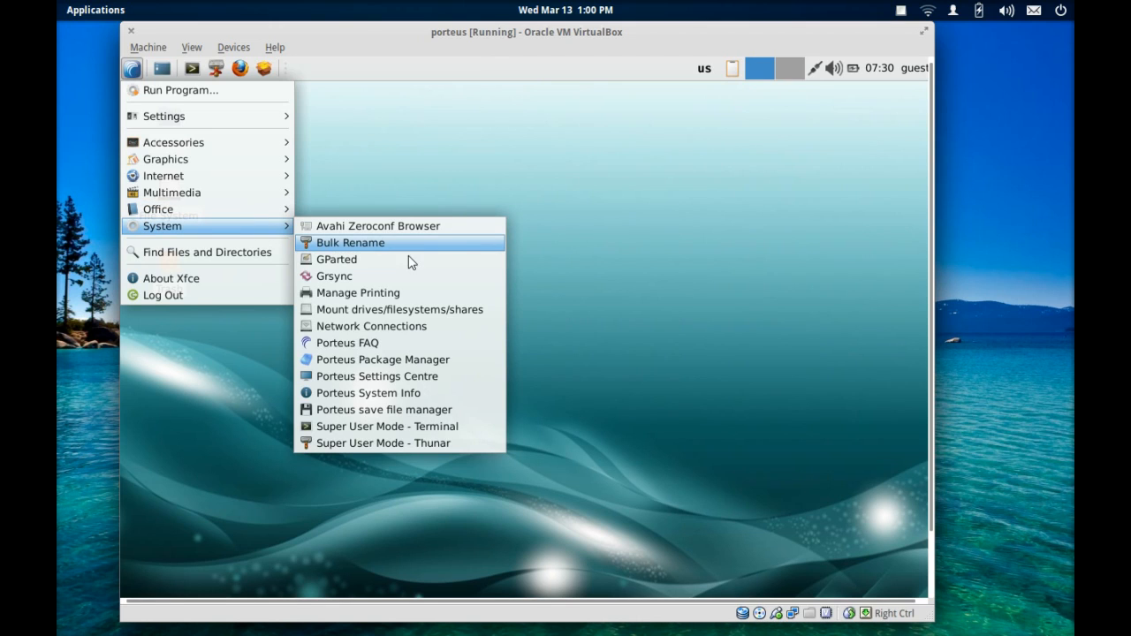
pyautogui.moveTo(415, 265)
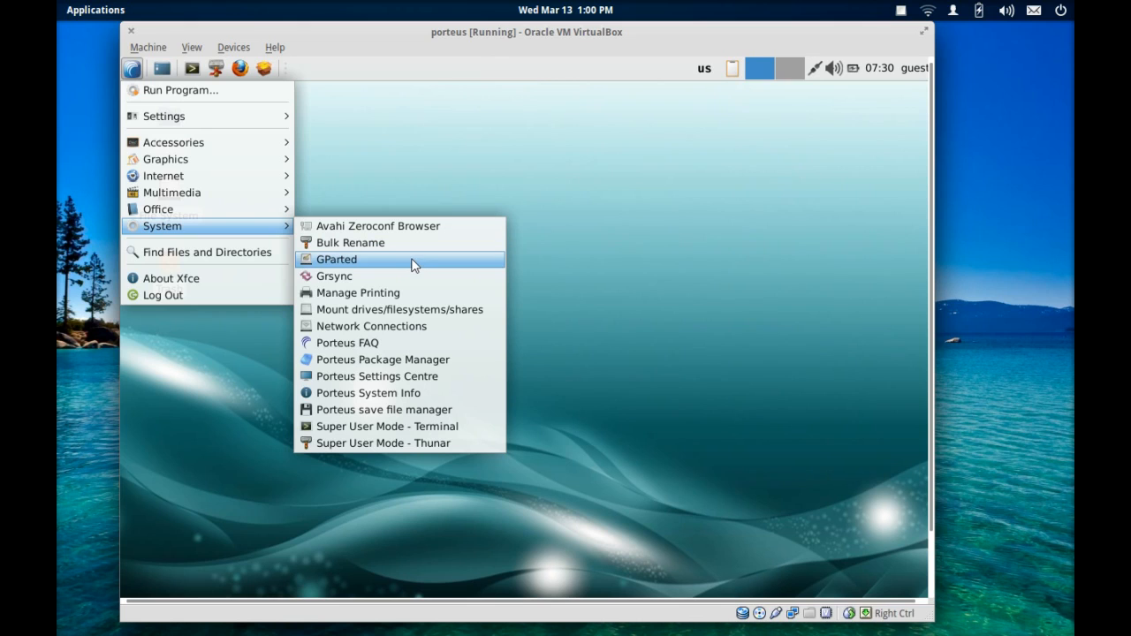
pyautogui.moveTo(399, 309)
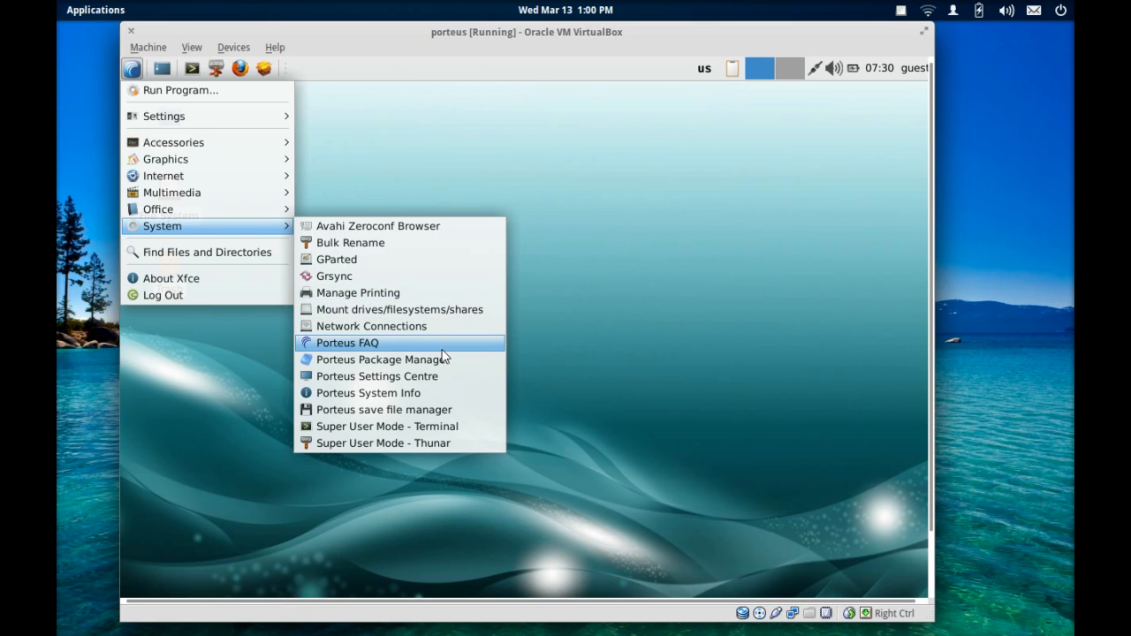
pyautogui.moveTo(520, 182)
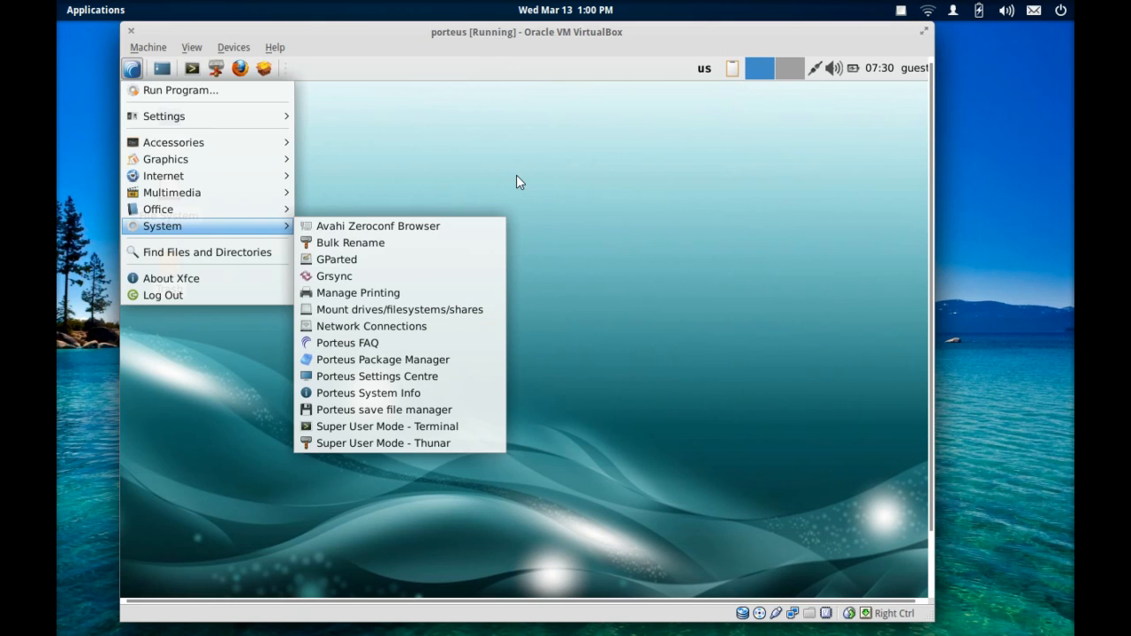
pyautogui.moveTo(421, 300)
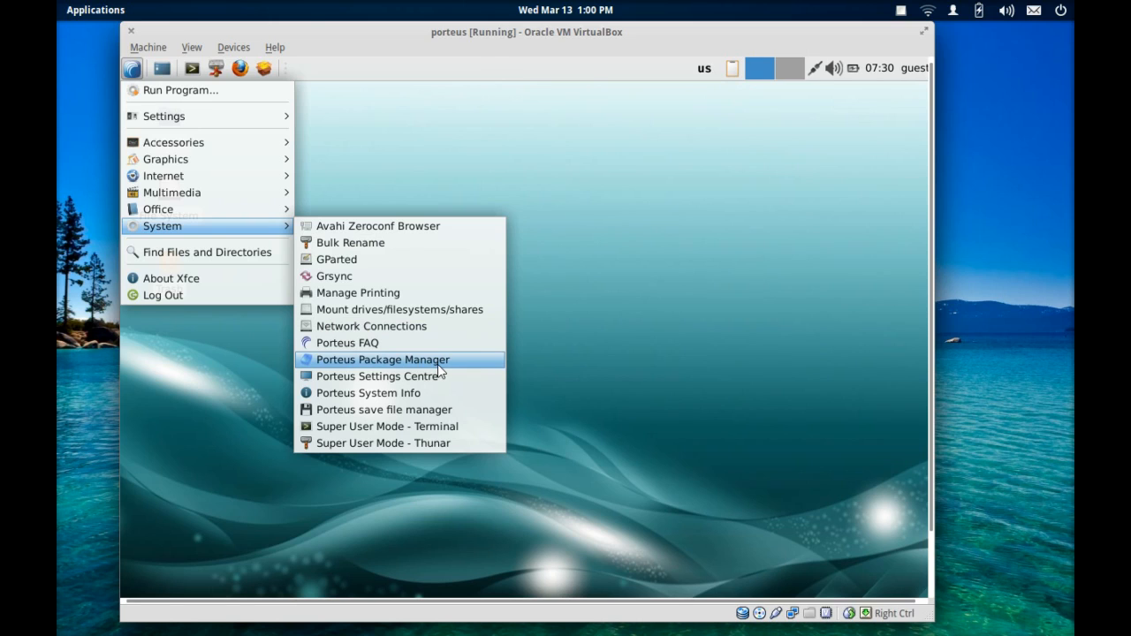
pyautogui.moveTo(442, 375)
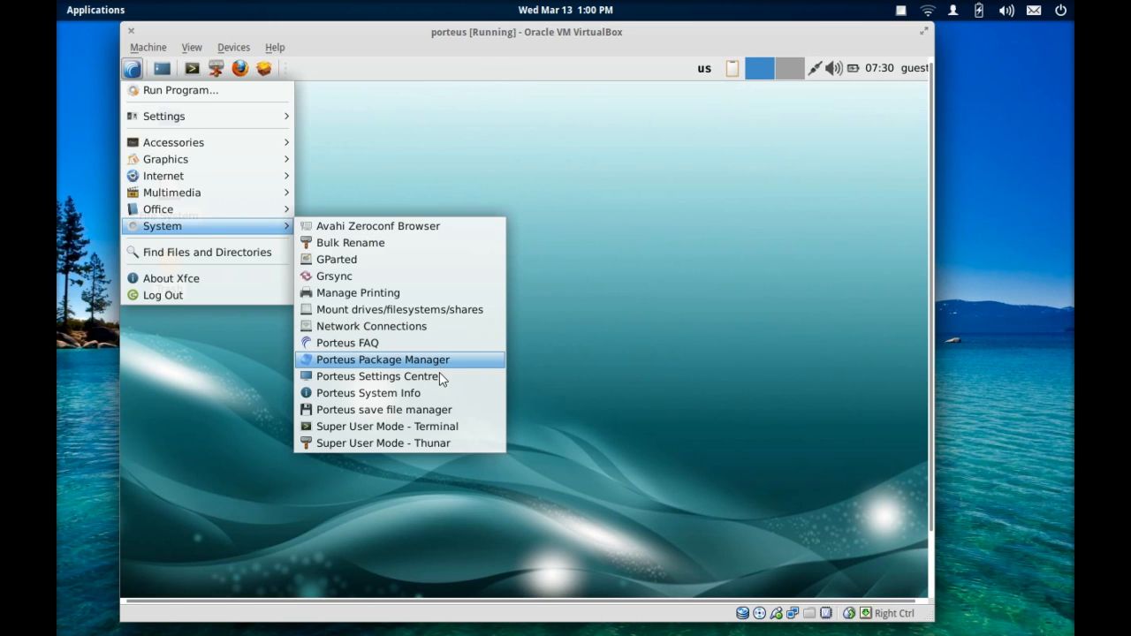
pyautogui.moveTo(424, 385)
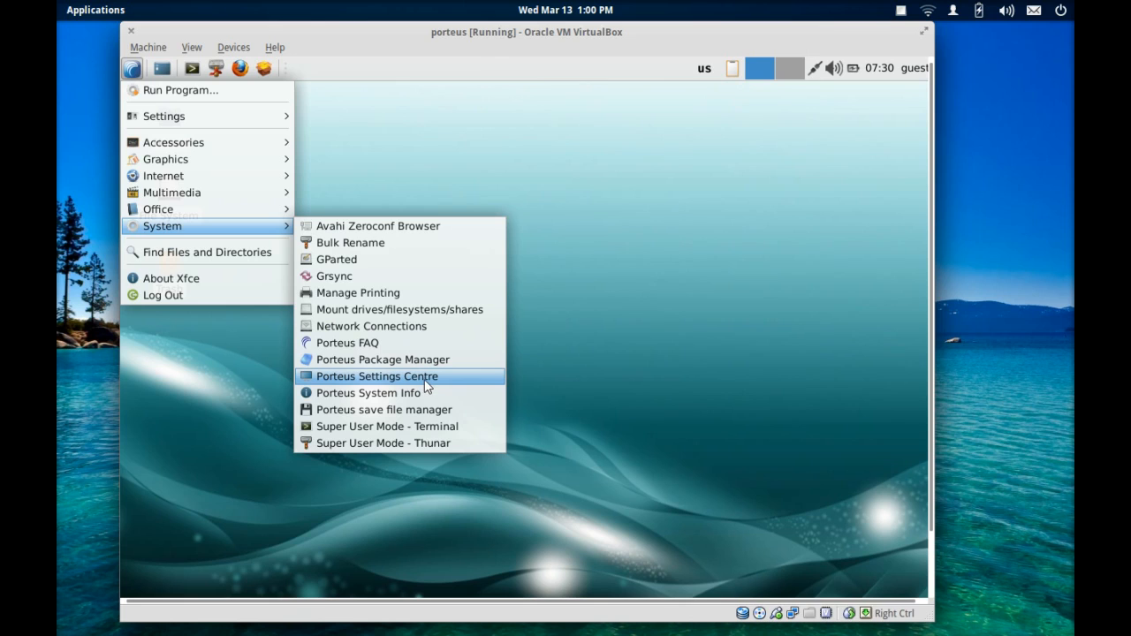
pyautogui.moveTo(424, 393)
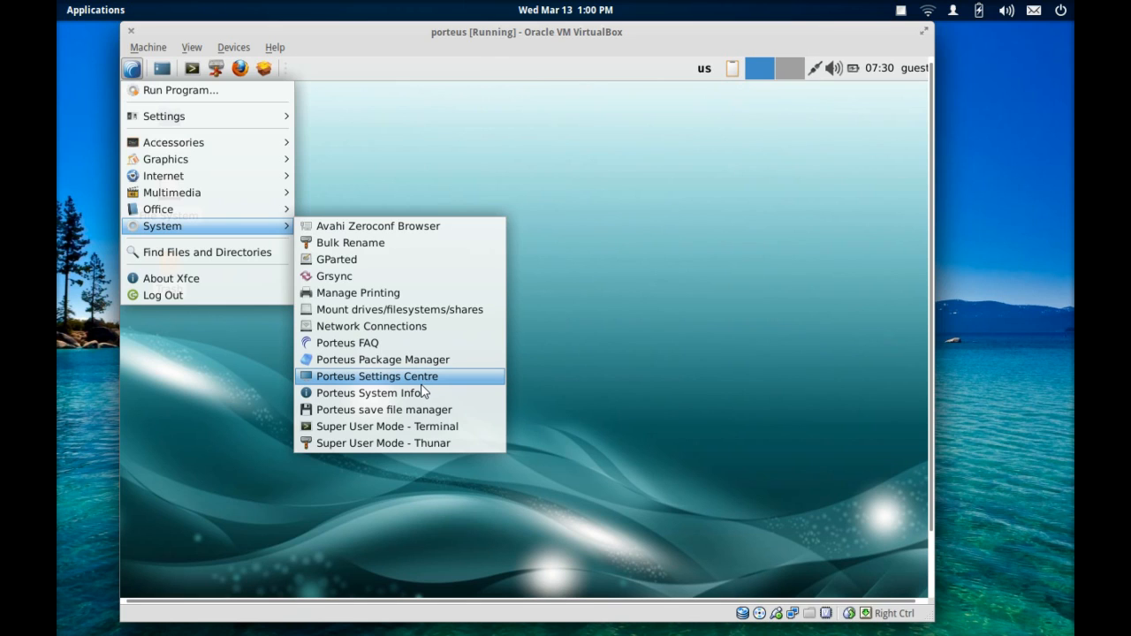
pyautogui.moveTo(438, 426)
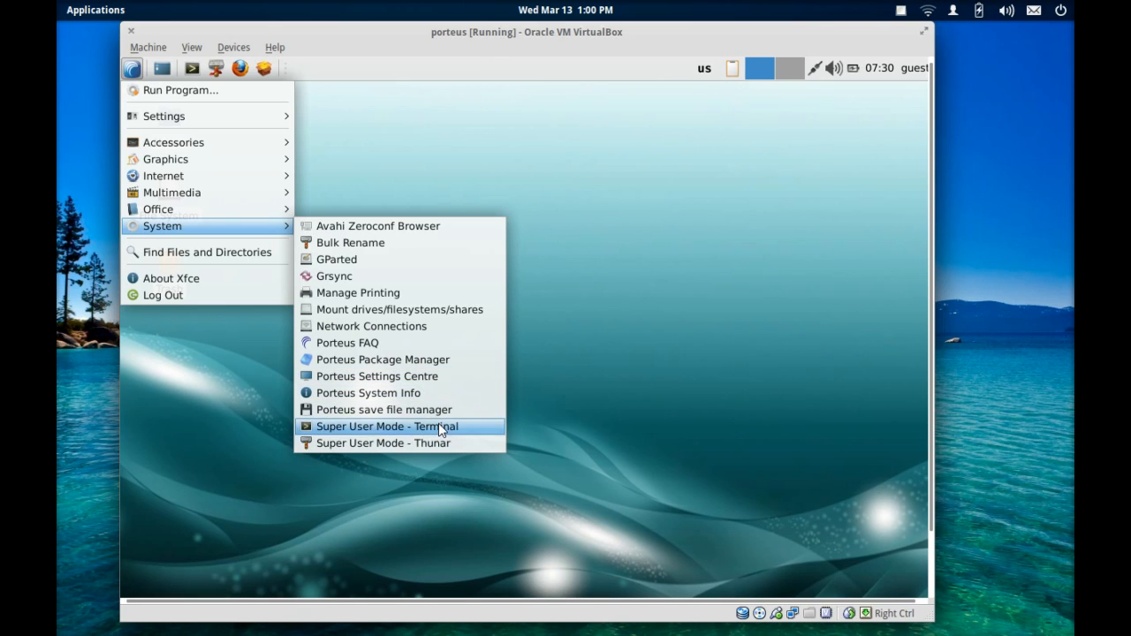
pyautogui.moveTo(415, 442)
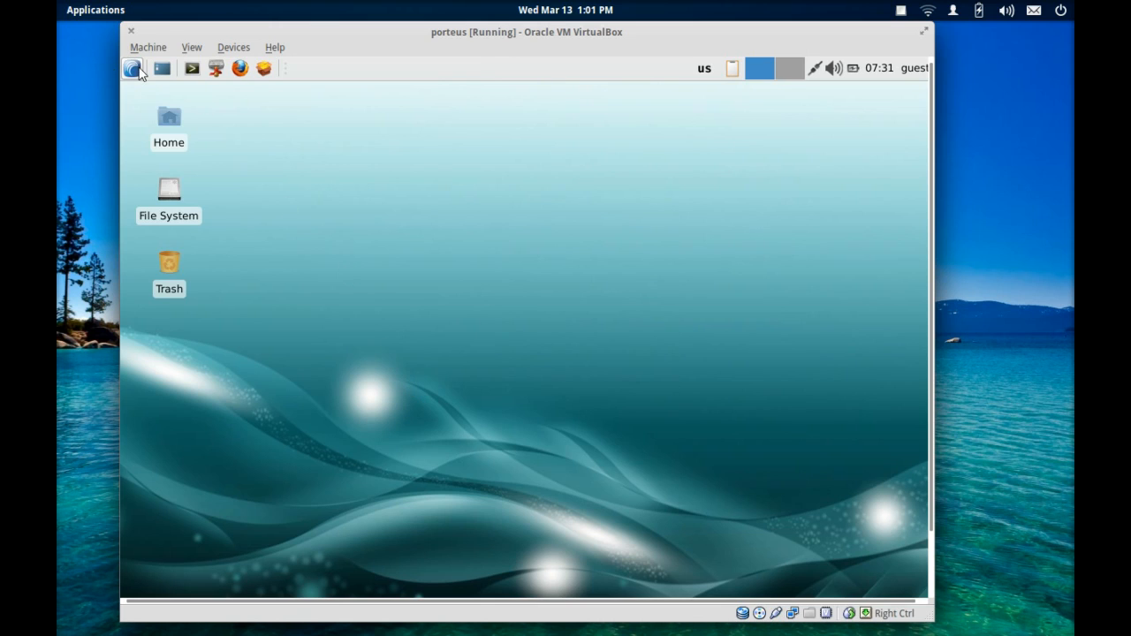
pyautogui.click(134, 67)
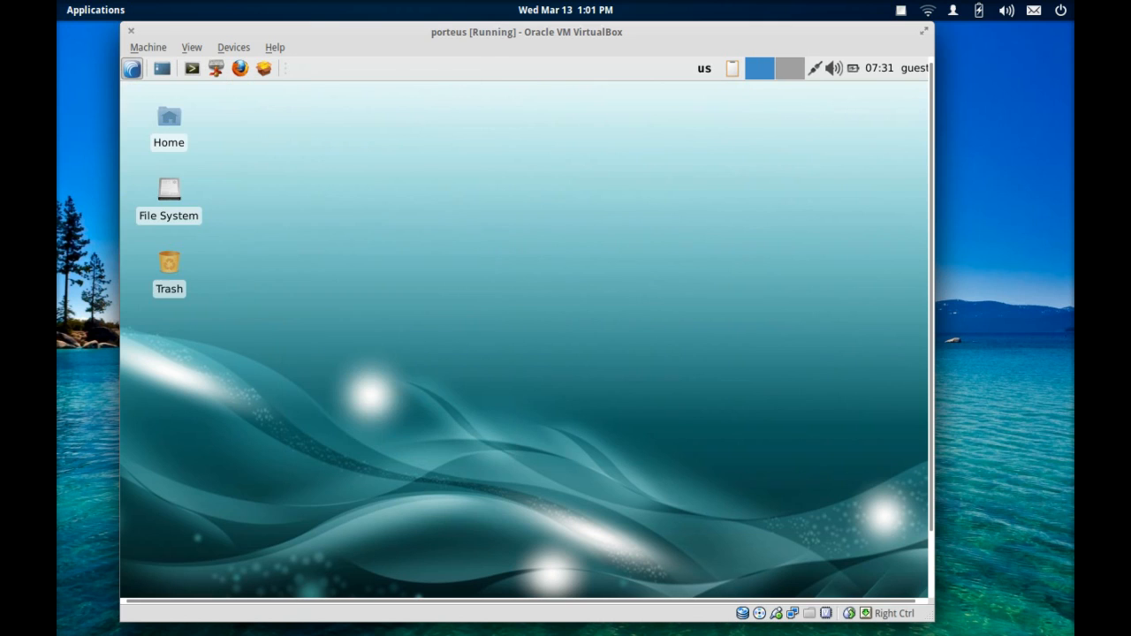
pyautogui.click(191, 69)
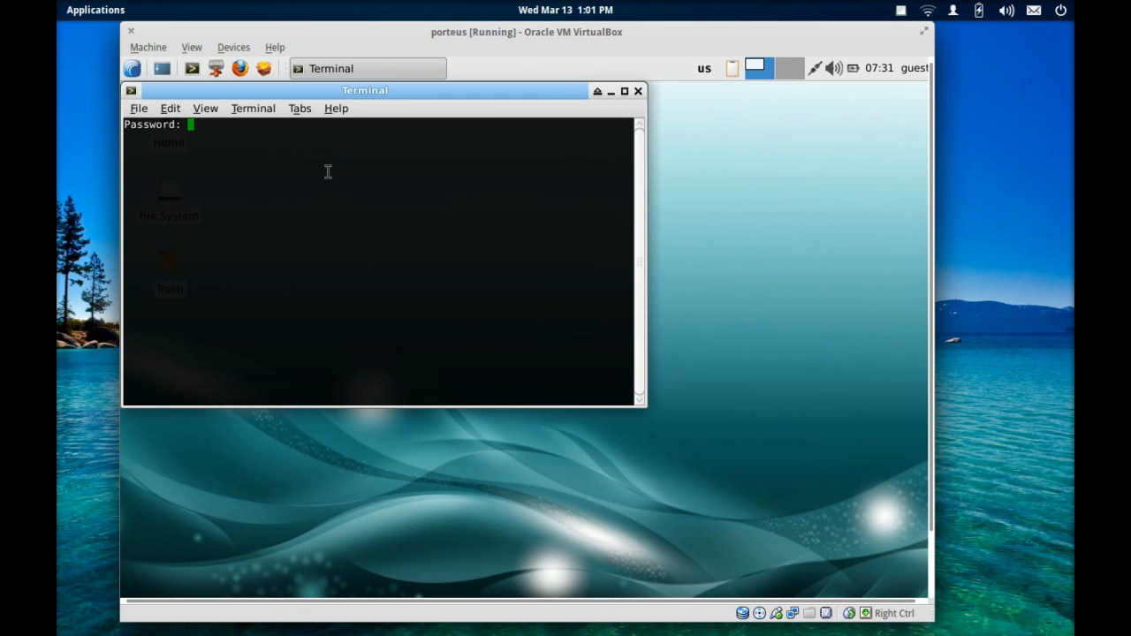
pyautogui.moveTo(364, 90); pyautogui.dragTo(564, 181)
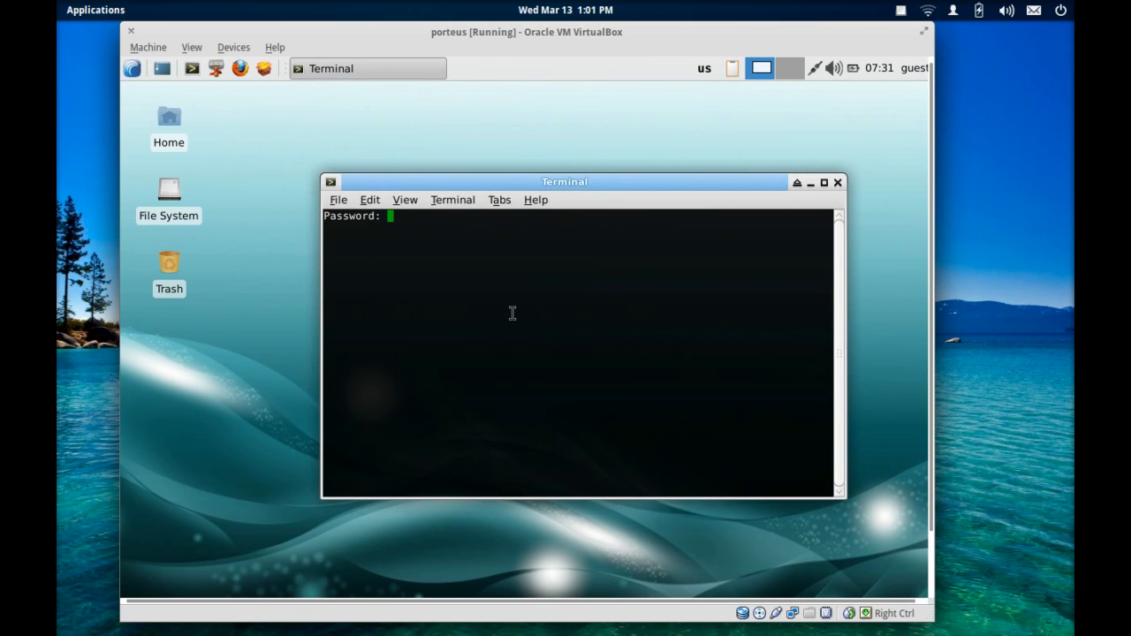
pyautogui.press('Return')
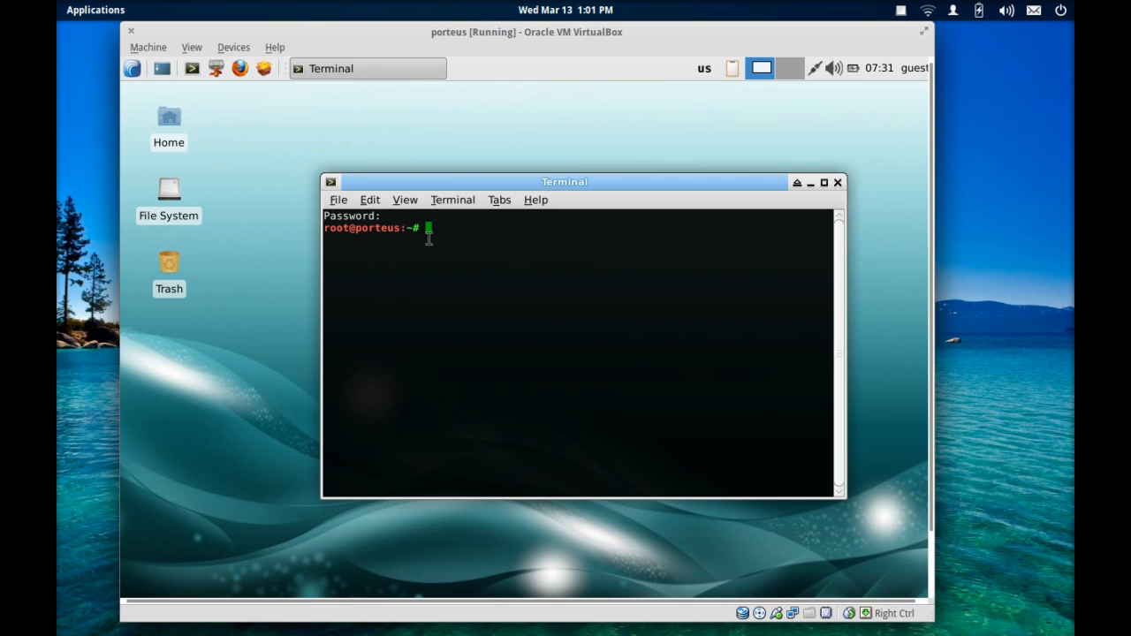
pyautogui.moveTo(838, 182)
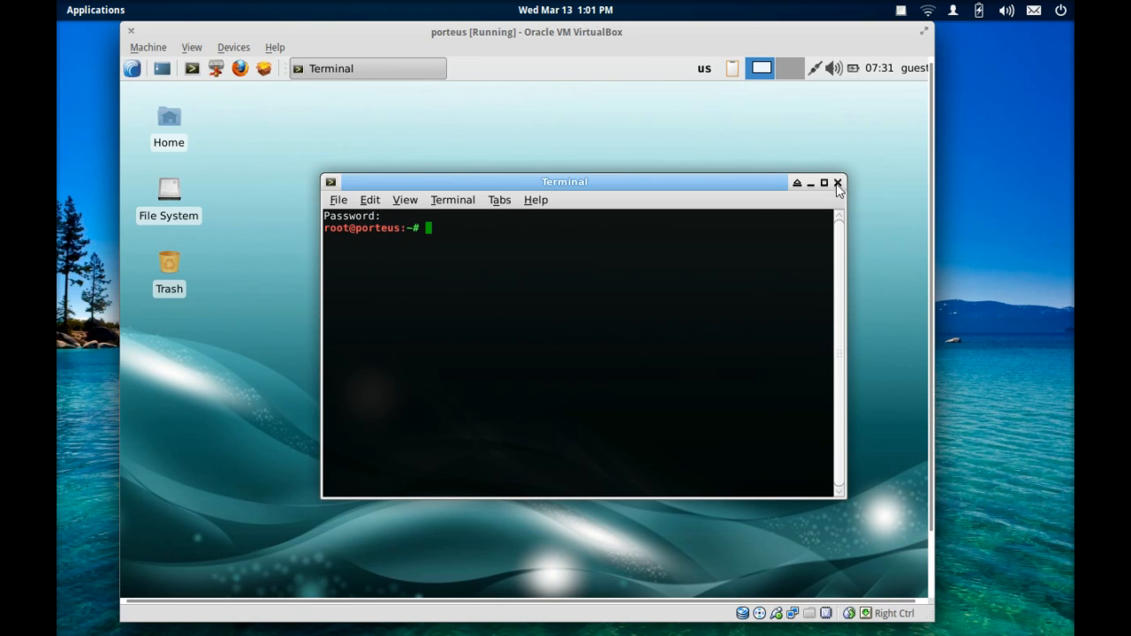
pyautogui.click(834, 182)
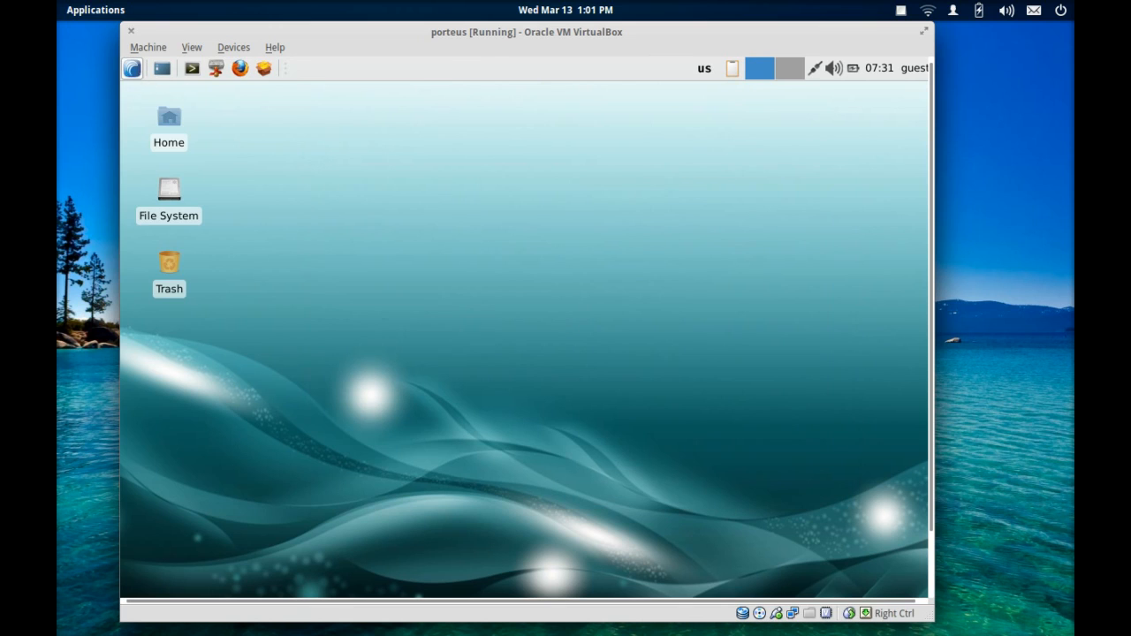
pyautogui.click(130, 67)
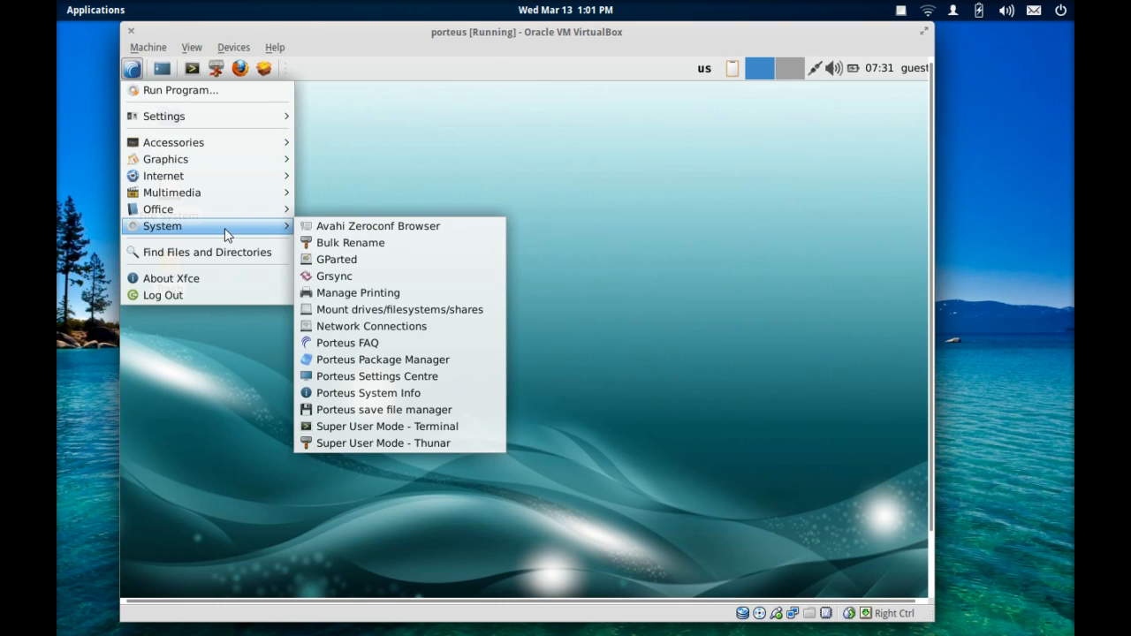
pyautogui.moveTo(223, 220)
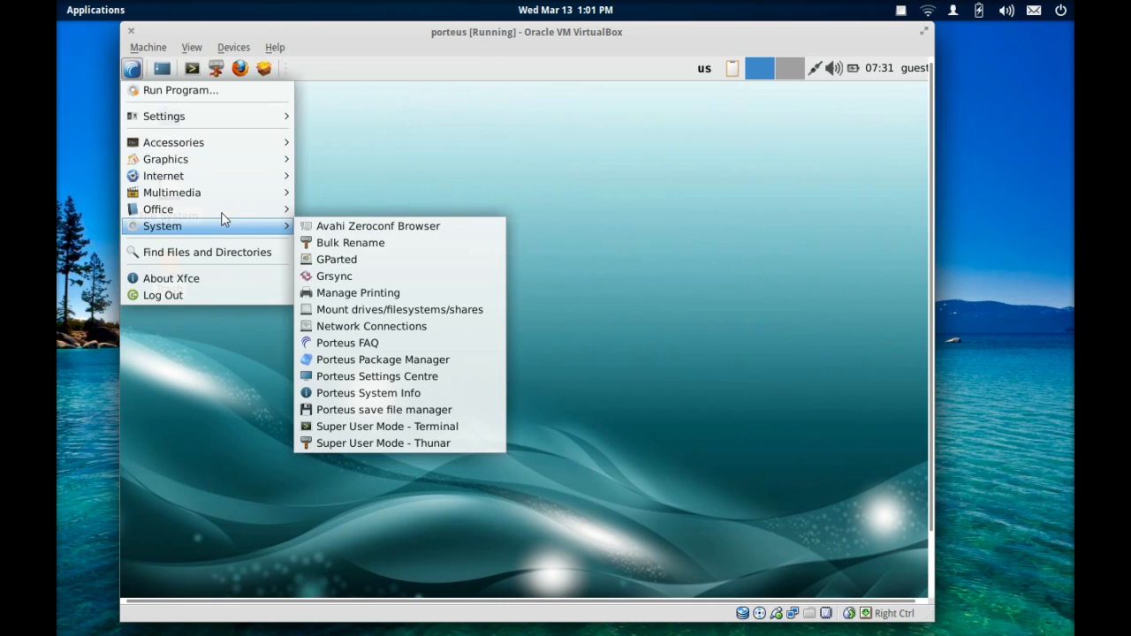
pyautogui.moveTo(479, 194)
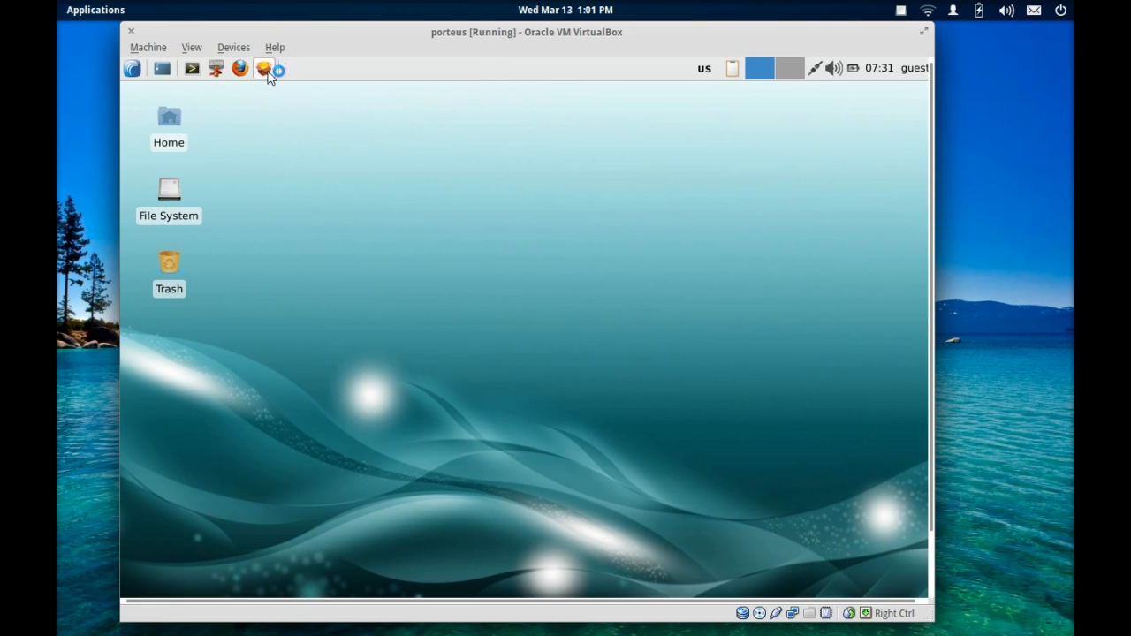
# Launch Porteus Package Manager from the panel and confirm the root credentials
pyautogui.click(263, 68)
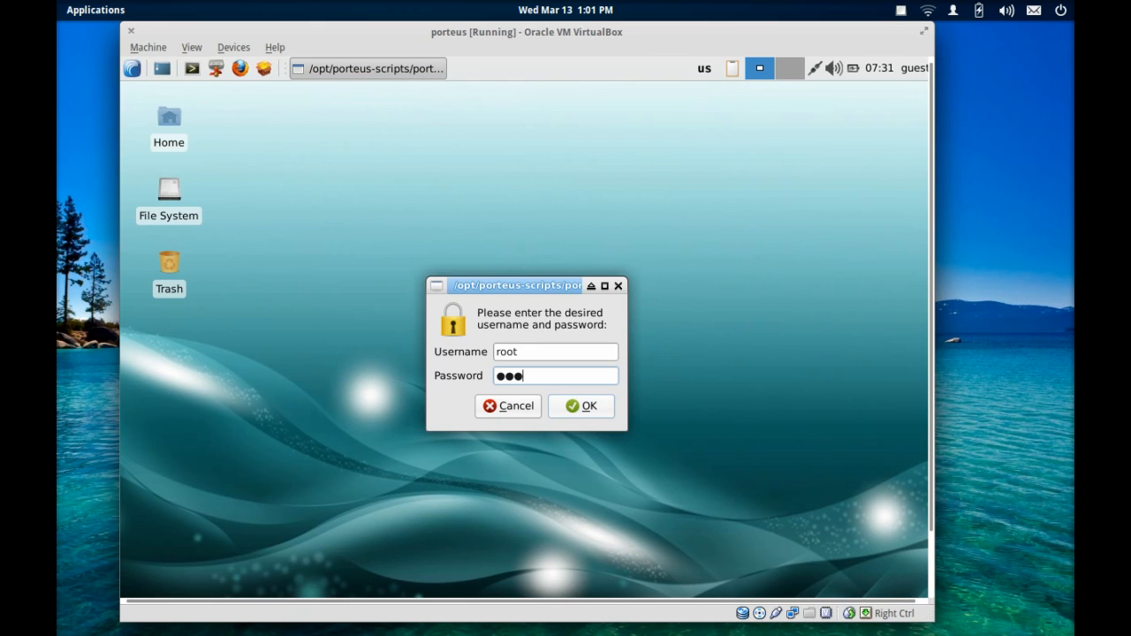
pyautogui.click(588, 405)
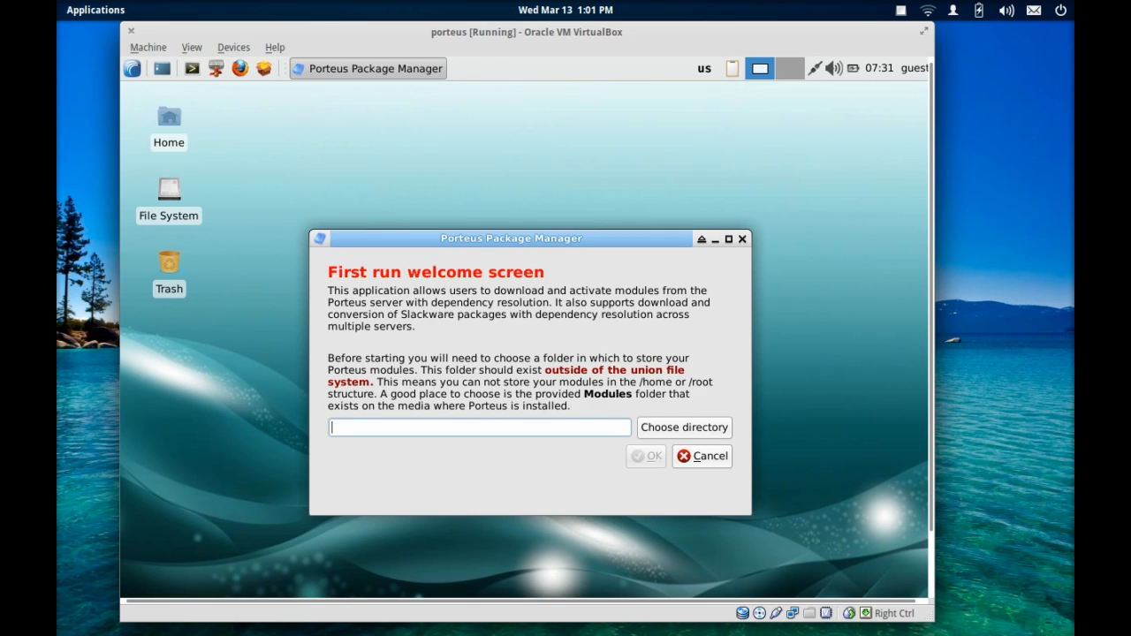
pyautogui.moveTo(382, 364)
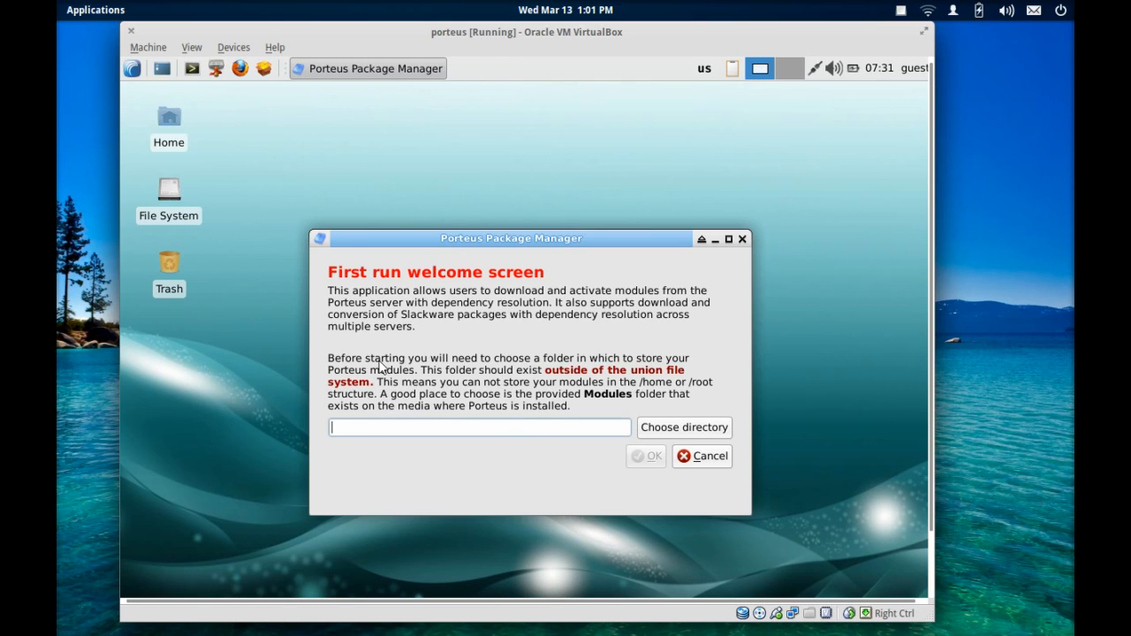
pyautogui.moveTo(545, 427)
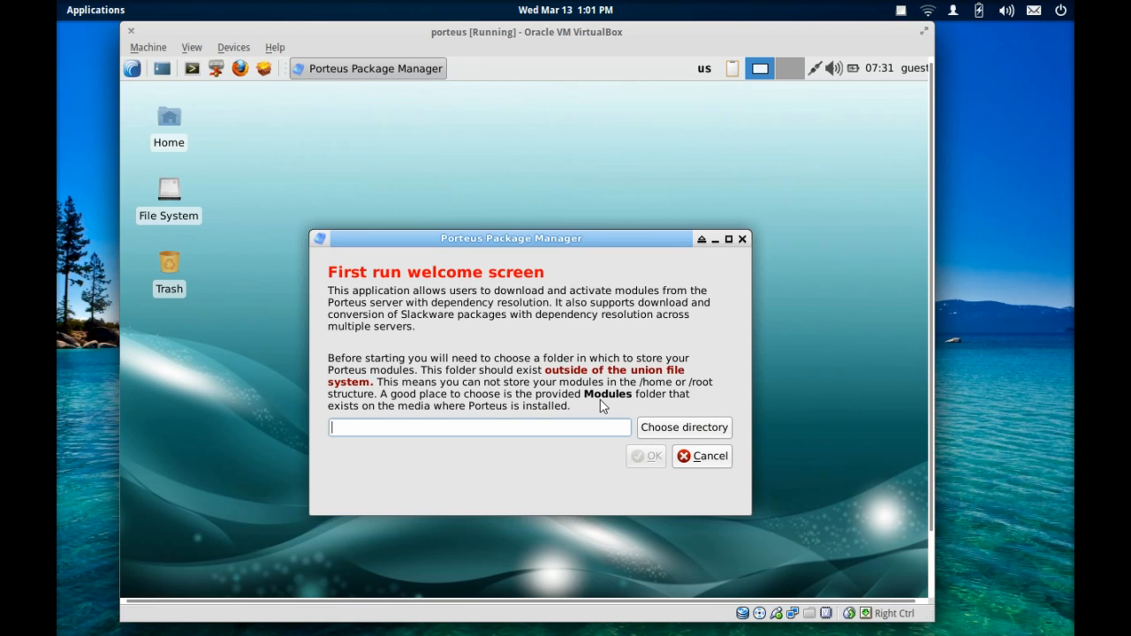
pyautogui.moveTo(654, 426)
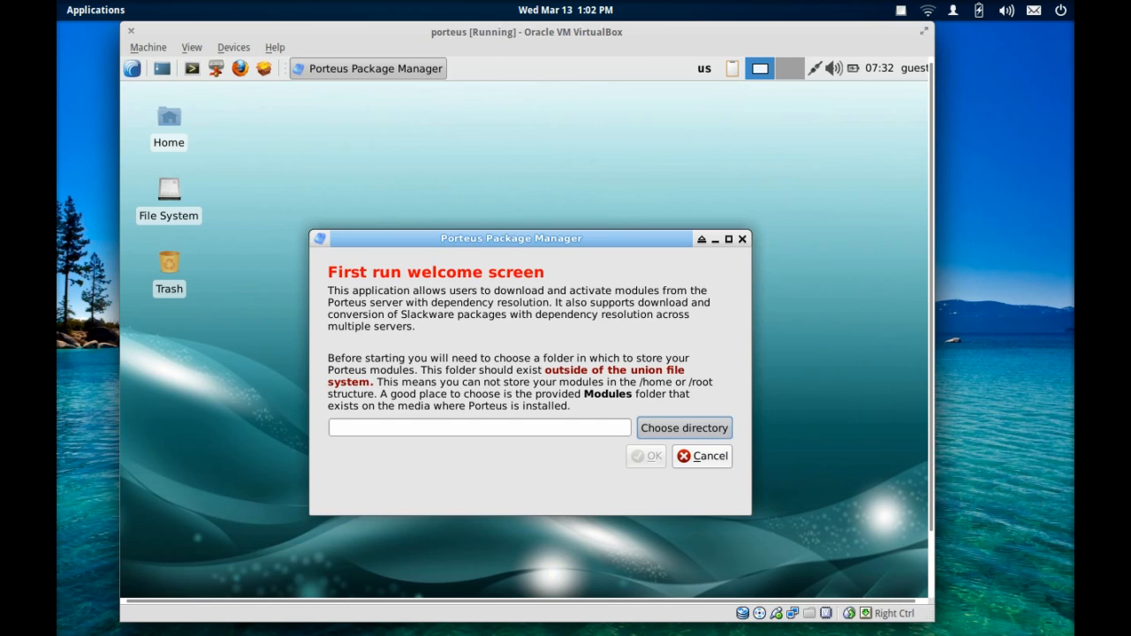
# Select /mnt/live as the module storage folder and accept it
pyautogui.click(684, 428)
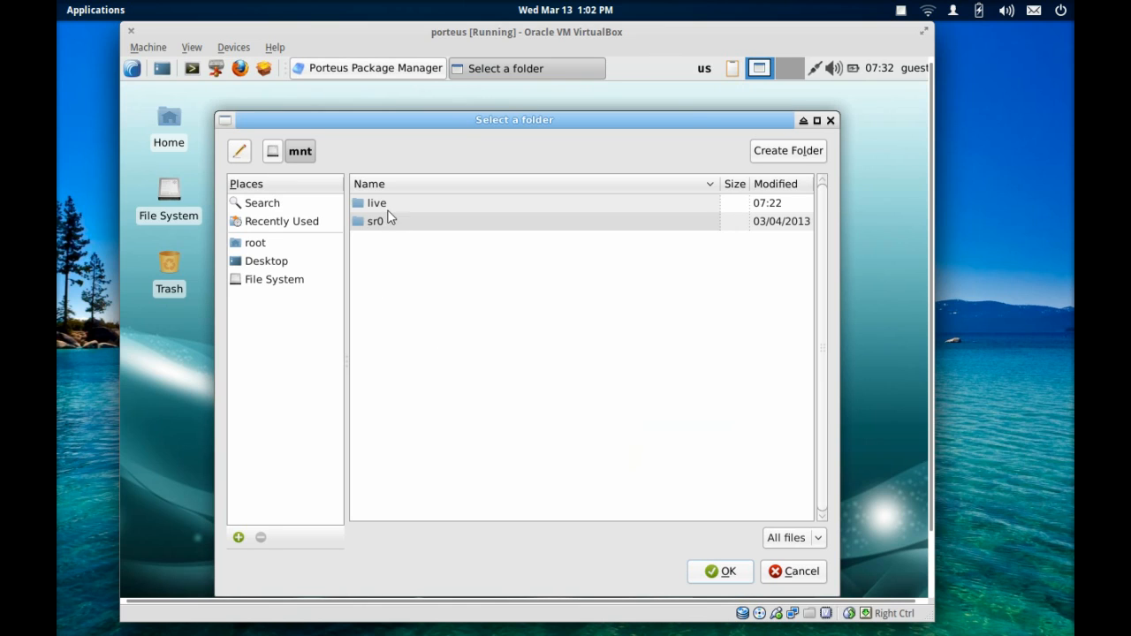
pyautogui.doubleClick(377, 202)
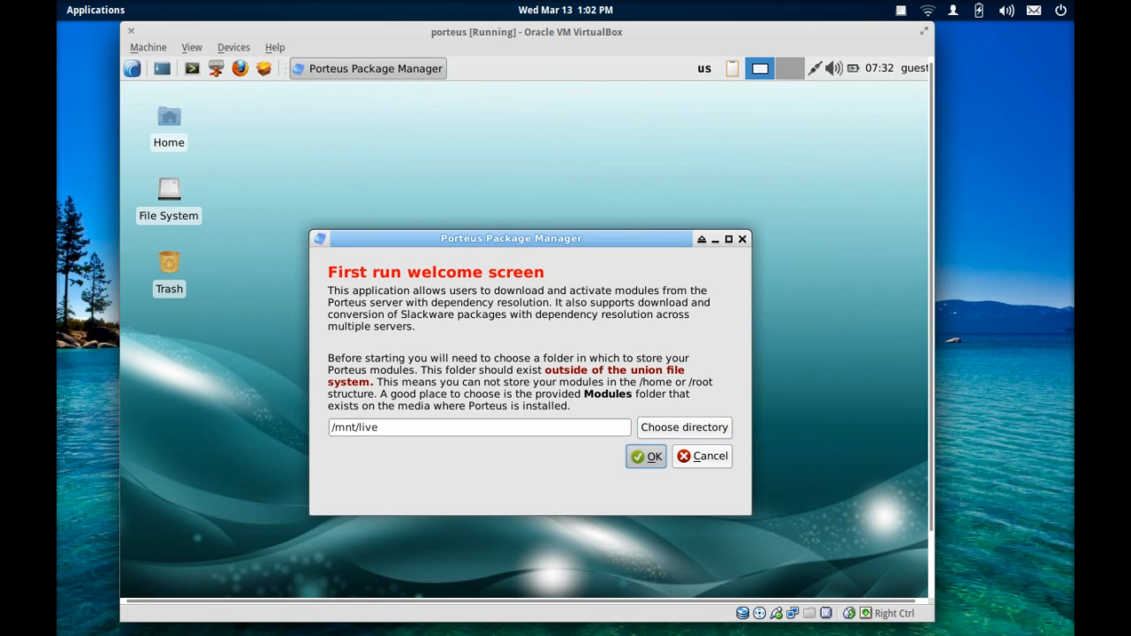
pyautogui.click(647, 456)
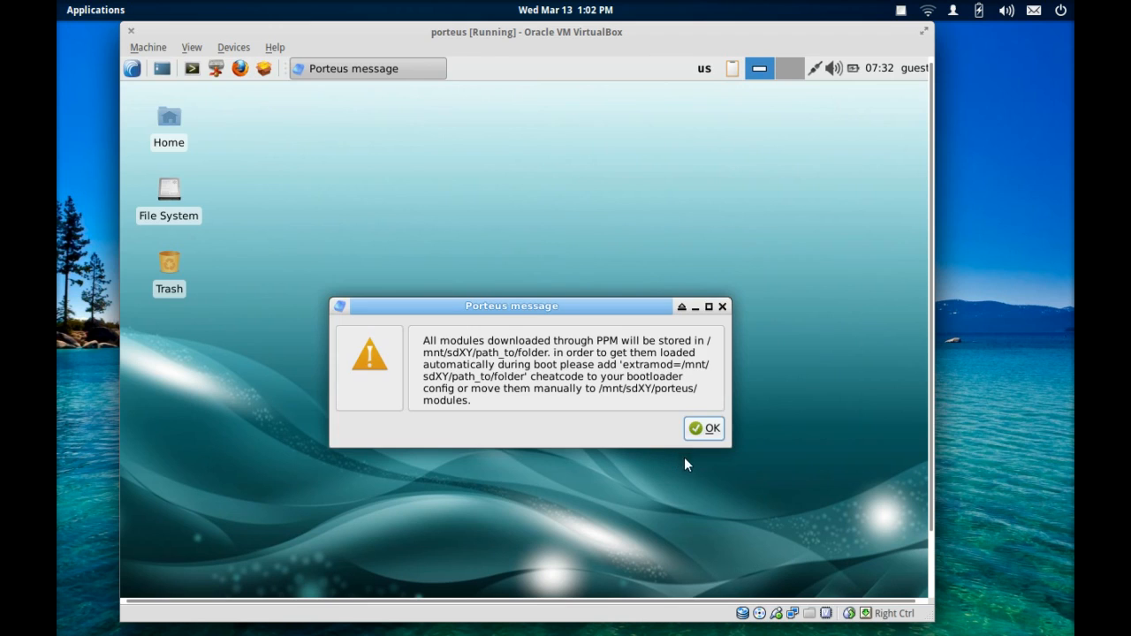
pyautogui.click(710, 427)
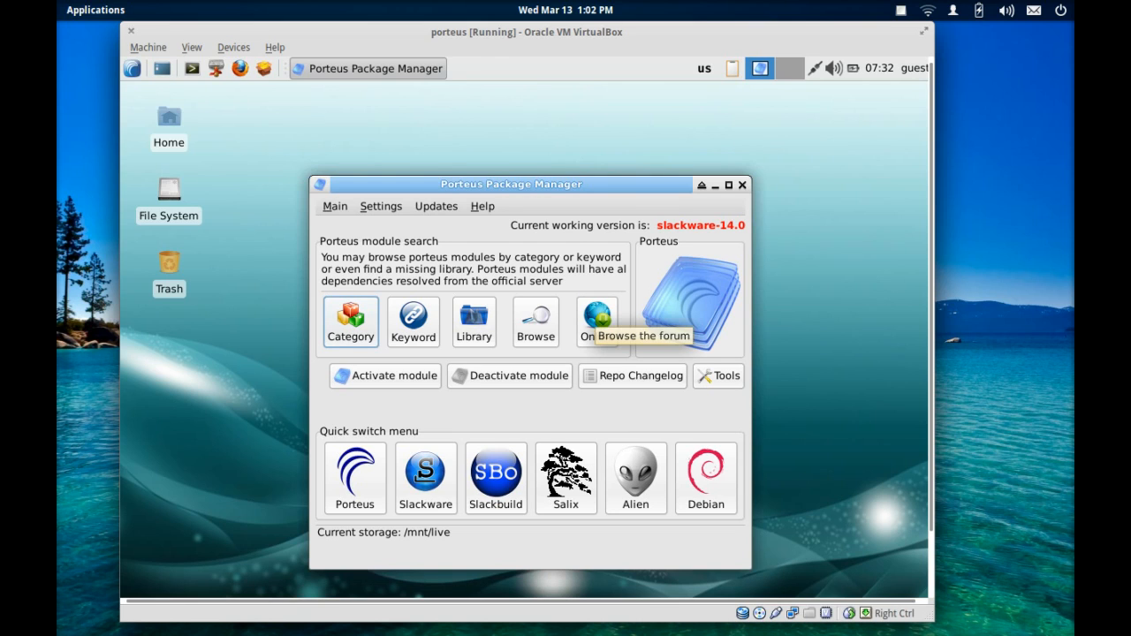
pyautogui.moveTo(368, 518)
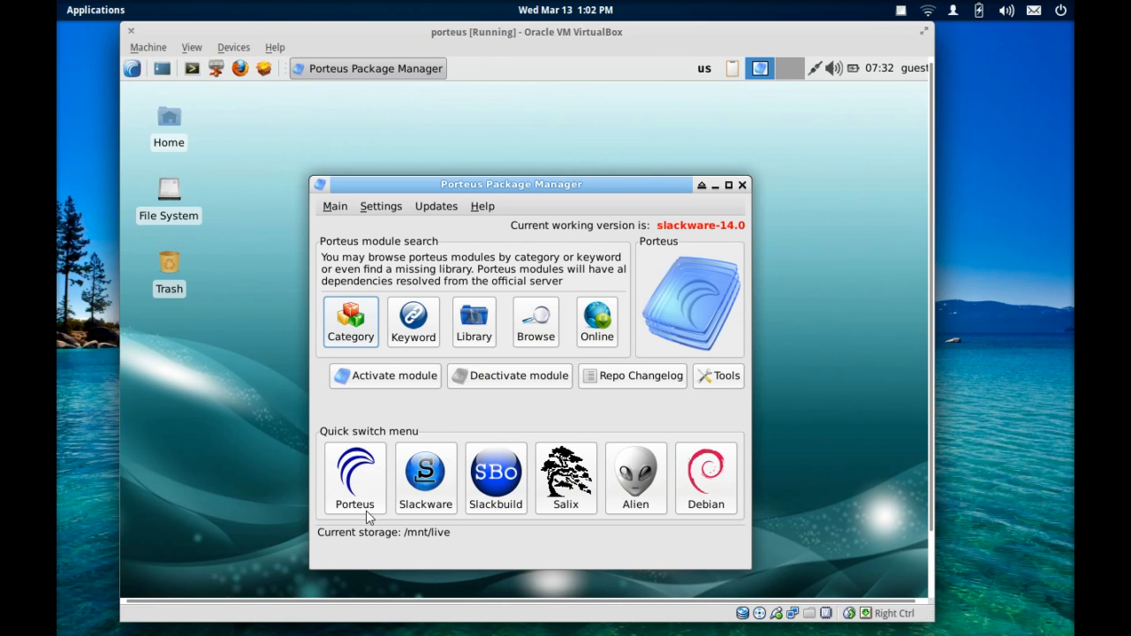
pyautogui.moveTo(482, 521)
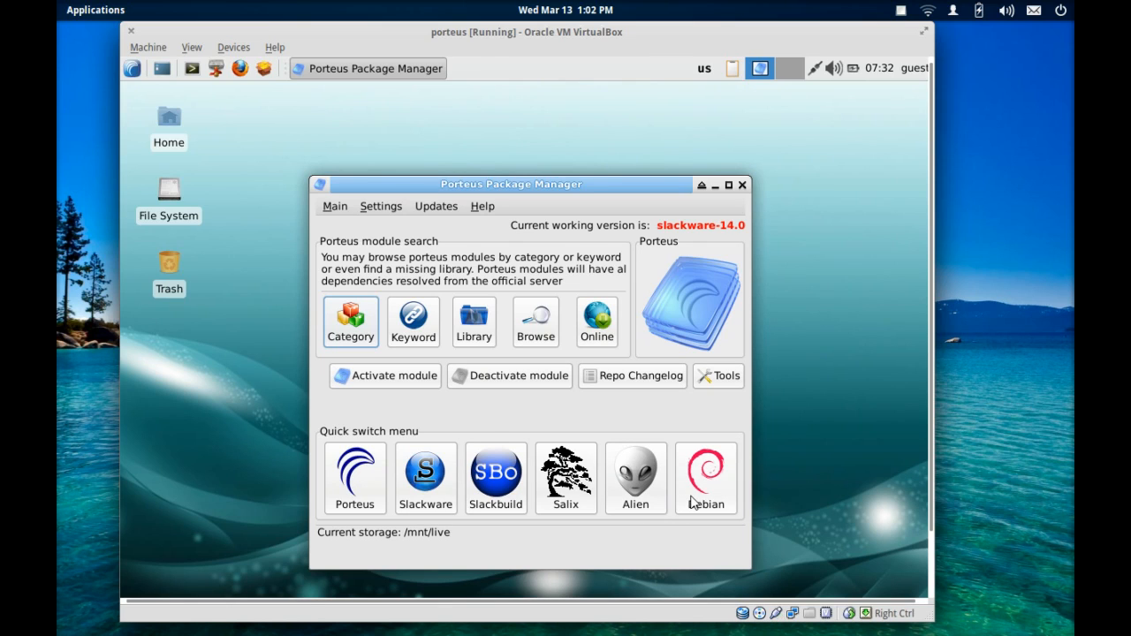
pyautogui.moveTo(432, 327)
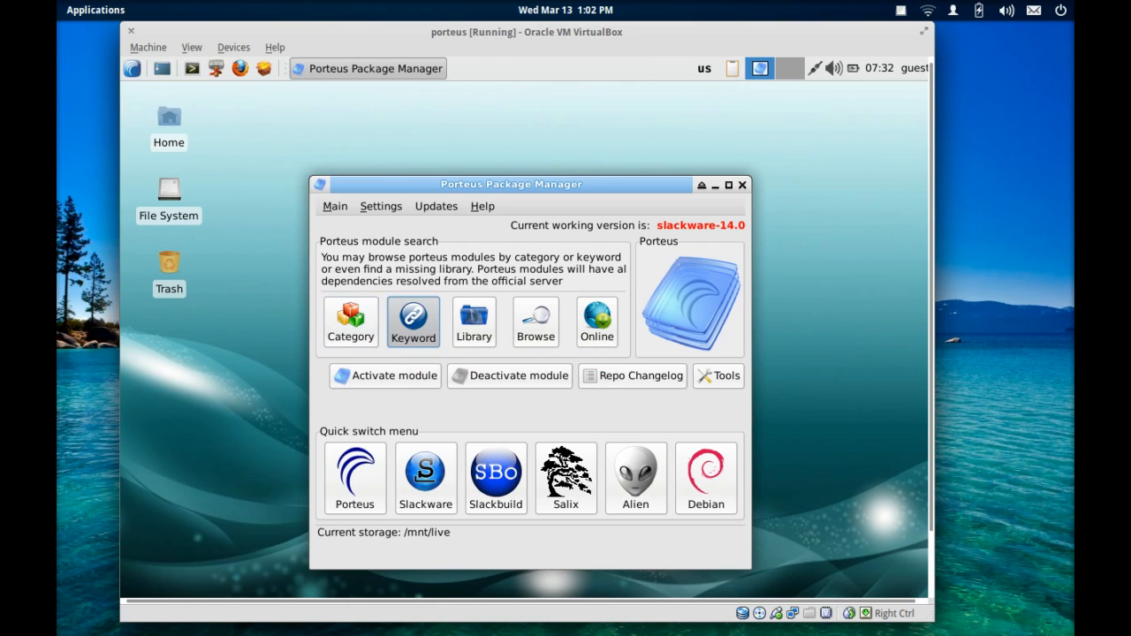
# Keyword-search for vlc, select vlc-2.0.4 and show its full description
pyautogui.click(413, 318)
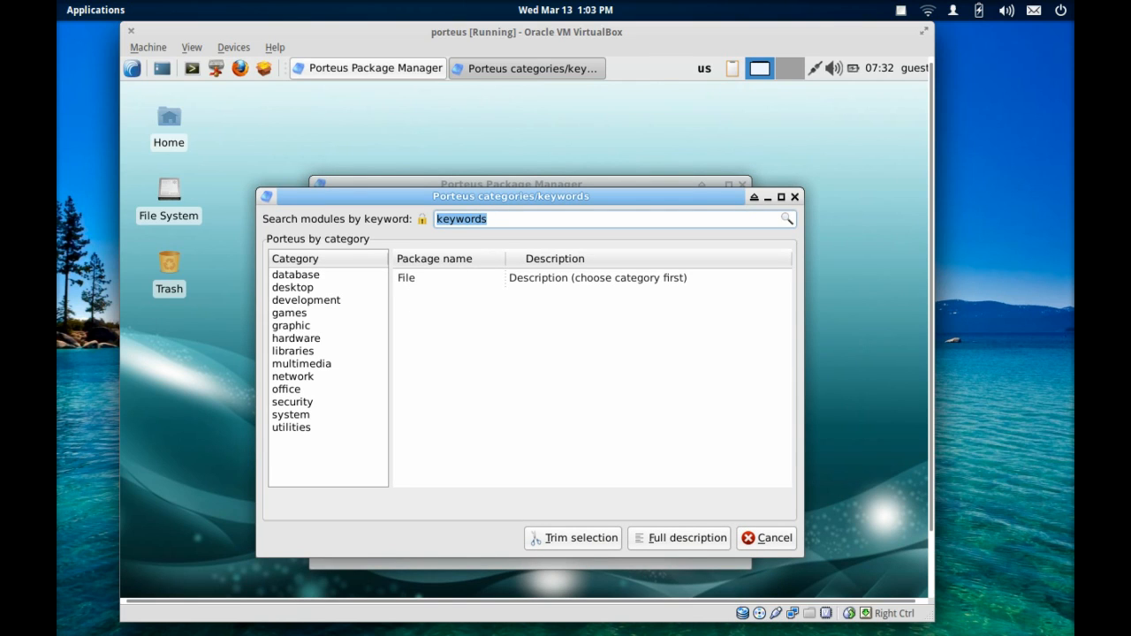
pyautogui.write('vlc')
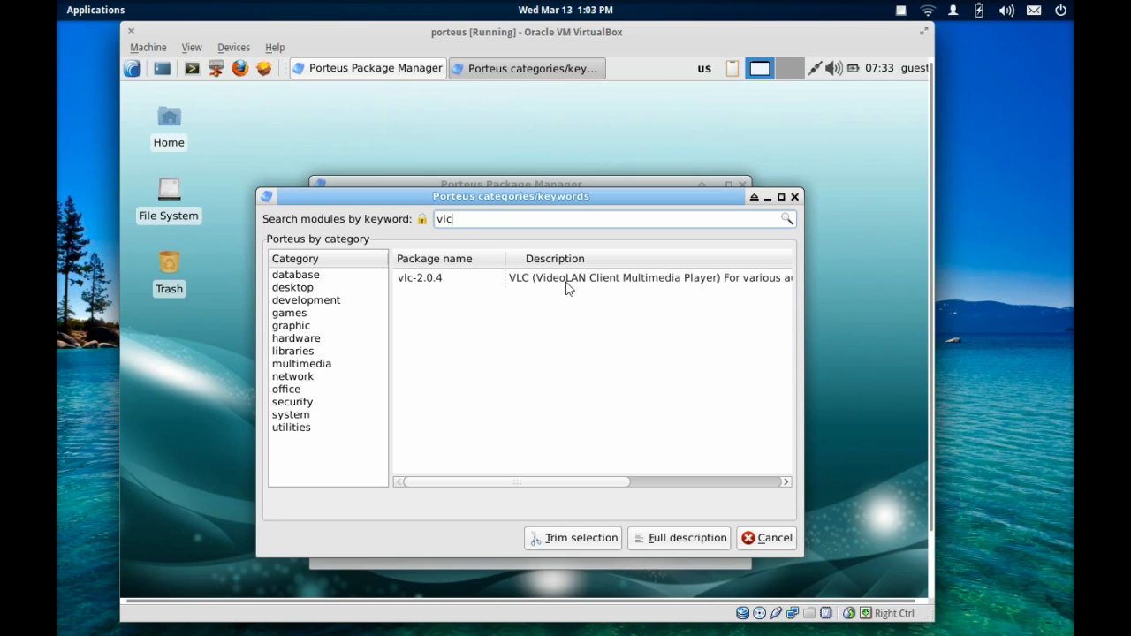
pyautogui.click(421, 277)
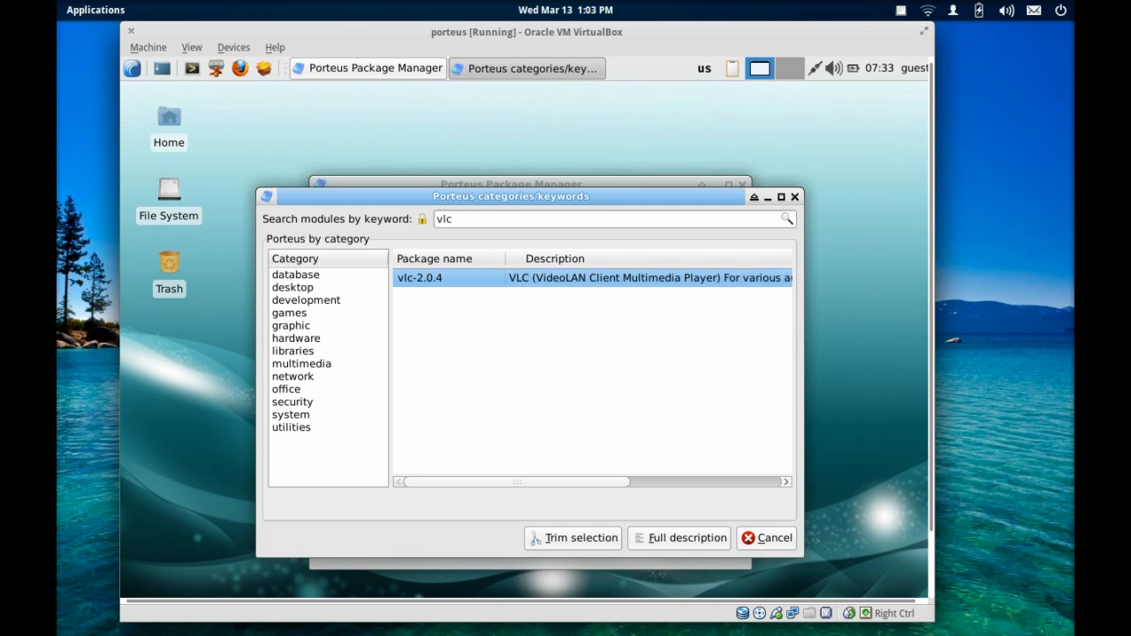
pyautogui.click(686, 537)
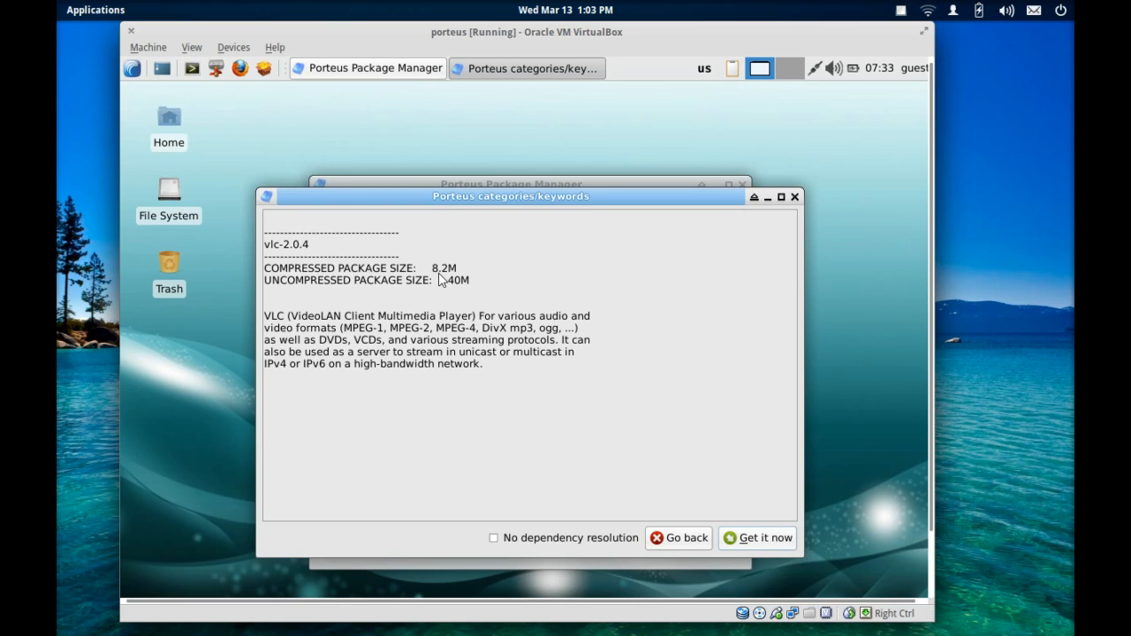
pyautogui.moveTo(721, 513)
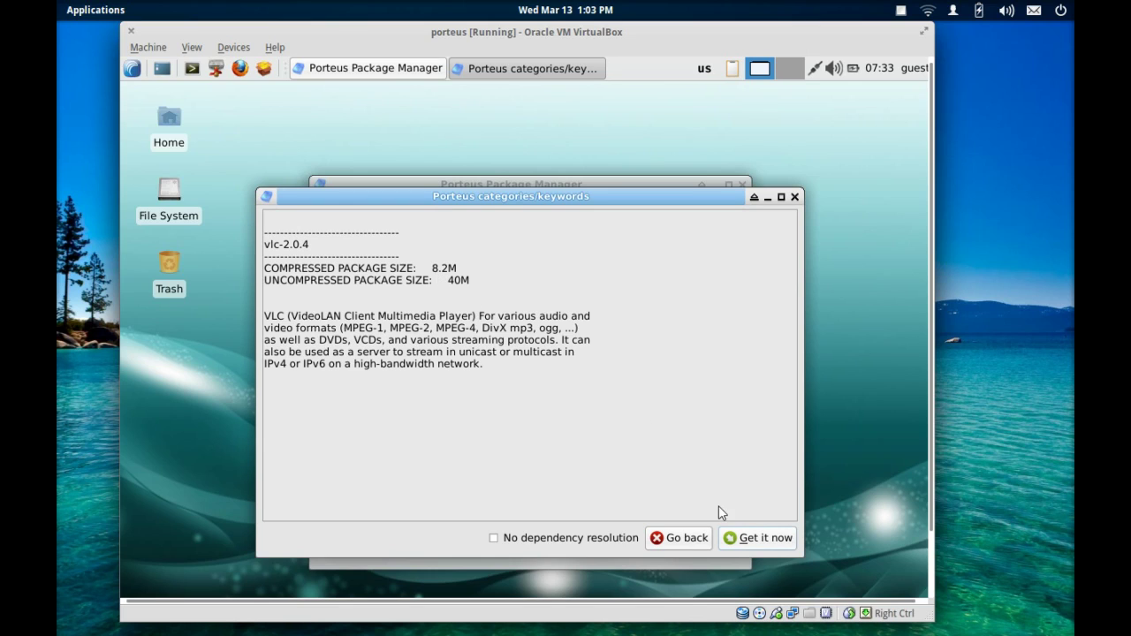
pyautogui.moveTo(758, 537)
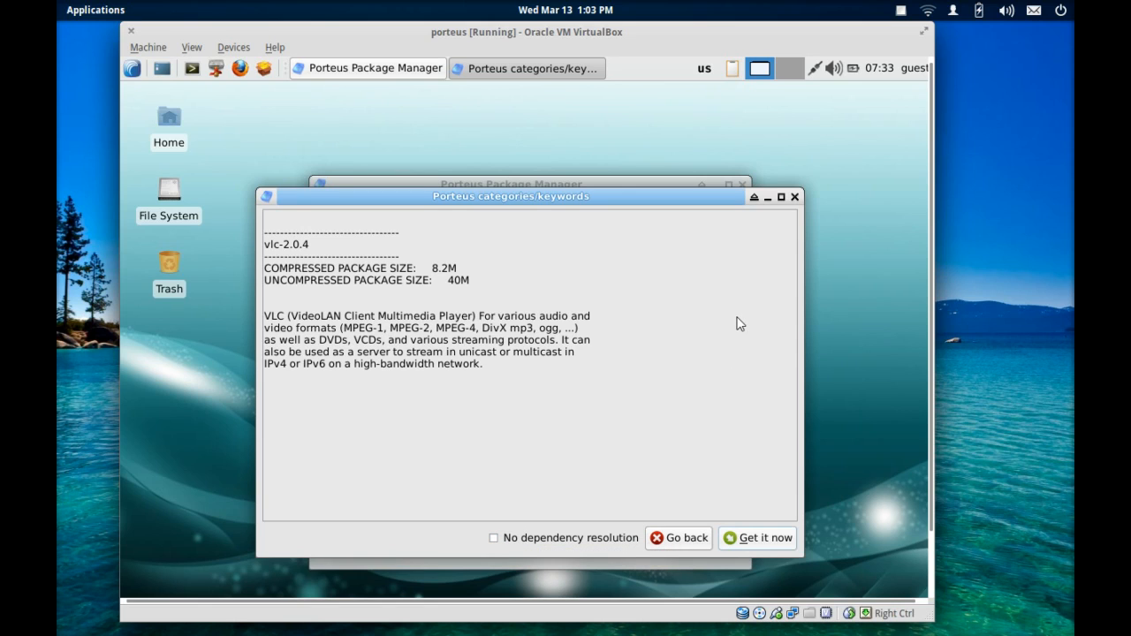
pyautogui.moveTo(794, 198)
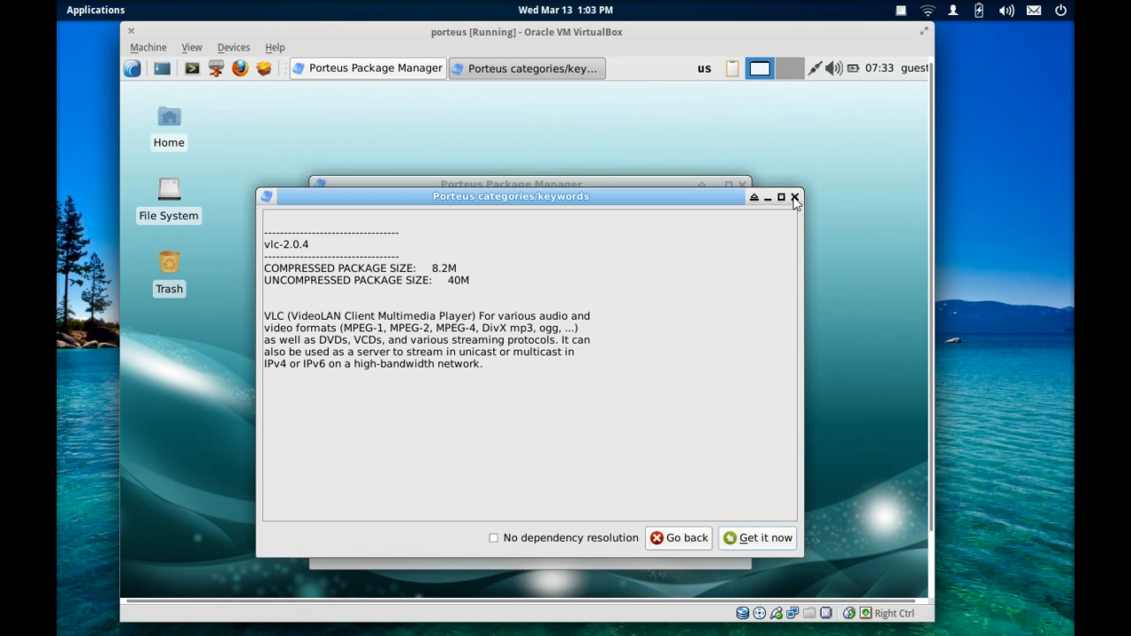
# Close the keyword search window and view the Updates menu entries
pyautogui.click(794, 196)
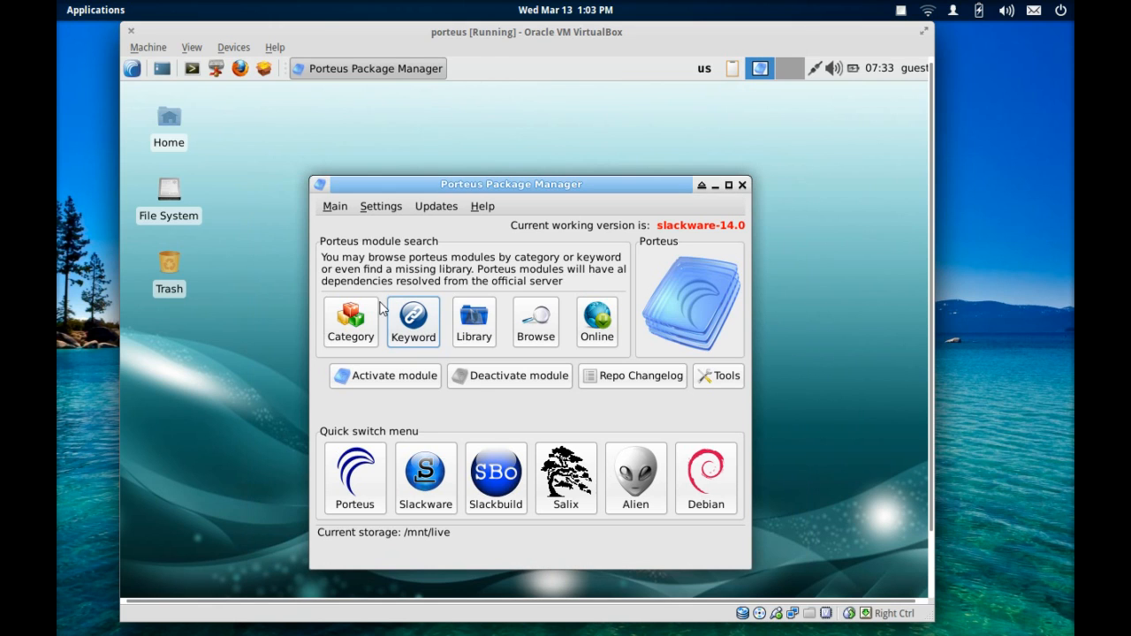
pyautogui.moveTo(682, 216)
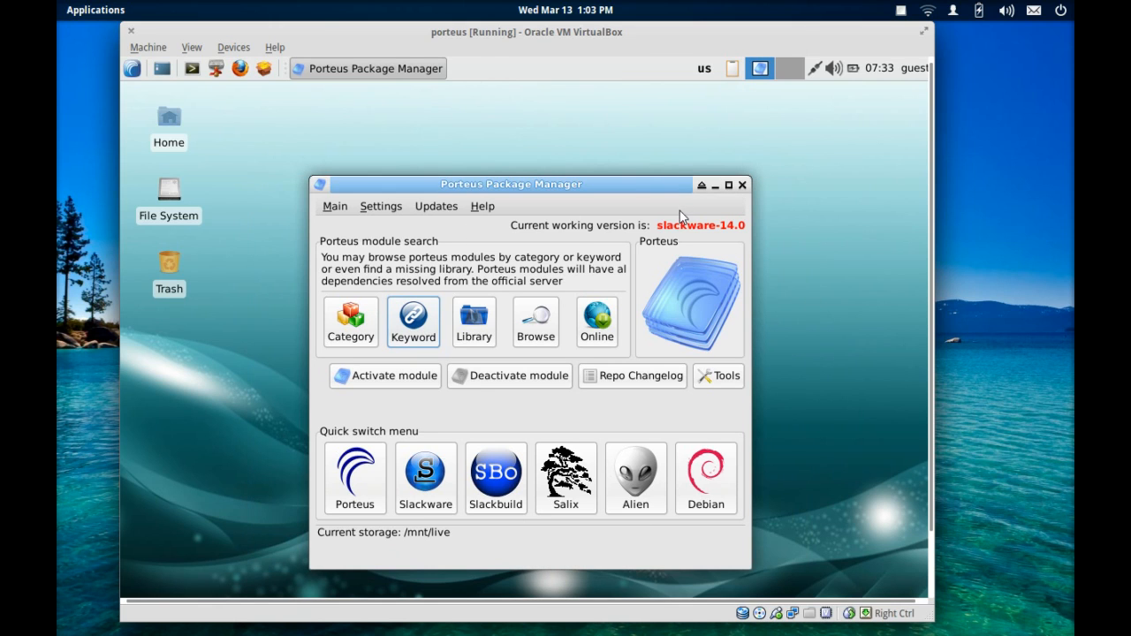
pyautogui.moveTo(724, 237)
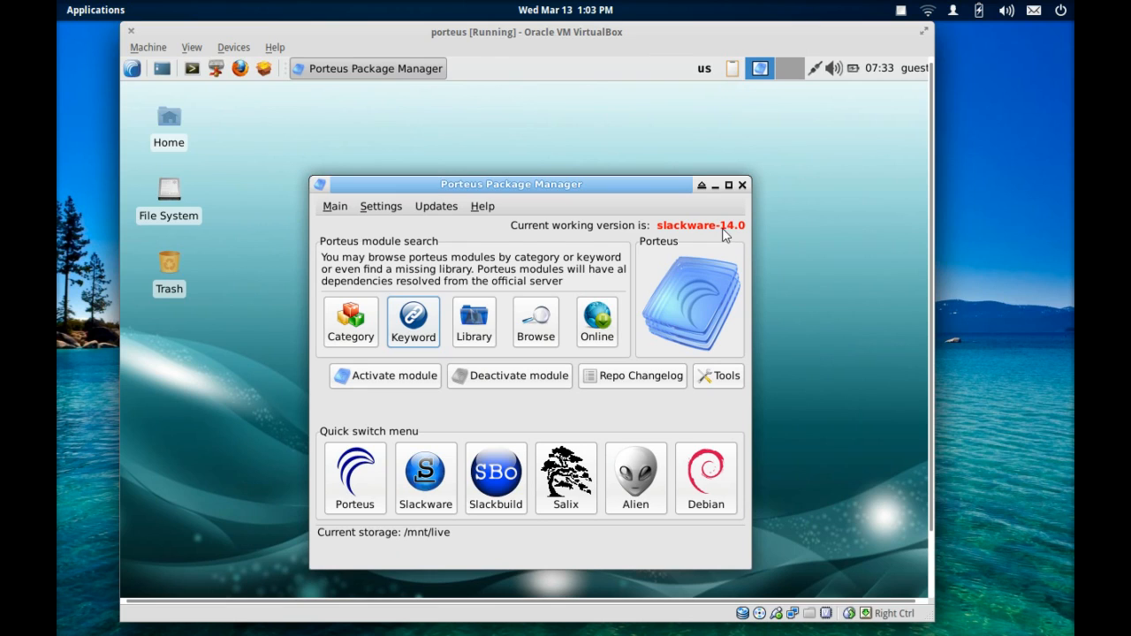
pyautogui.moveTo(454, 256)
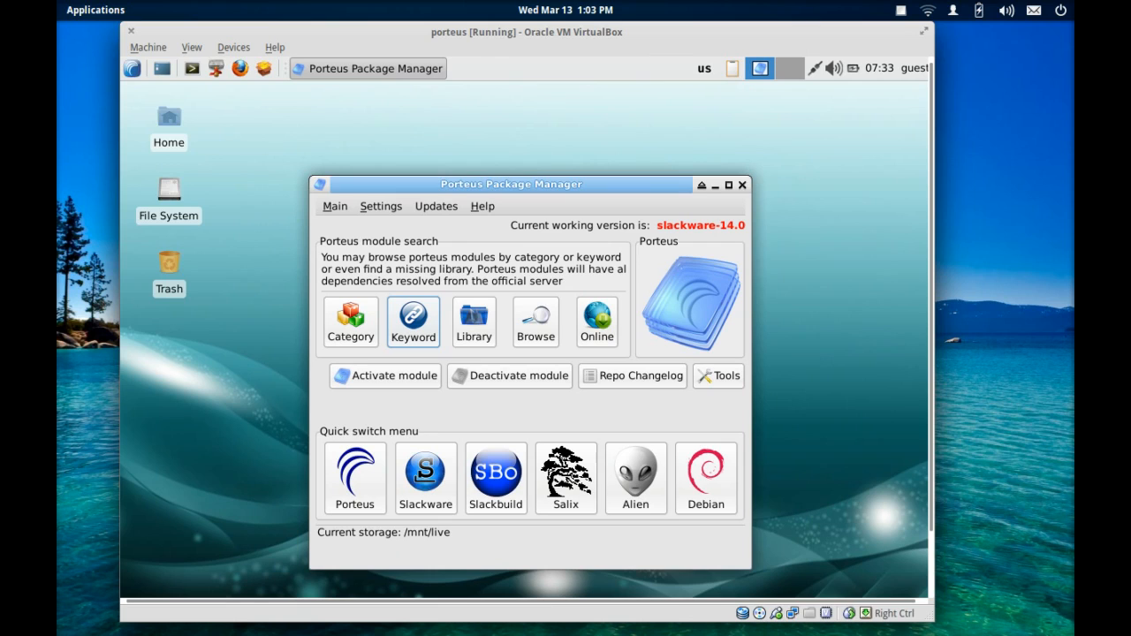
pyautogui.moveTo(516, 272)
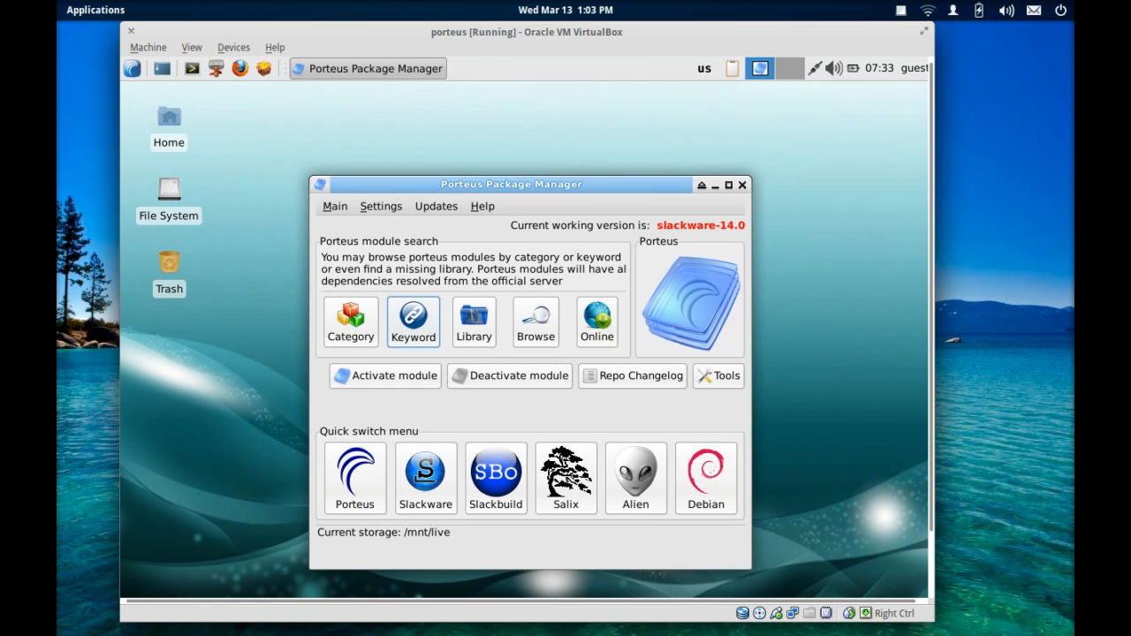
pyautogui.click(435, 205)
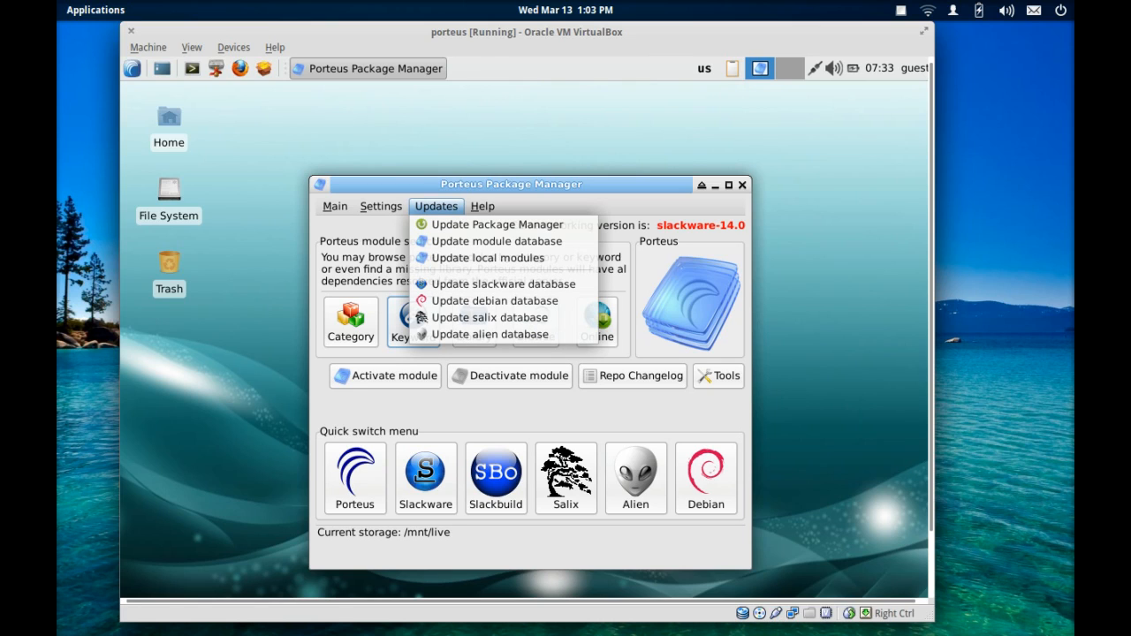
pyautogui.moveTo(451, 226)
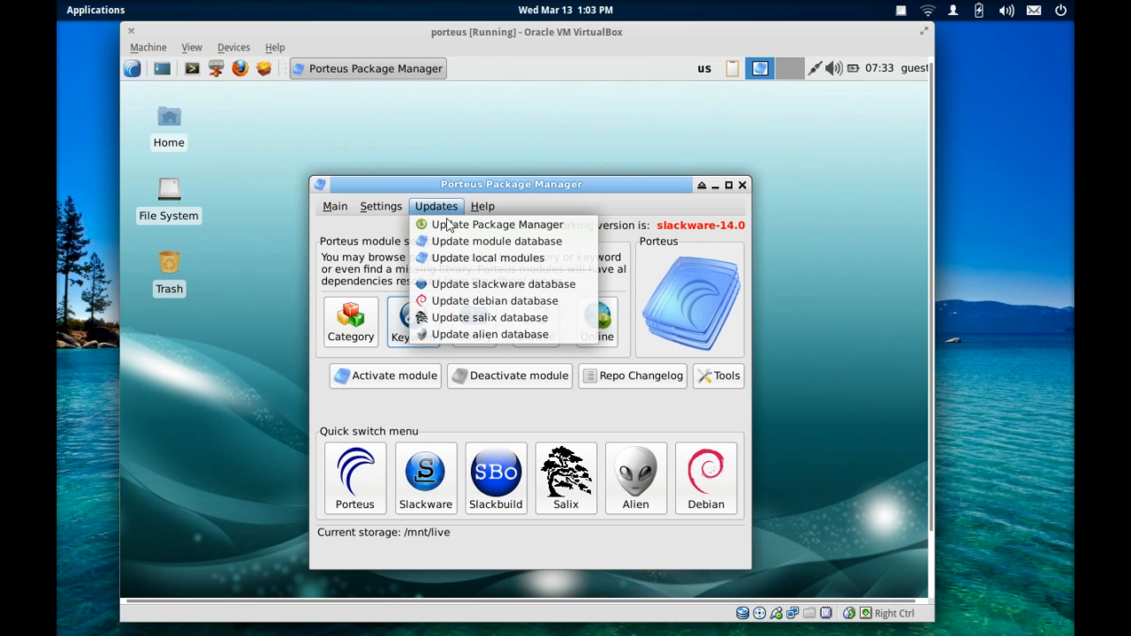
pyautogui.moveTo(535, 228)
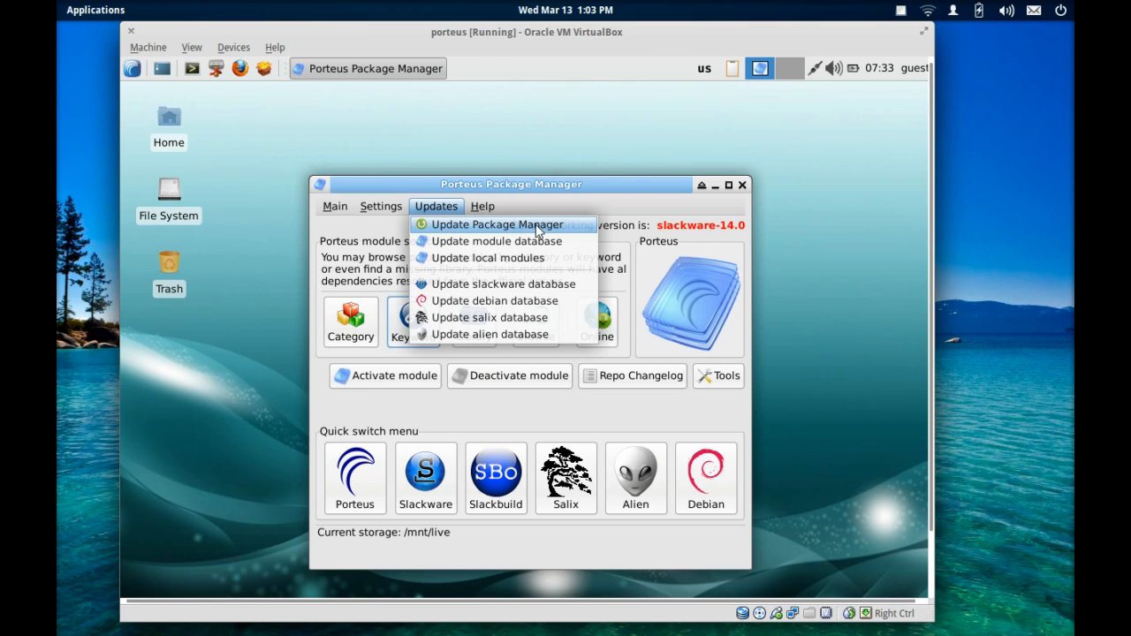
pyautogui.moveTo(557, 205)
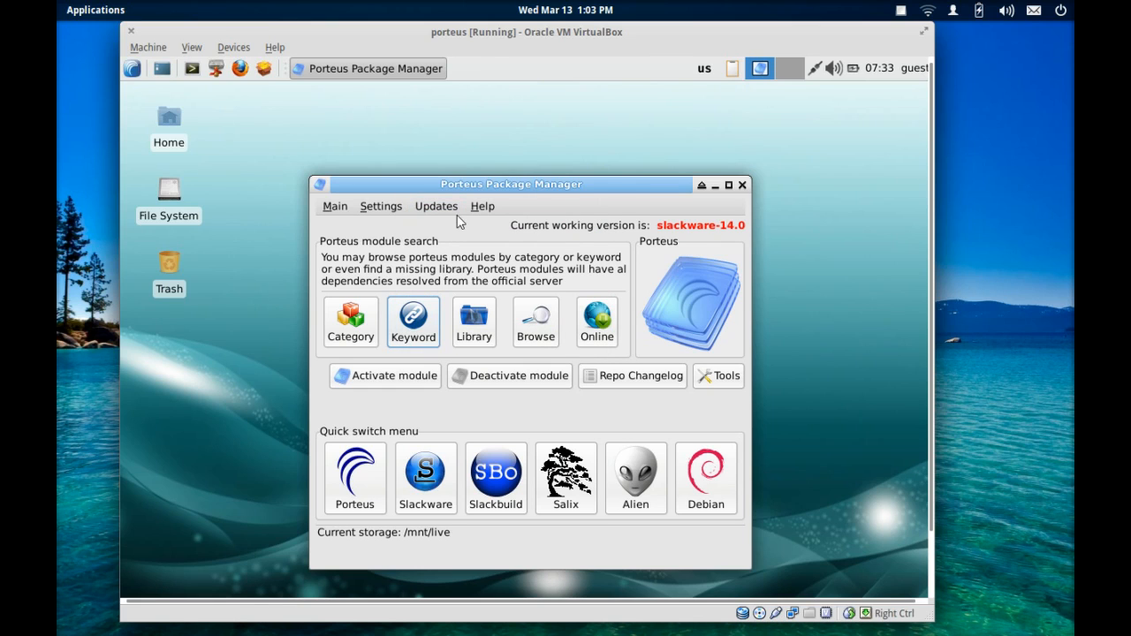
pyautogui.moveTo(745, 201)
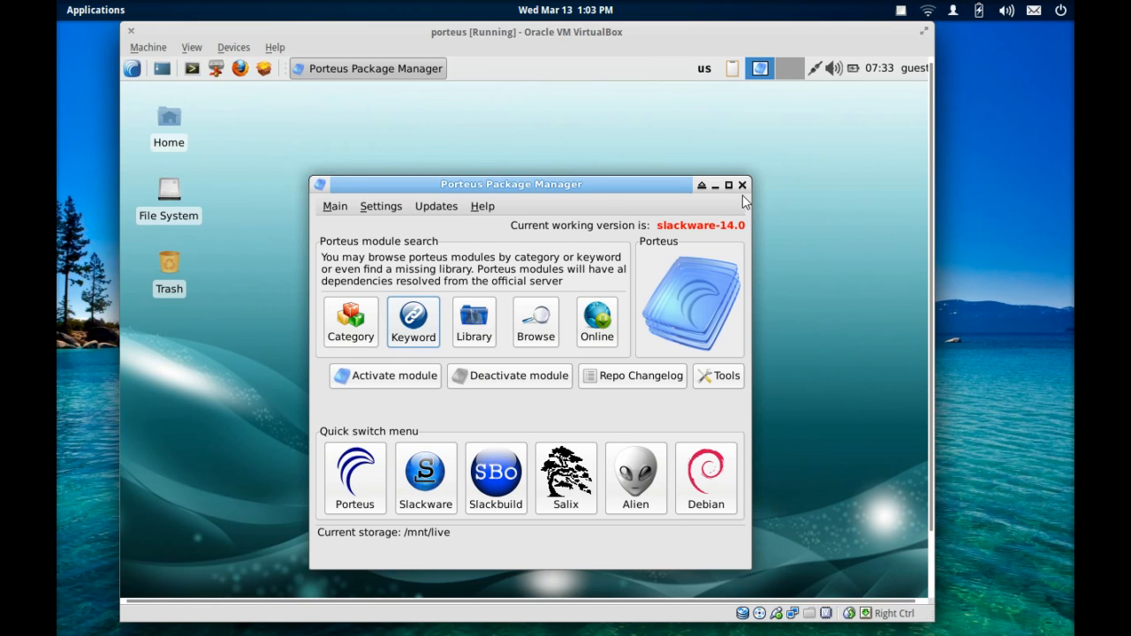
# Close Porteus Package Manager, returning to the empty Xfce desktop
pyautogui.click(742, 185)
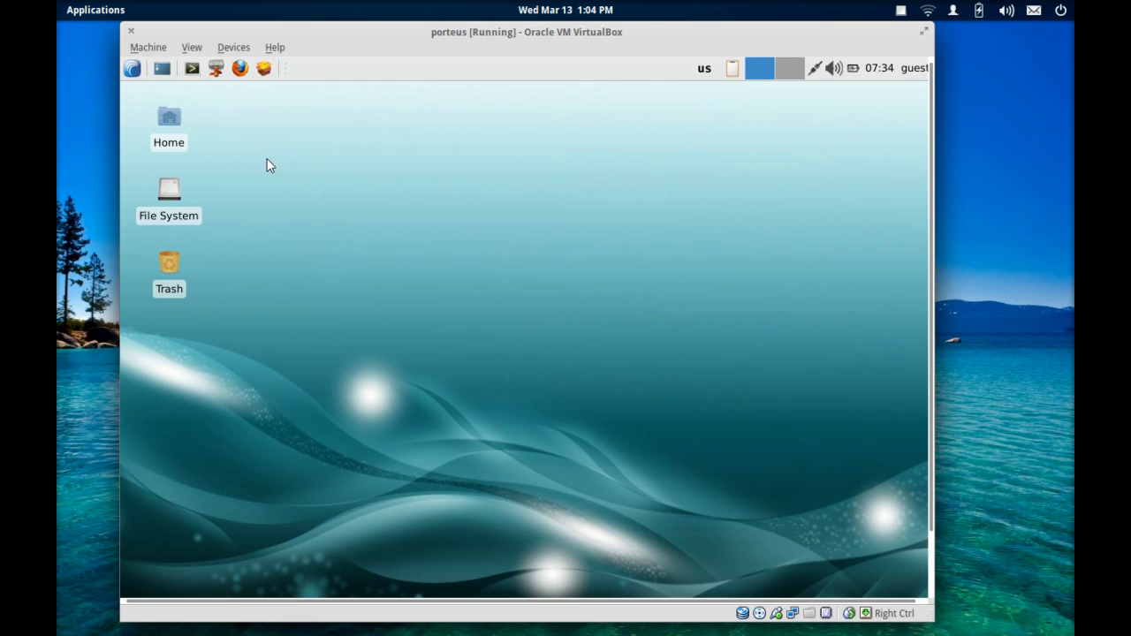
pyautogui.moveTo(139, 102)
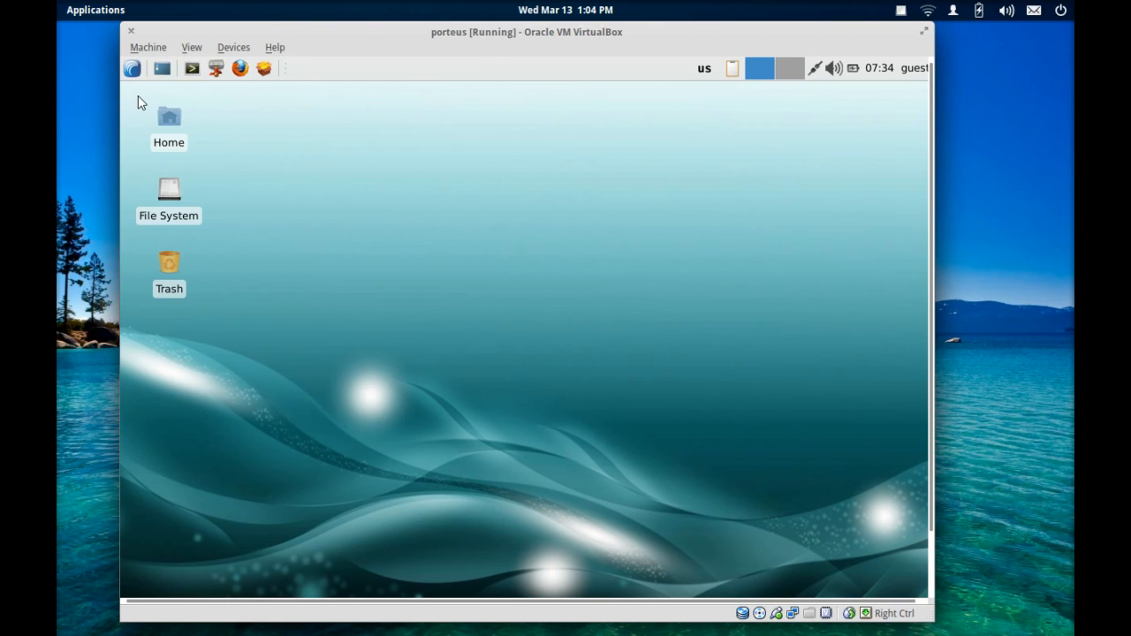
pyautogui.moveTo(343, 159)
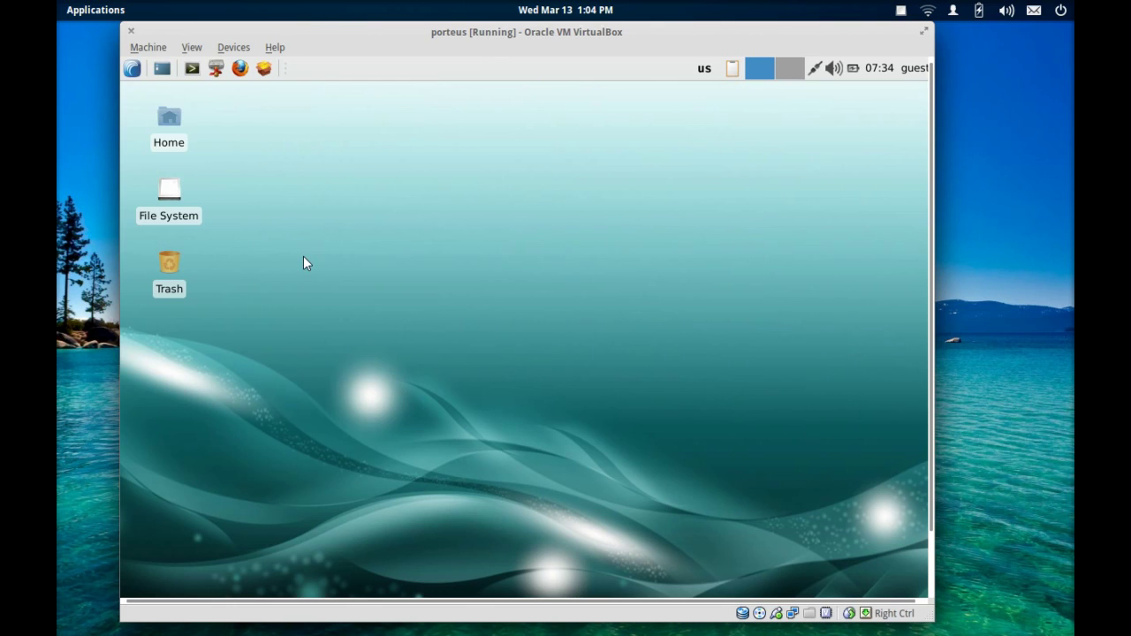
pyautogui.moveTo(378, 315)
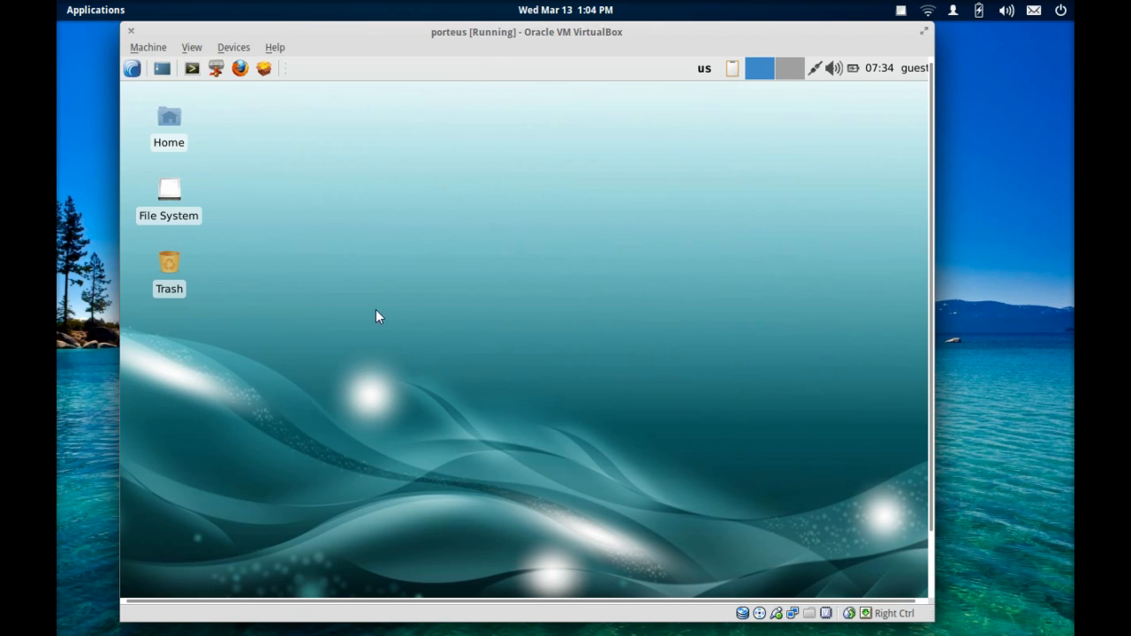
pyautogui.moveTo(382, 260)
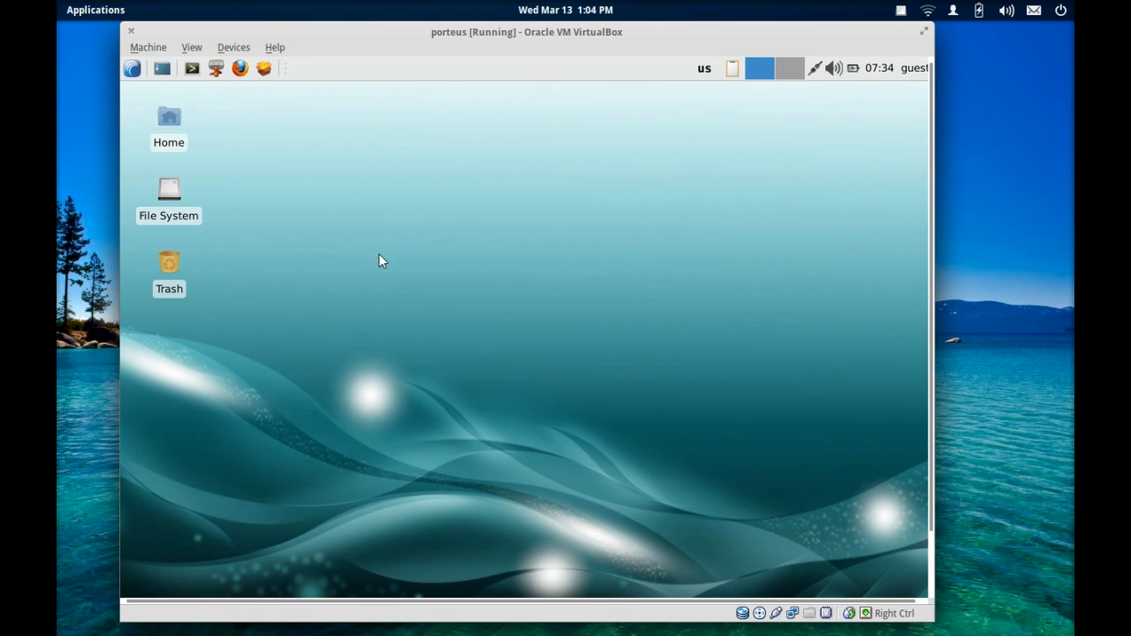
pyautogui.moveTo(448, 125)
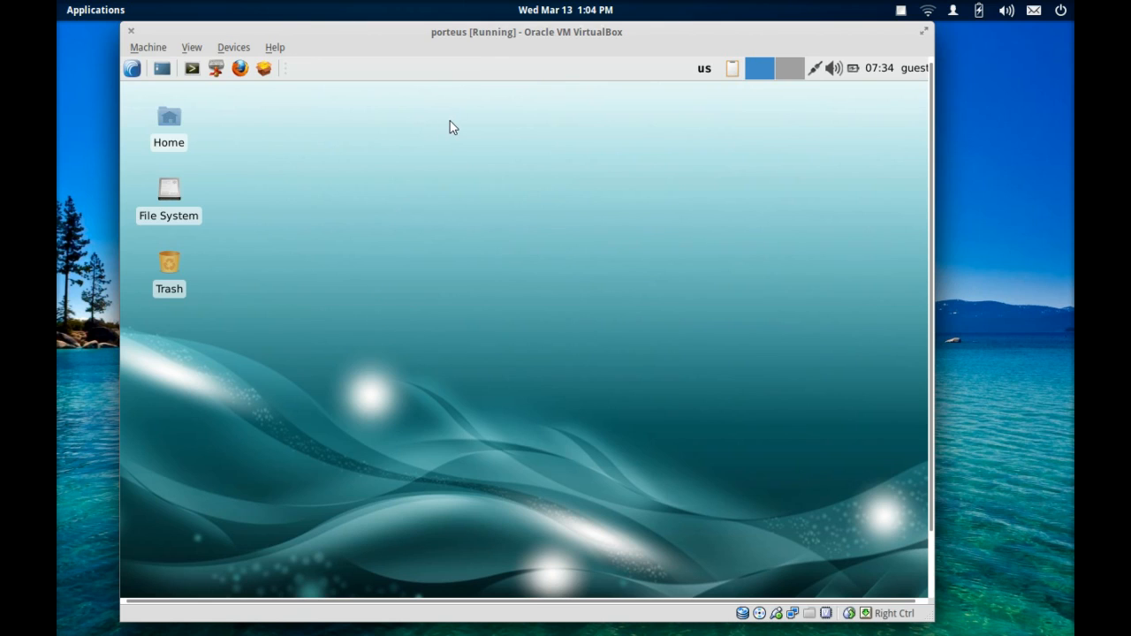
pyautogui.moveTo(459, 128)
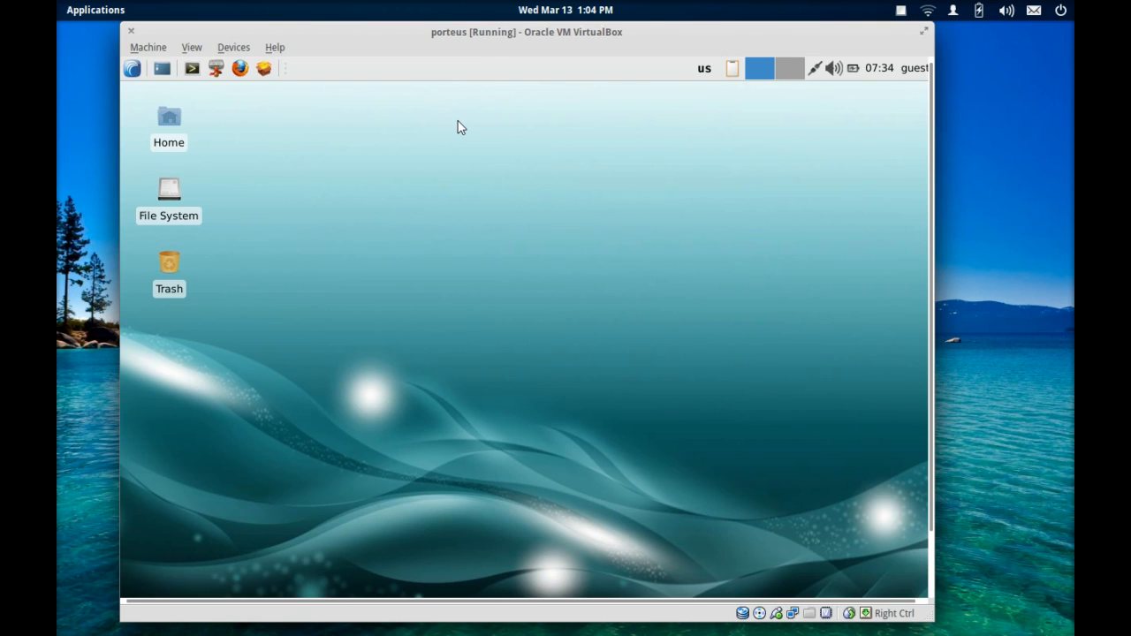
pyautogui.moveTo(481, 131)
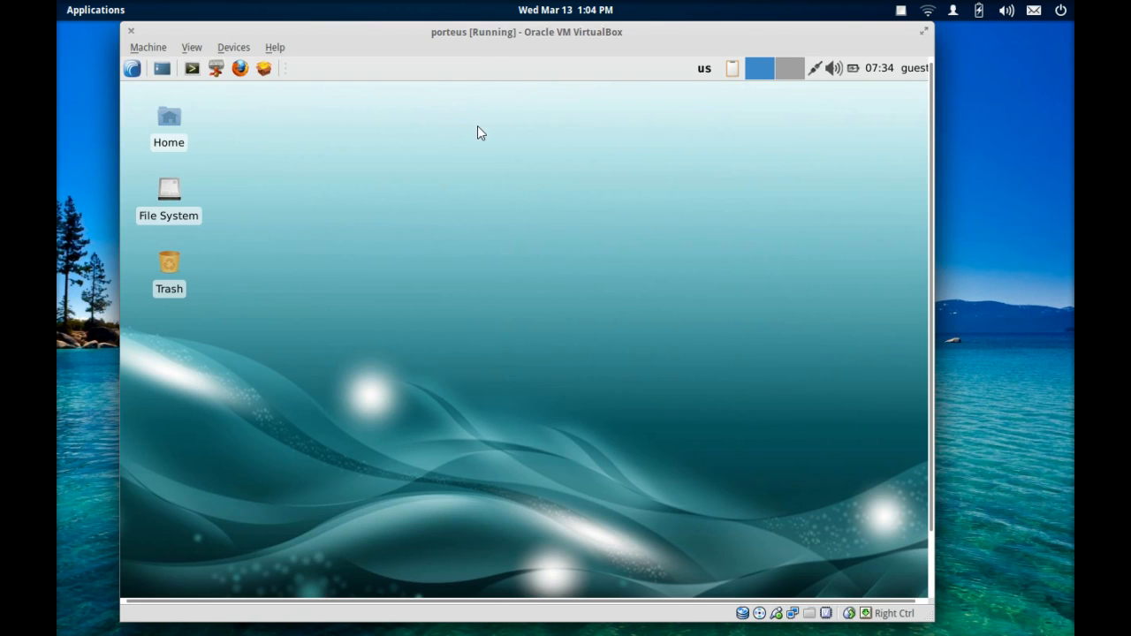
pyautogui.moveTo(746, 138)
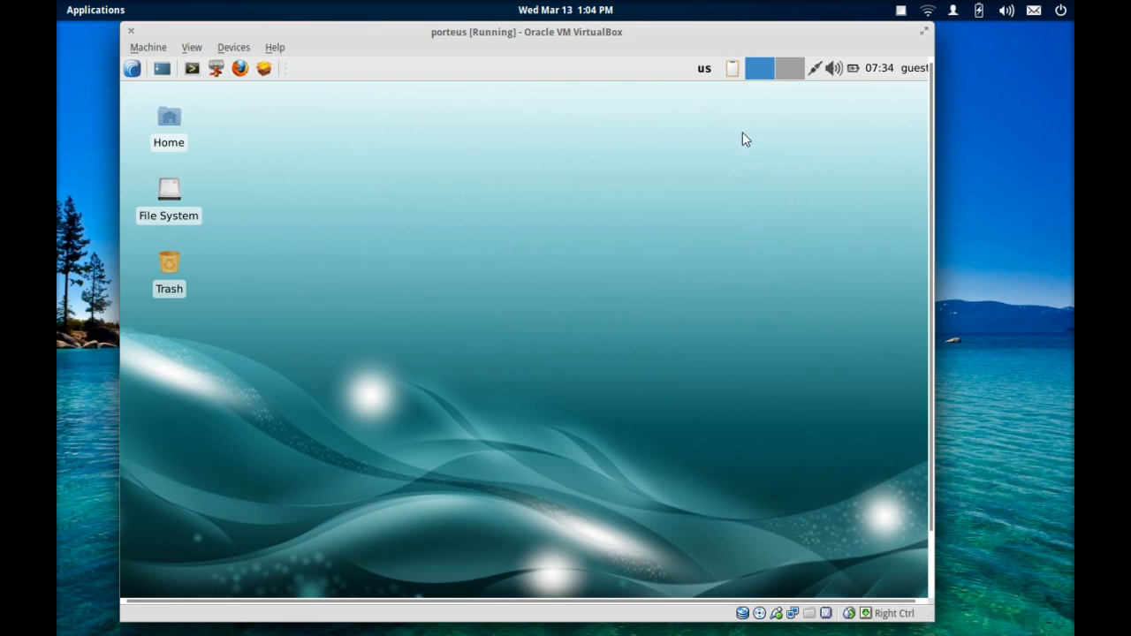